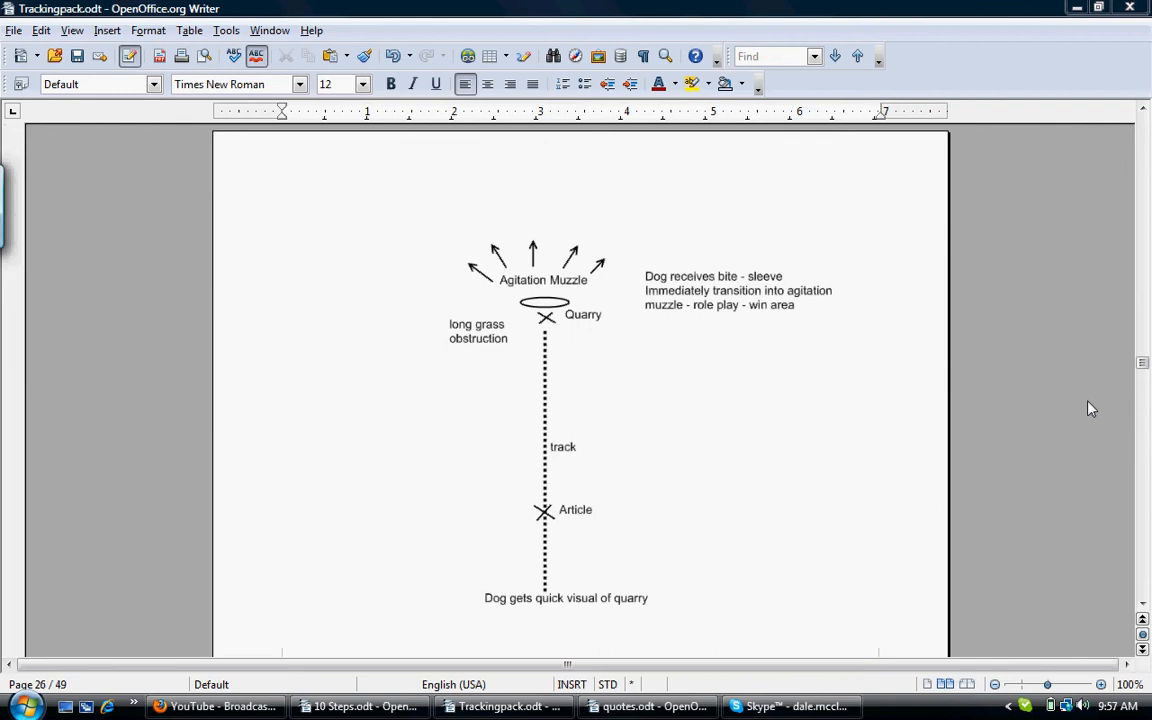
mouse_move(1112, 448)
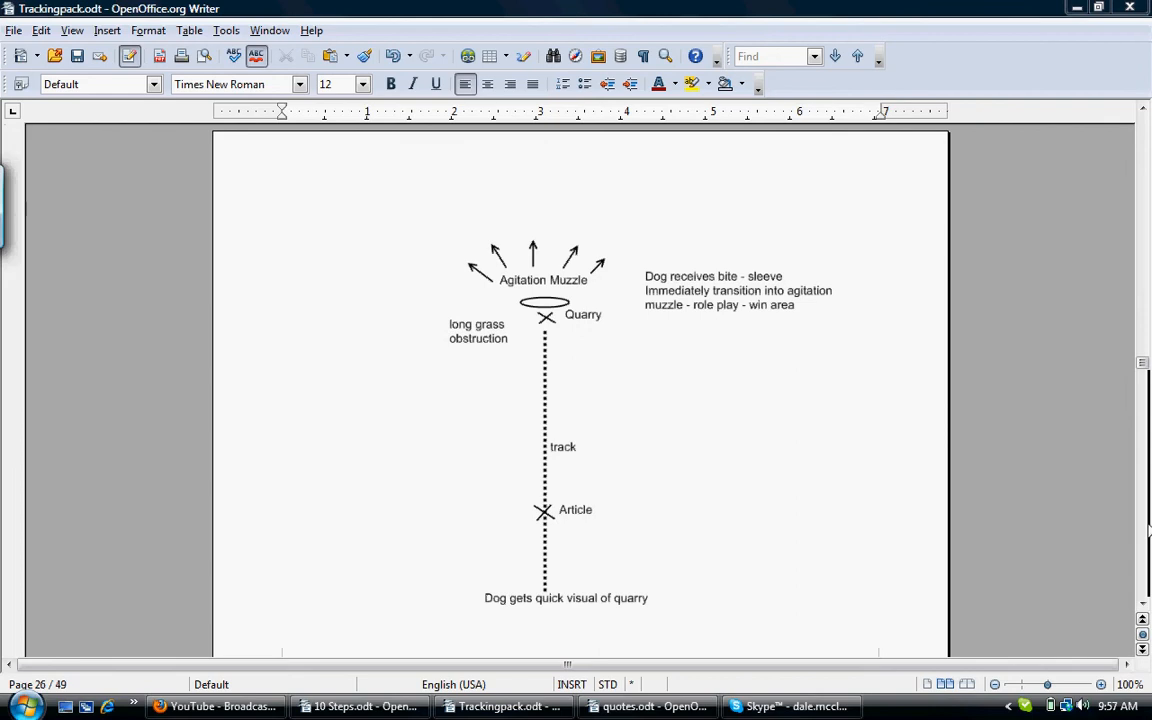
mouse_move(760, 542)
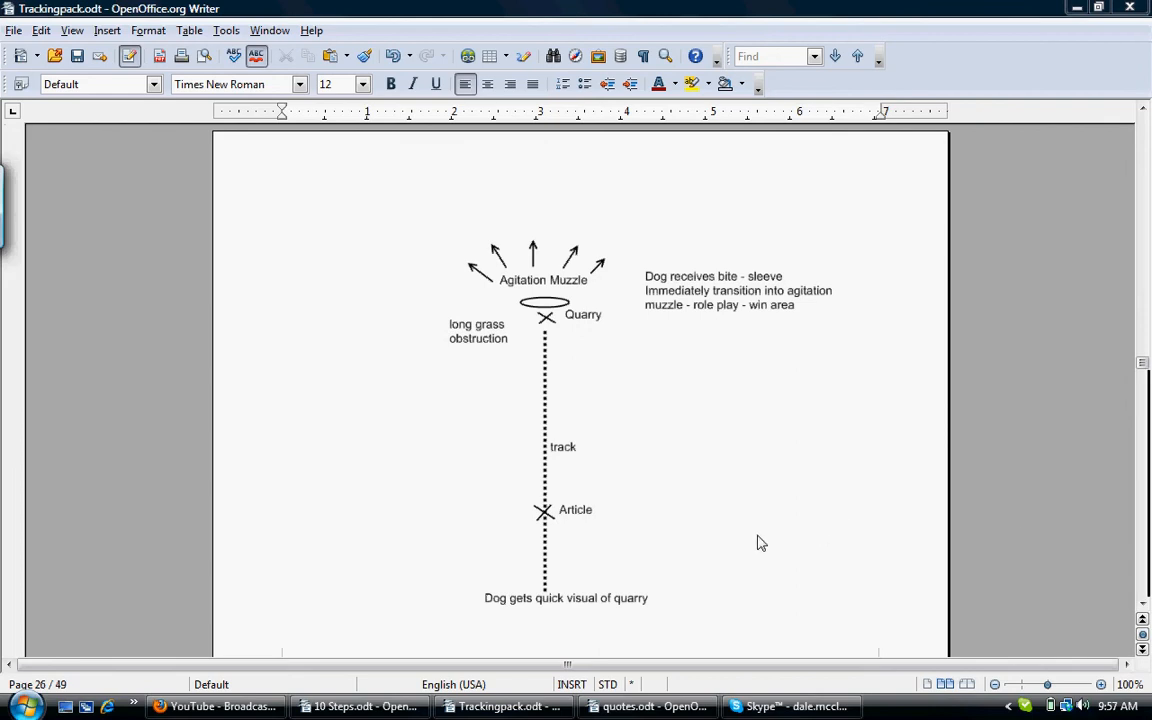
mouse_move(690, 534)
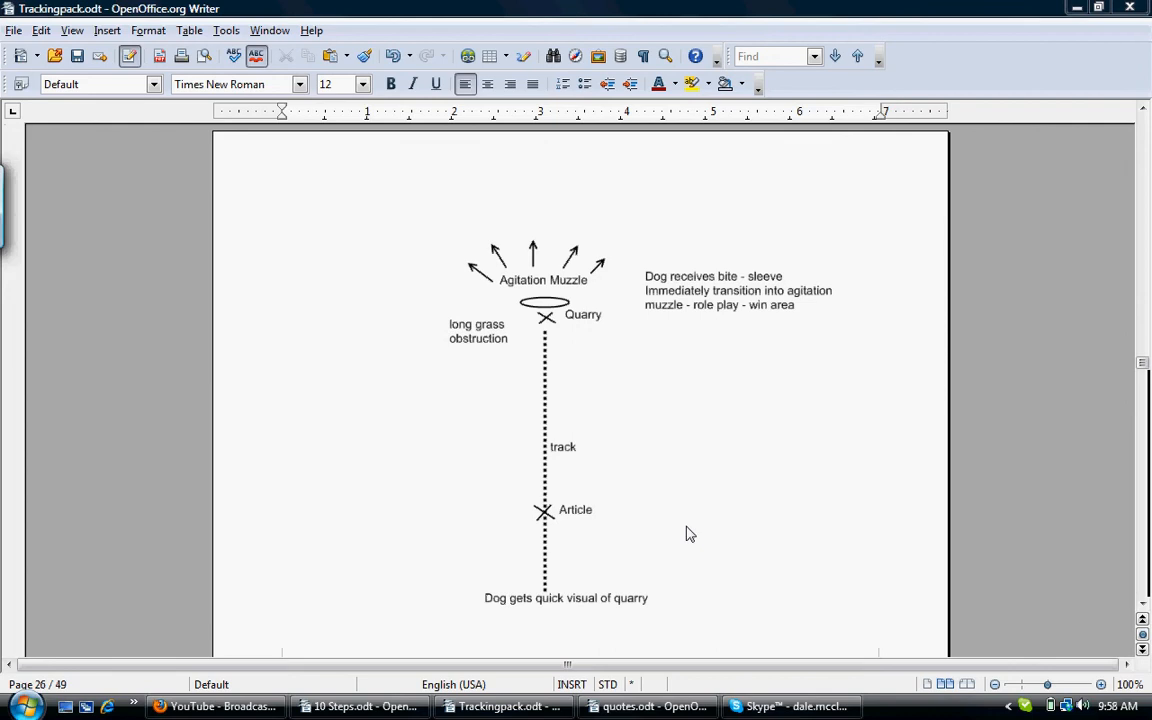
mouse_move(688, 440)
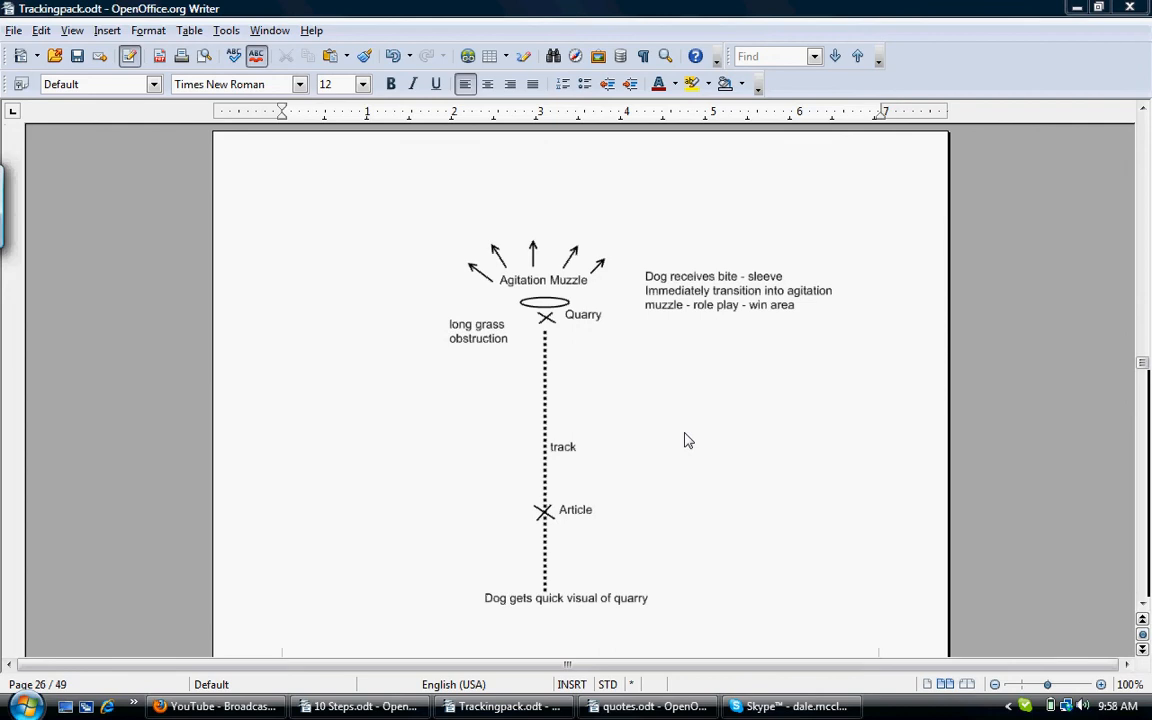
mouse_move(620, 424)
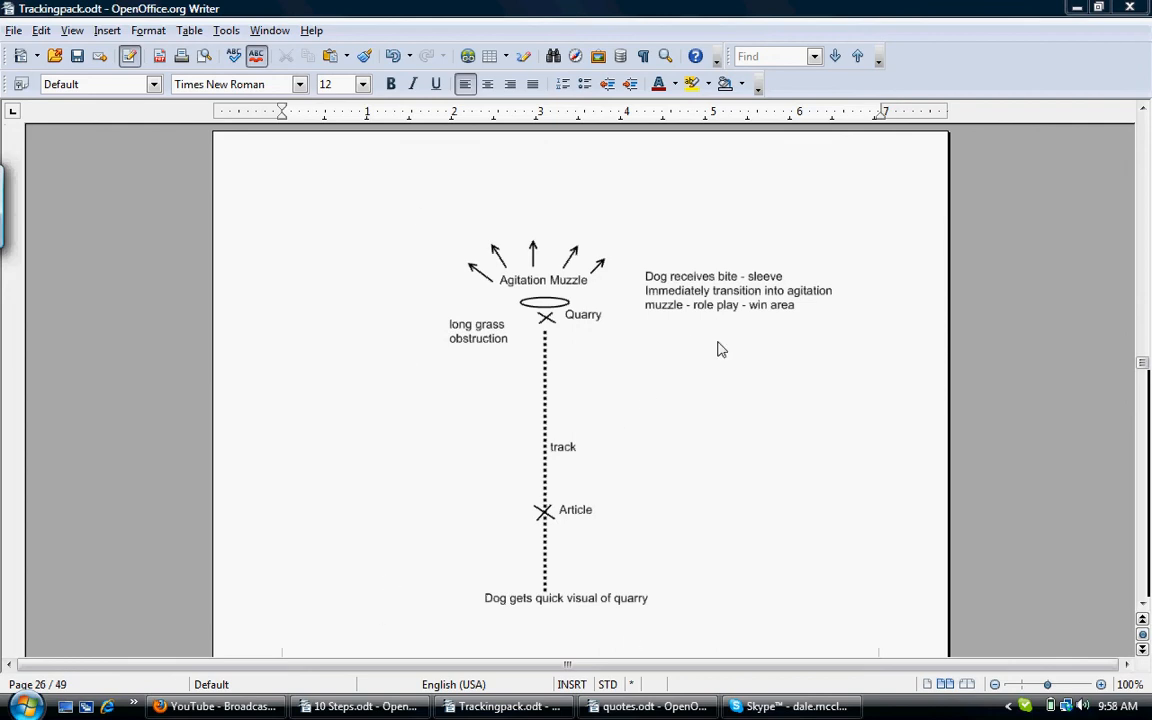
mouse_move(378, 308)
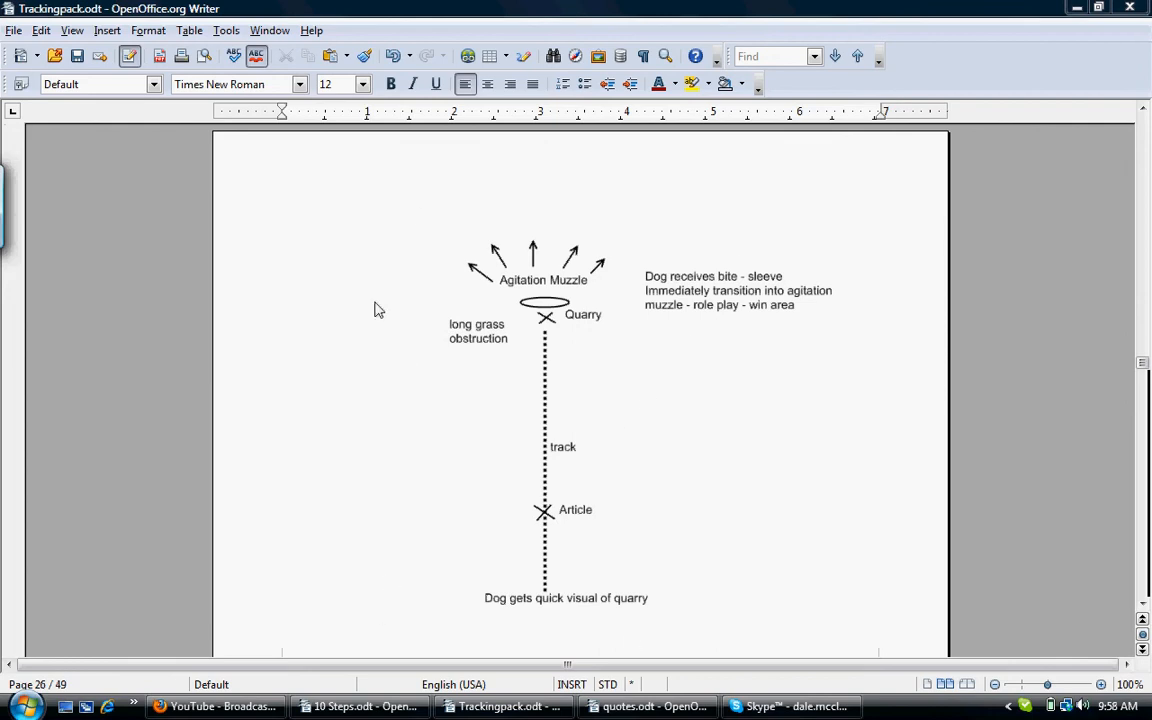
mouse_move(372, 380)
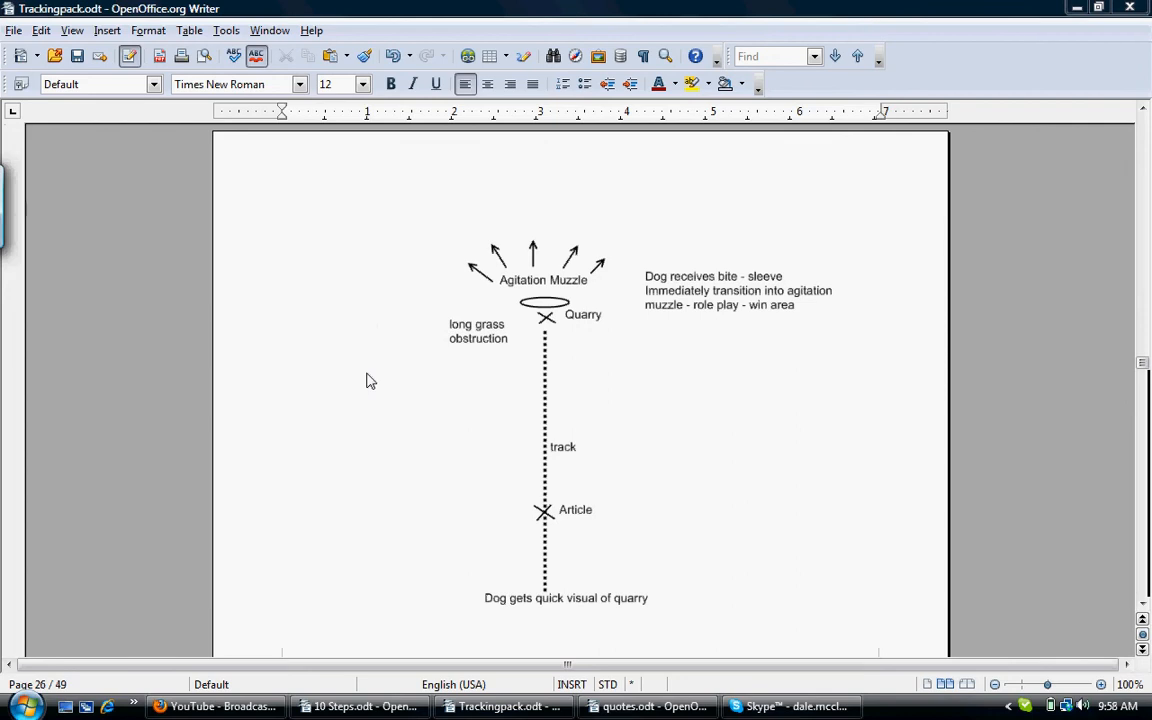
mouse_move(500, 572)
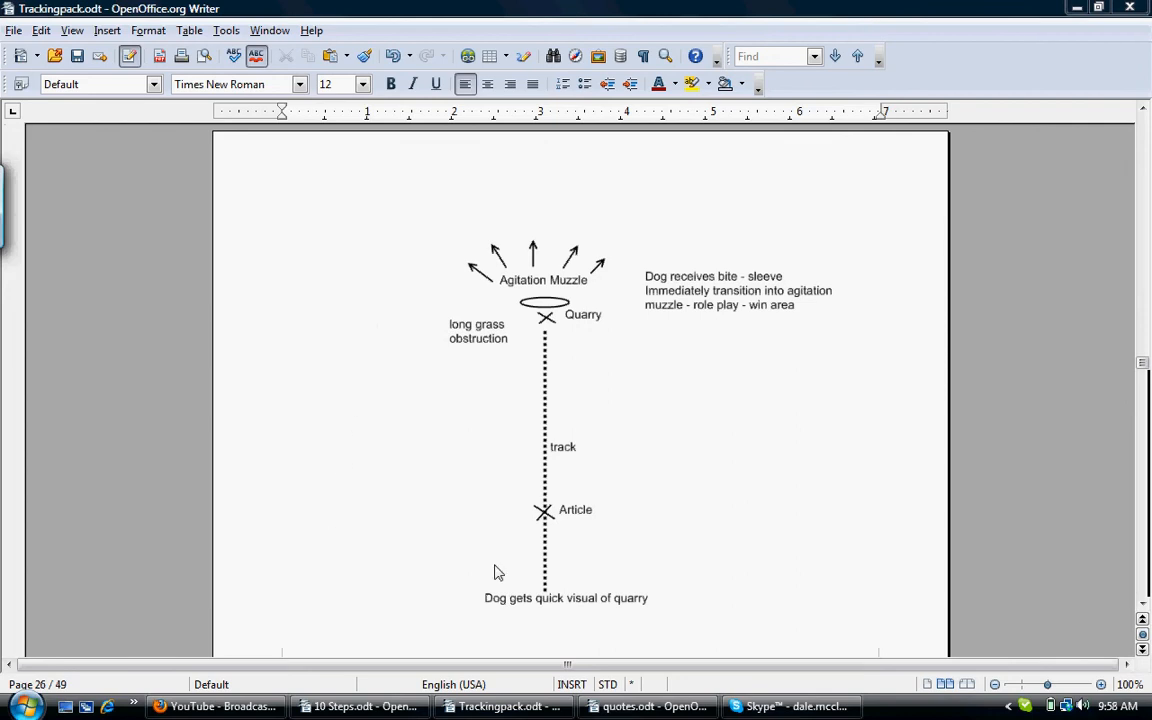
mouse_move(764, 424)
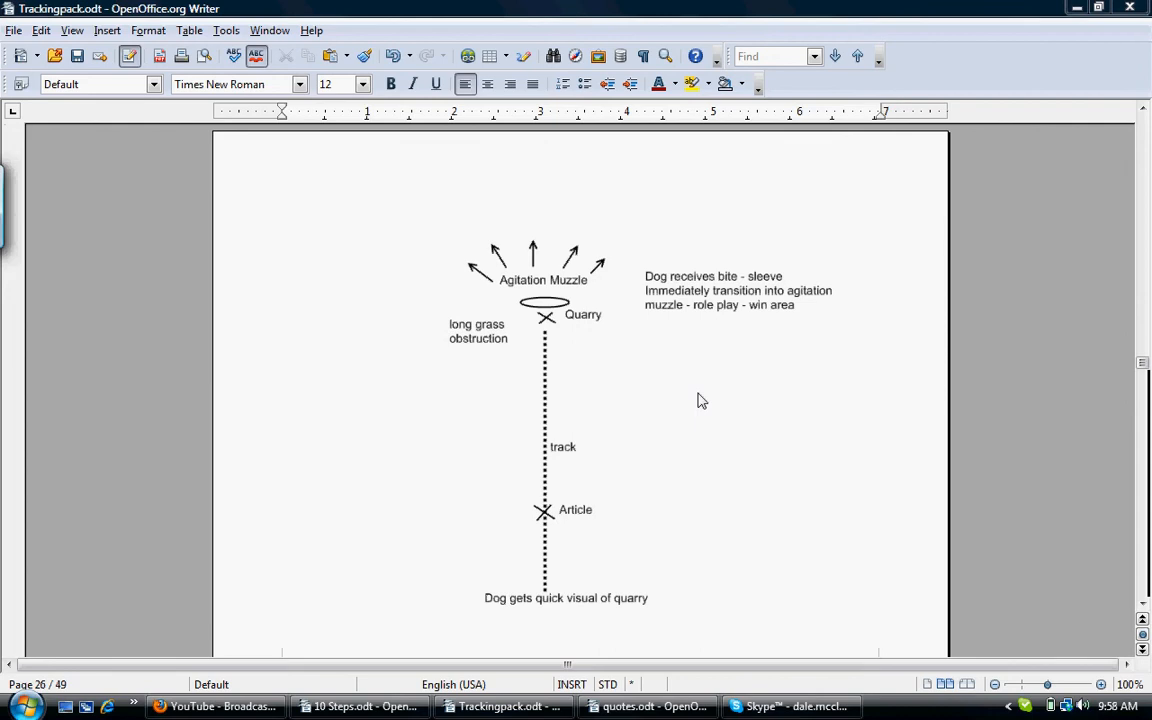
mouse_move(664, 436)
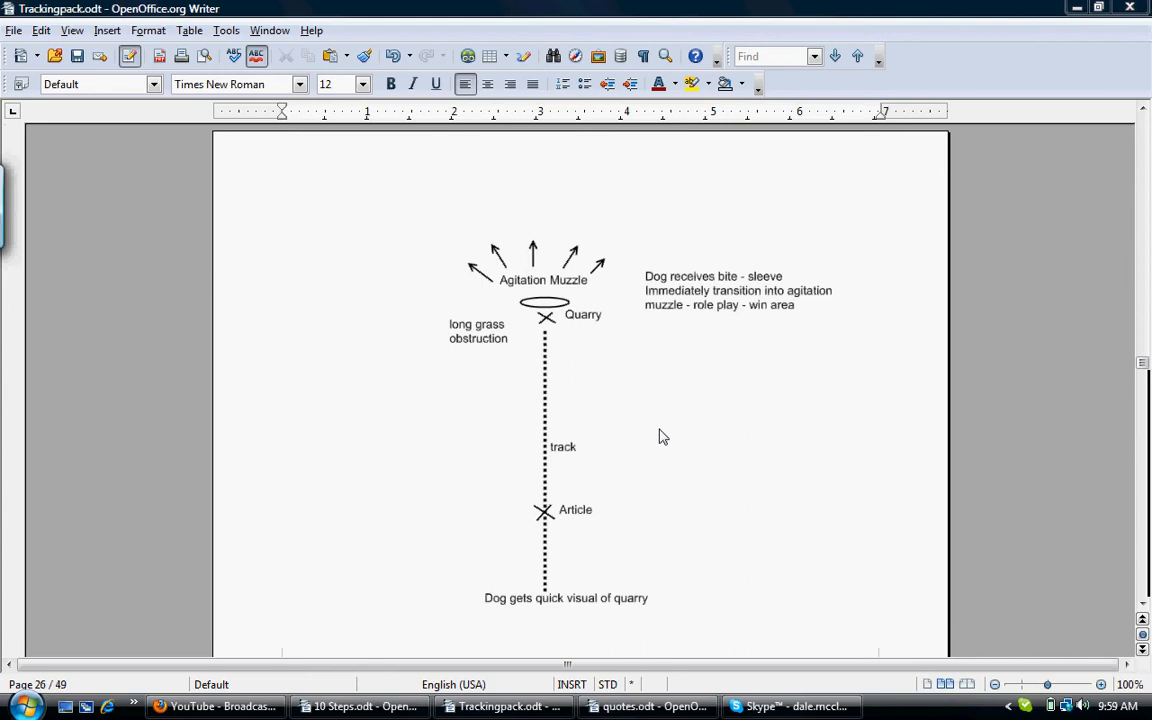
mouse_move(670, 430)
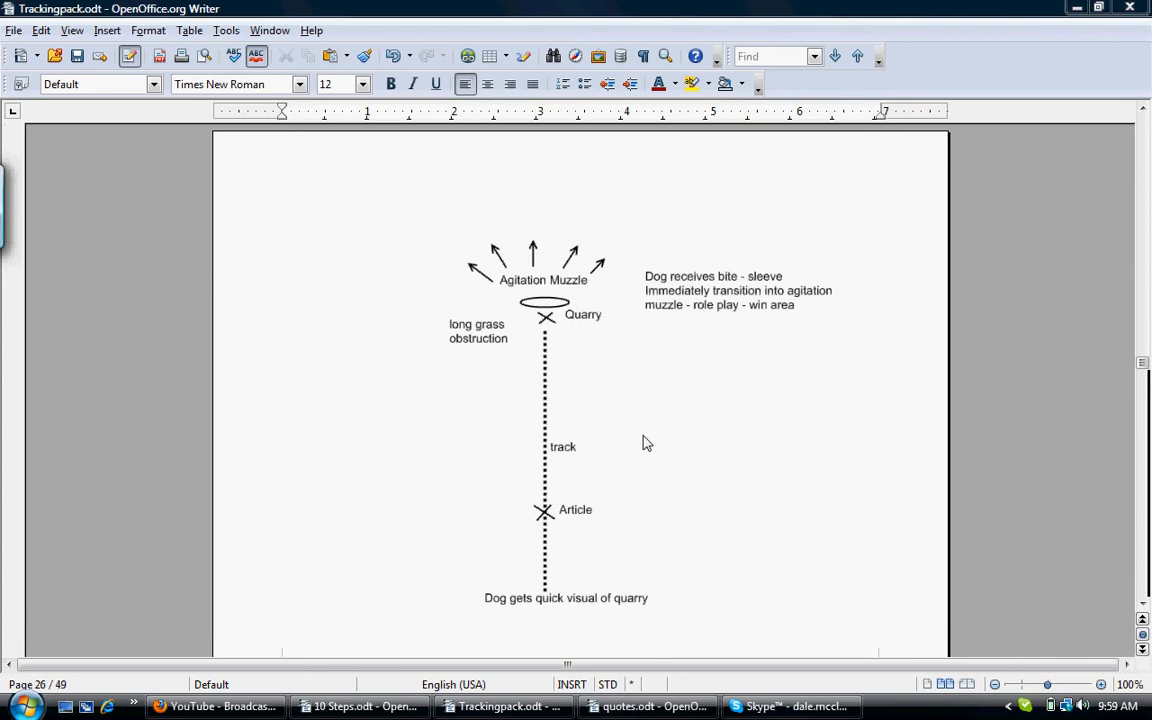
mouse_move(664, 534)
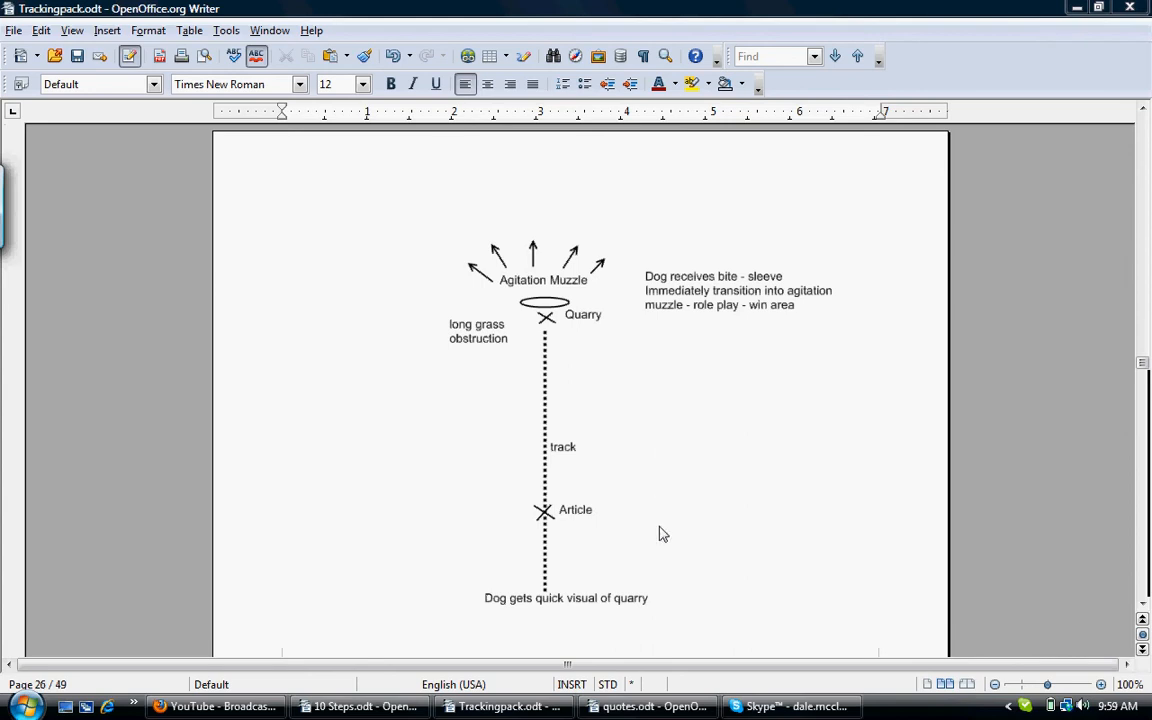
mouse_move(480, 616)
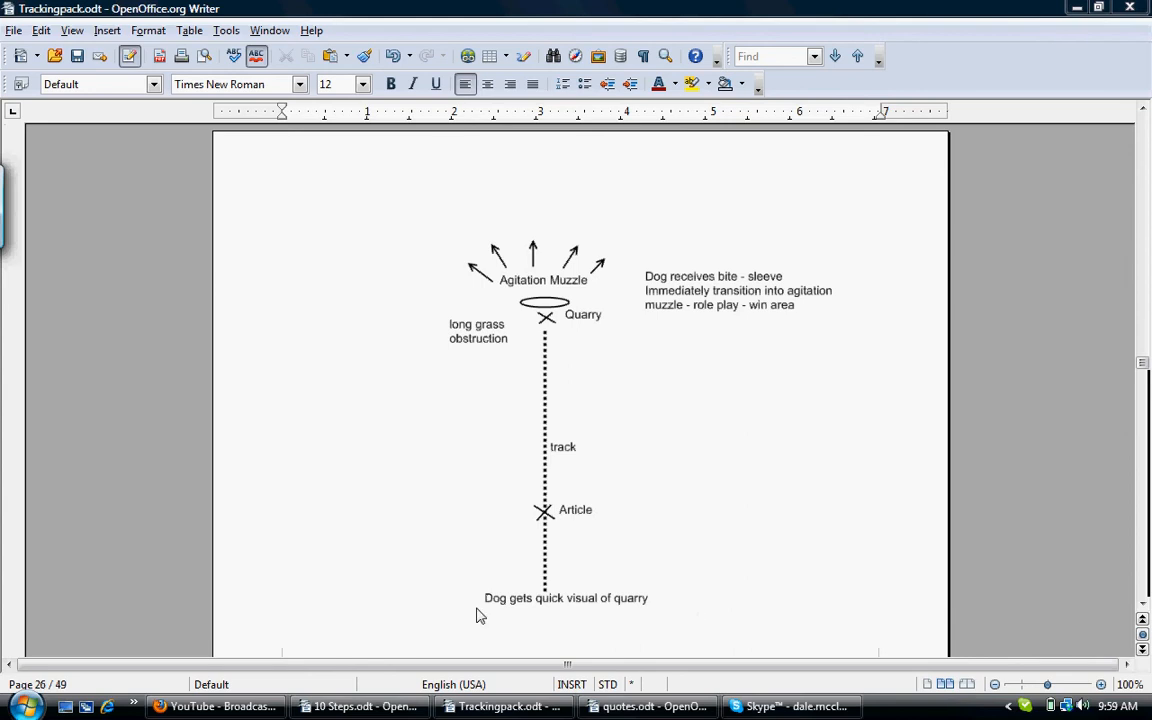
mouse_move(404, 386)
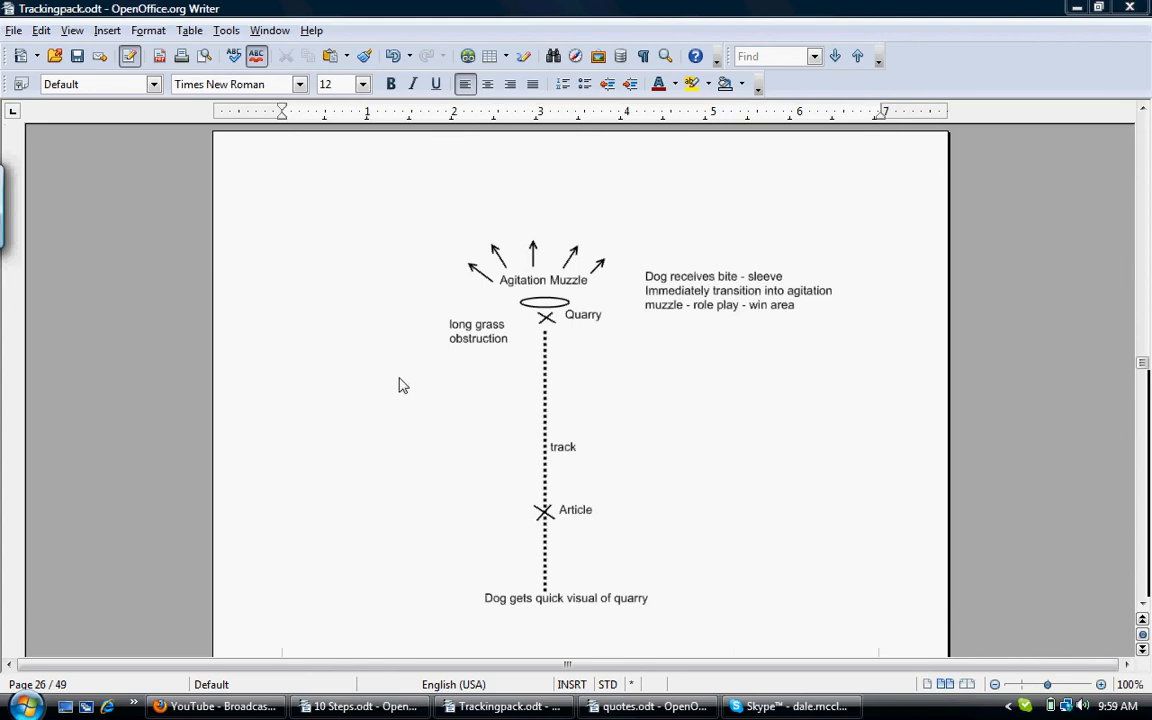
mouse_move(616, 256)
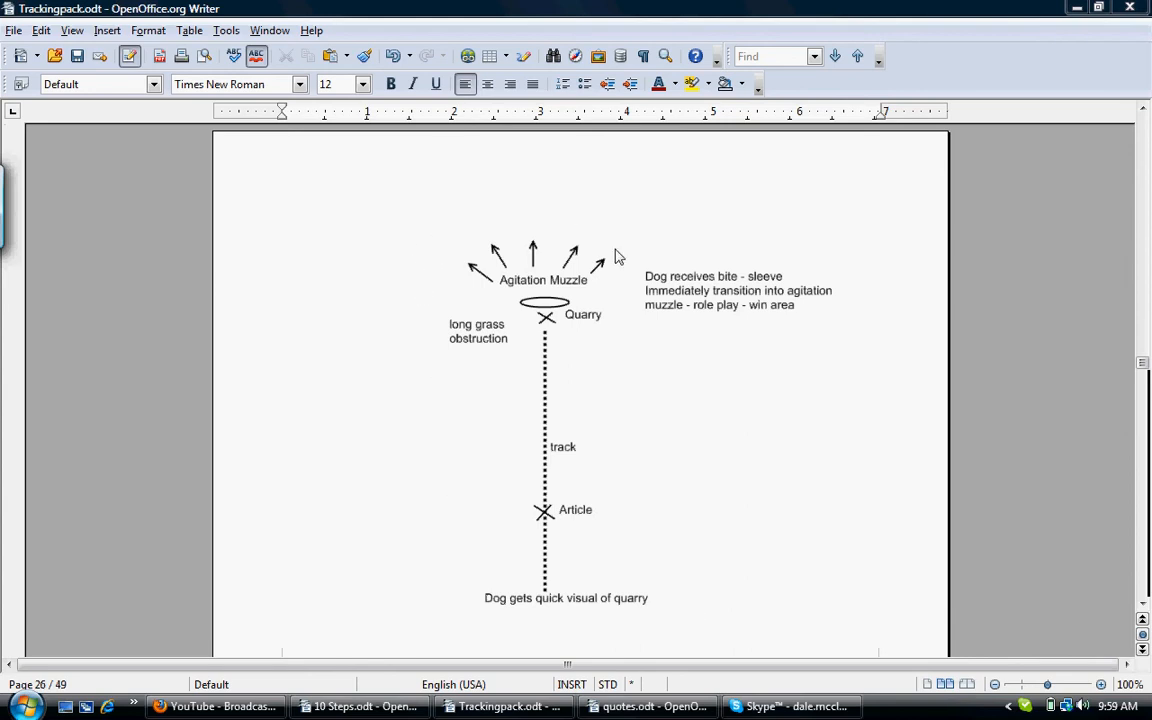
mouse_move(636, 488)
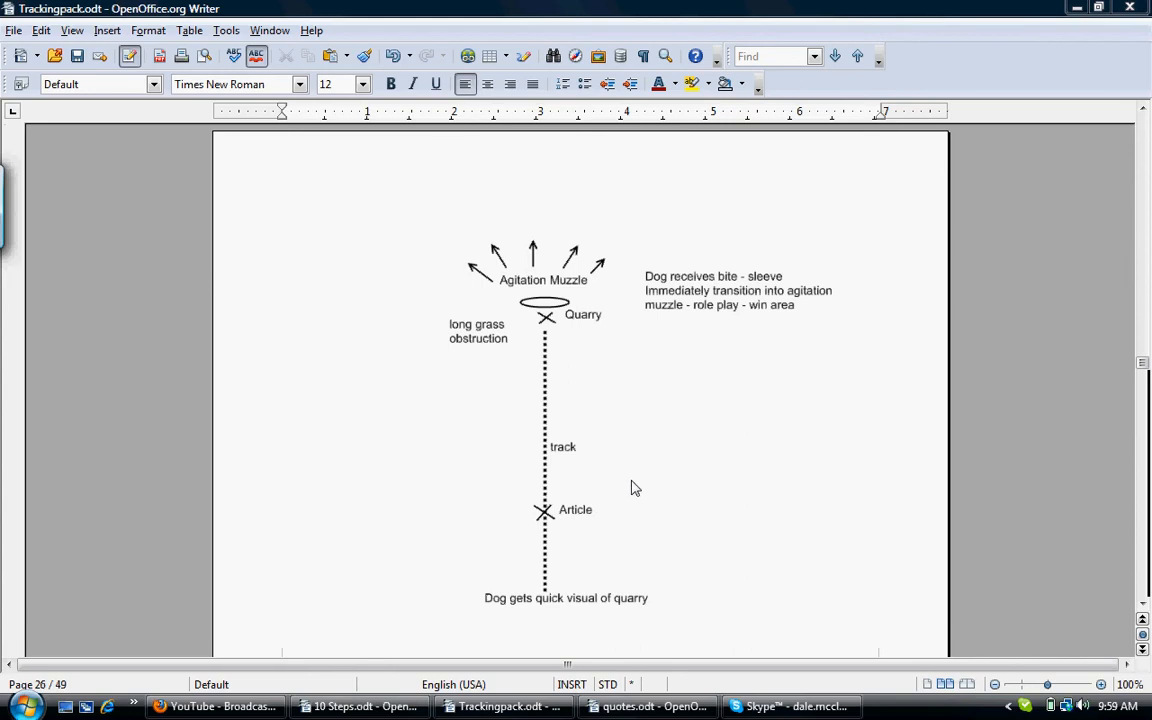
mouse_move(684, 540)
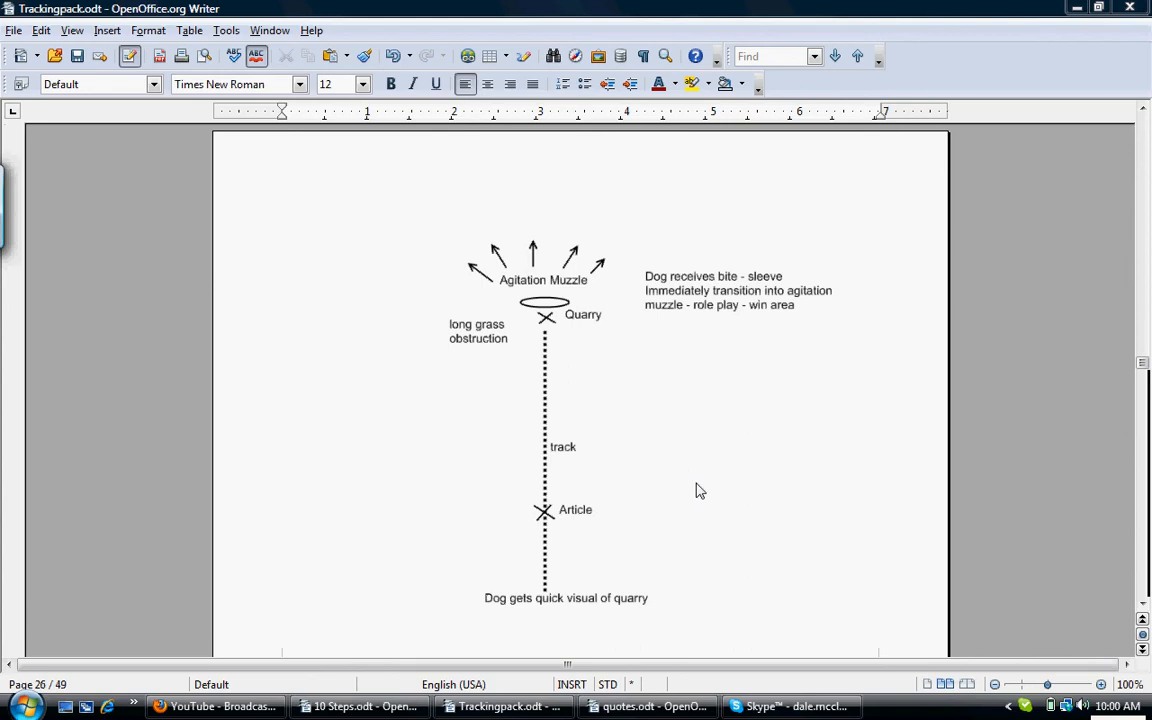
mouse_move(682, 476)
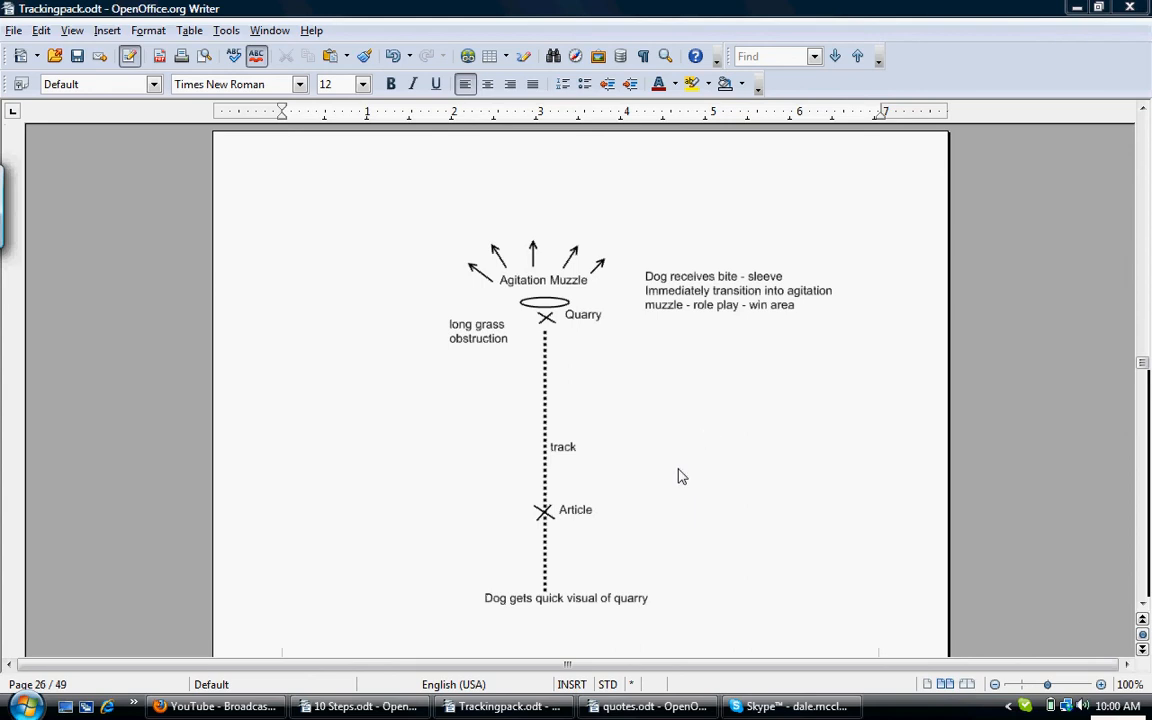
mouse_move(672, 470)
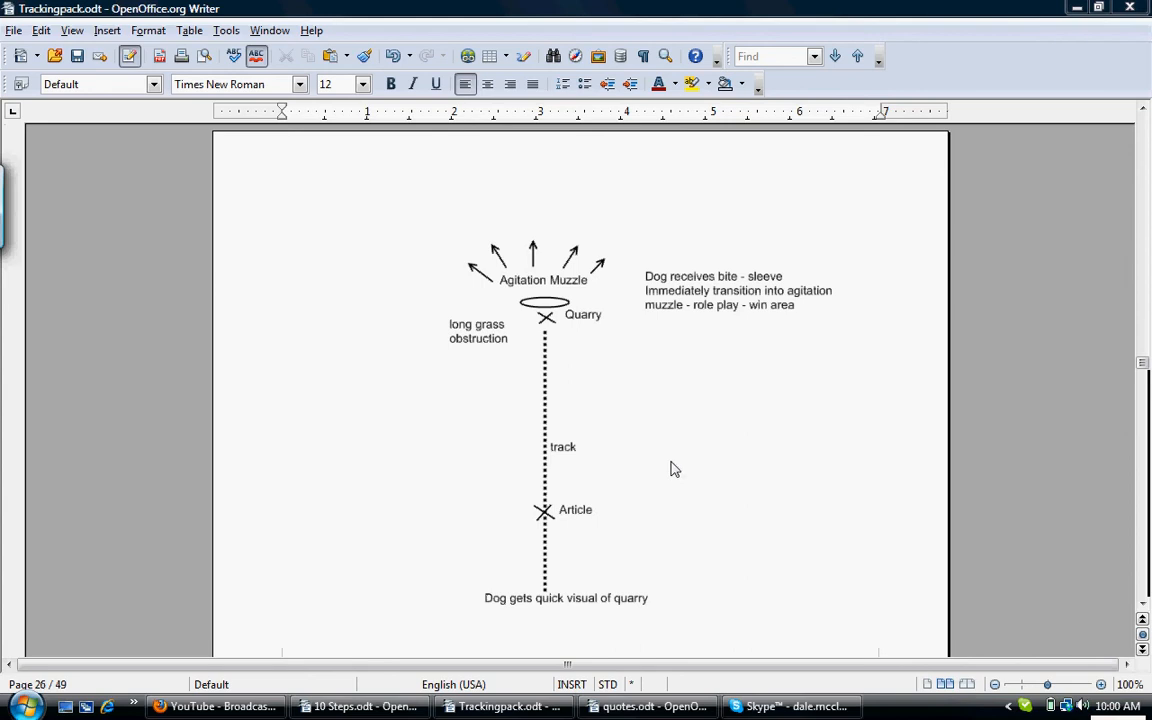
mouse_move(666, 418)
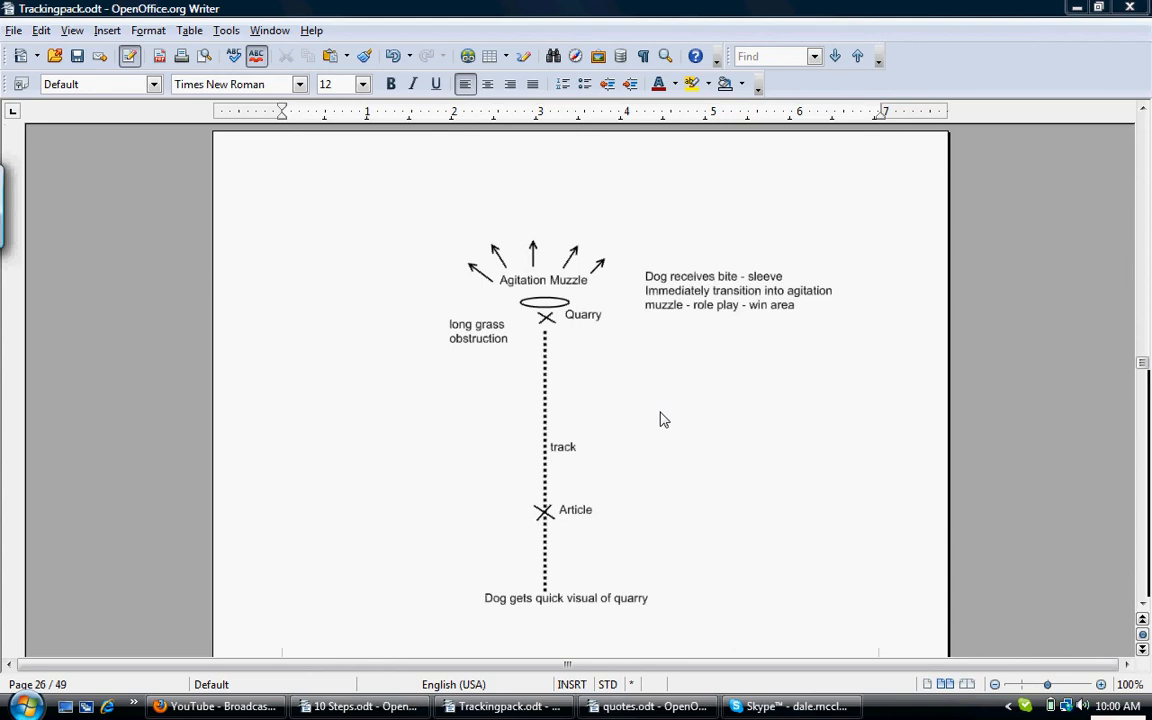
mouse_move(678, 592)
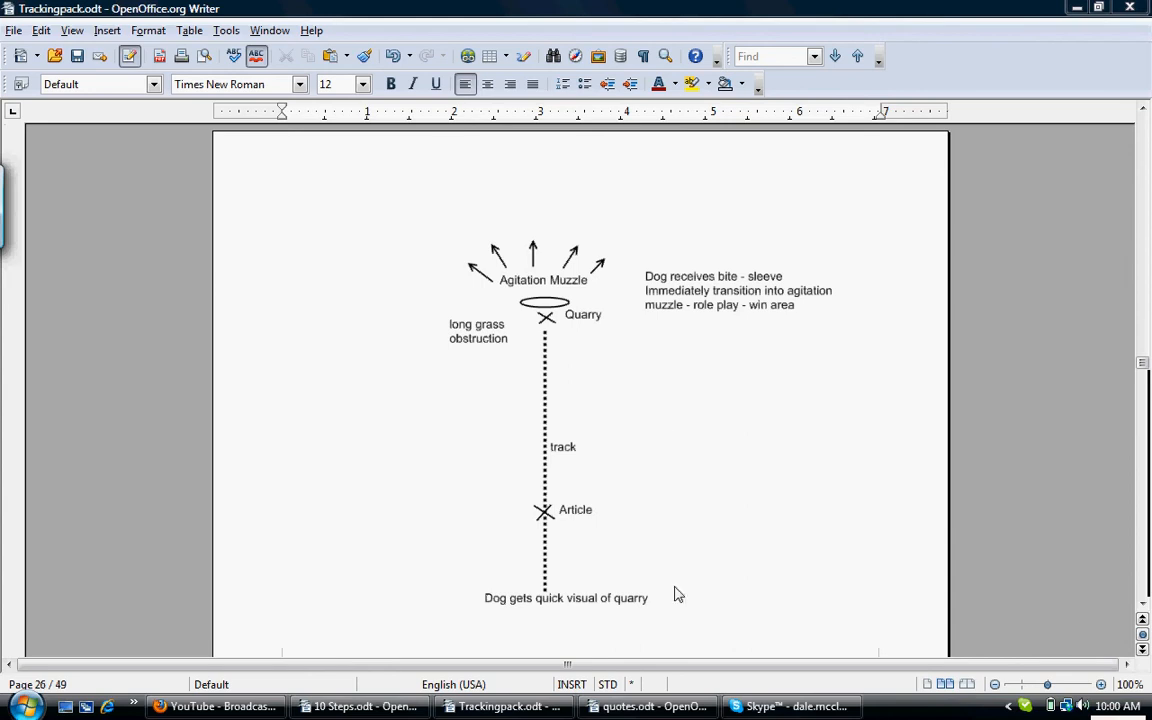
mouse_move(628, 520)
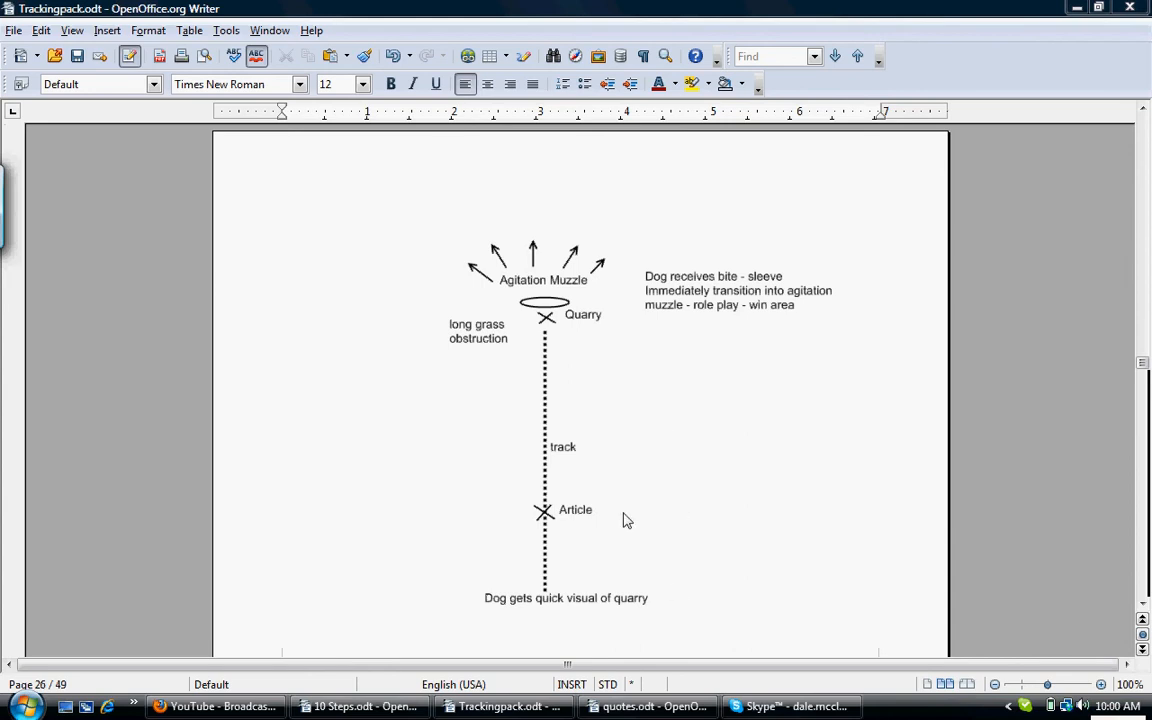
mouse_move(562, 340)
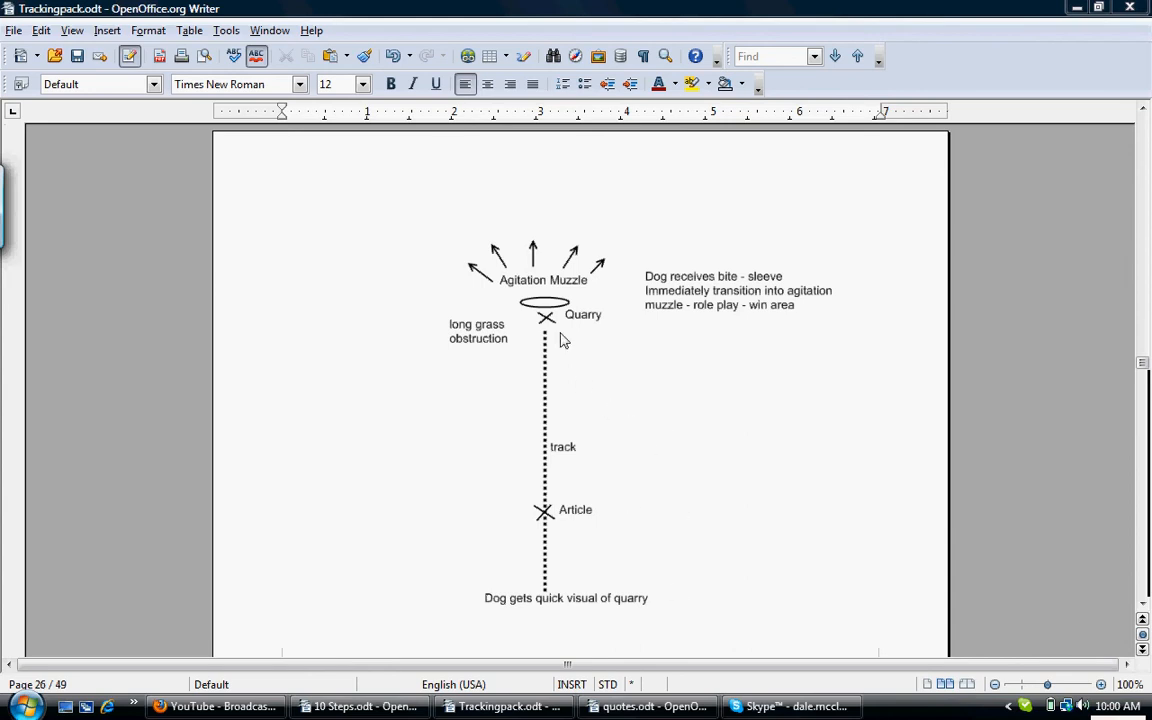
mouse_move(590, 530)
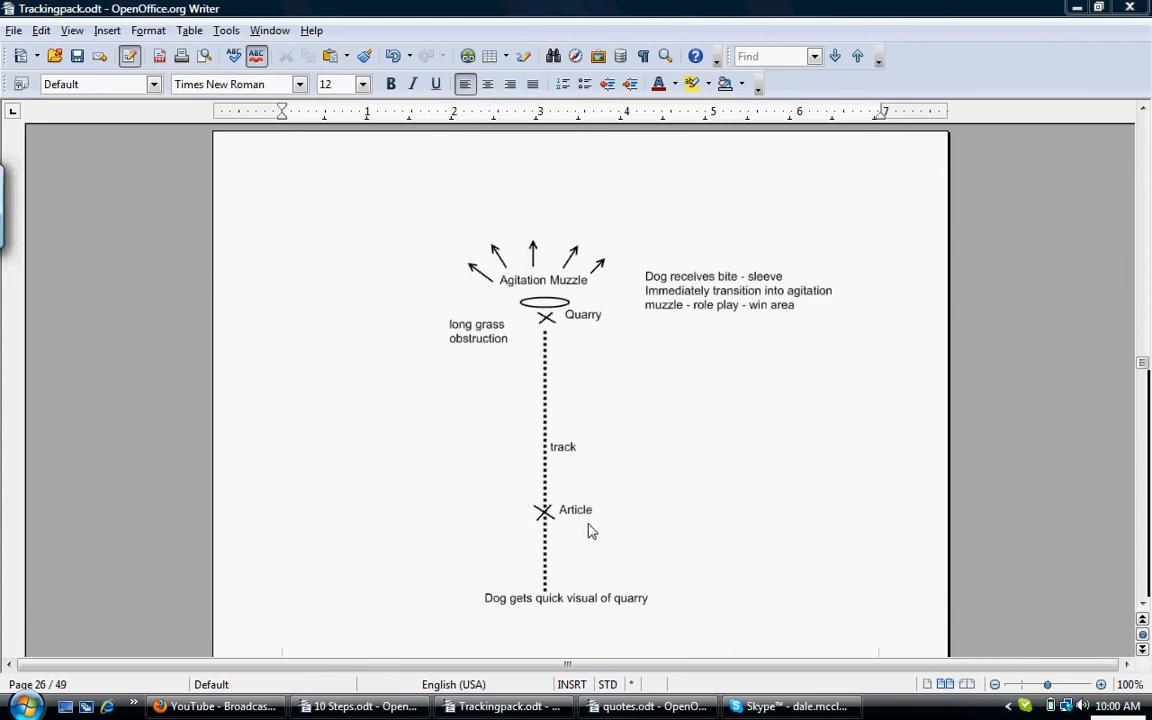
mouse_move(628, 324)
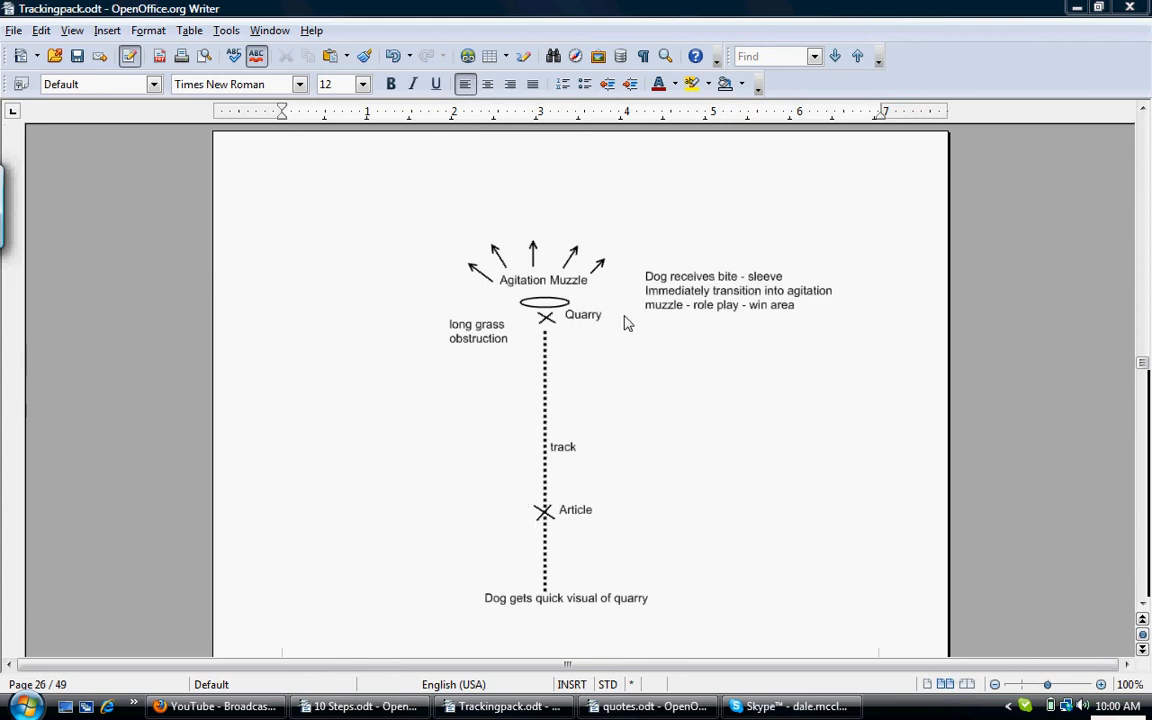
mouse_move(810, 474)
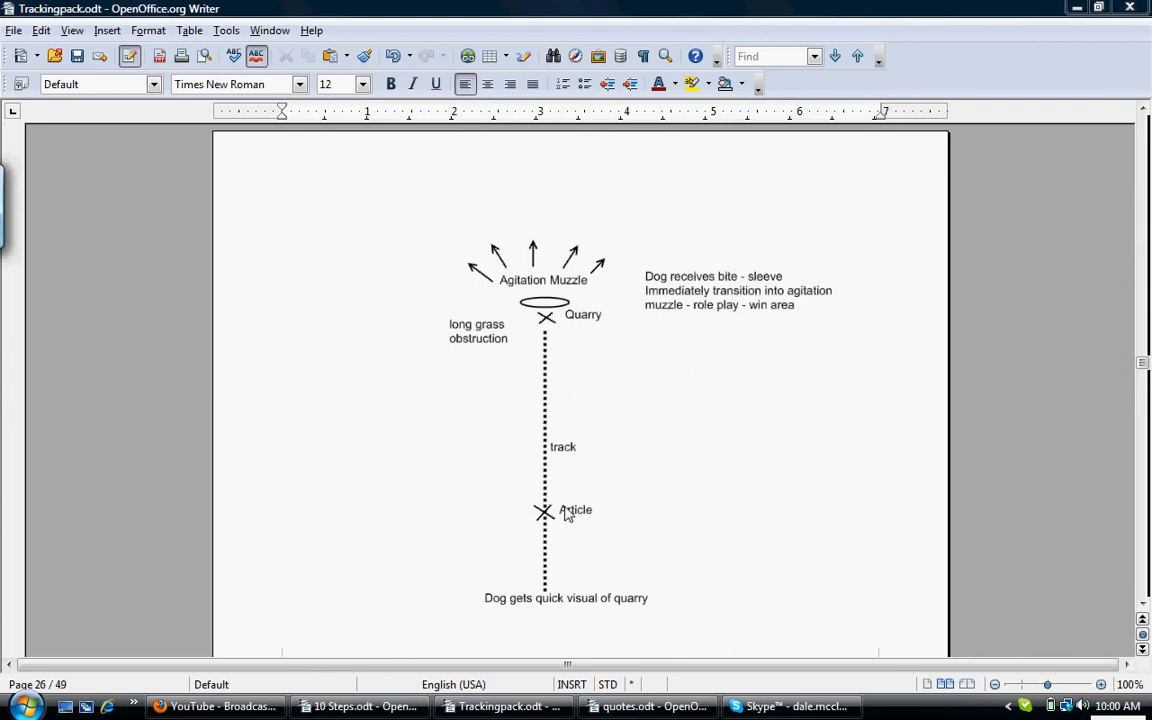
mouse_move(558, 322)
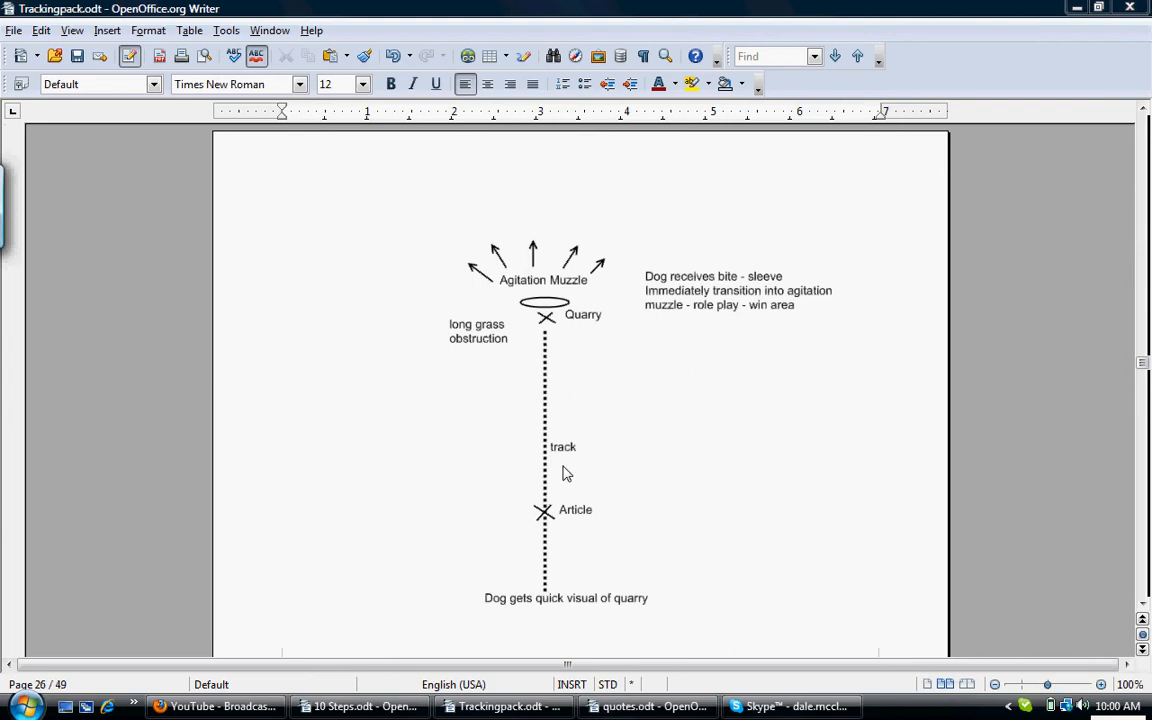
mouse_move(568, 358)
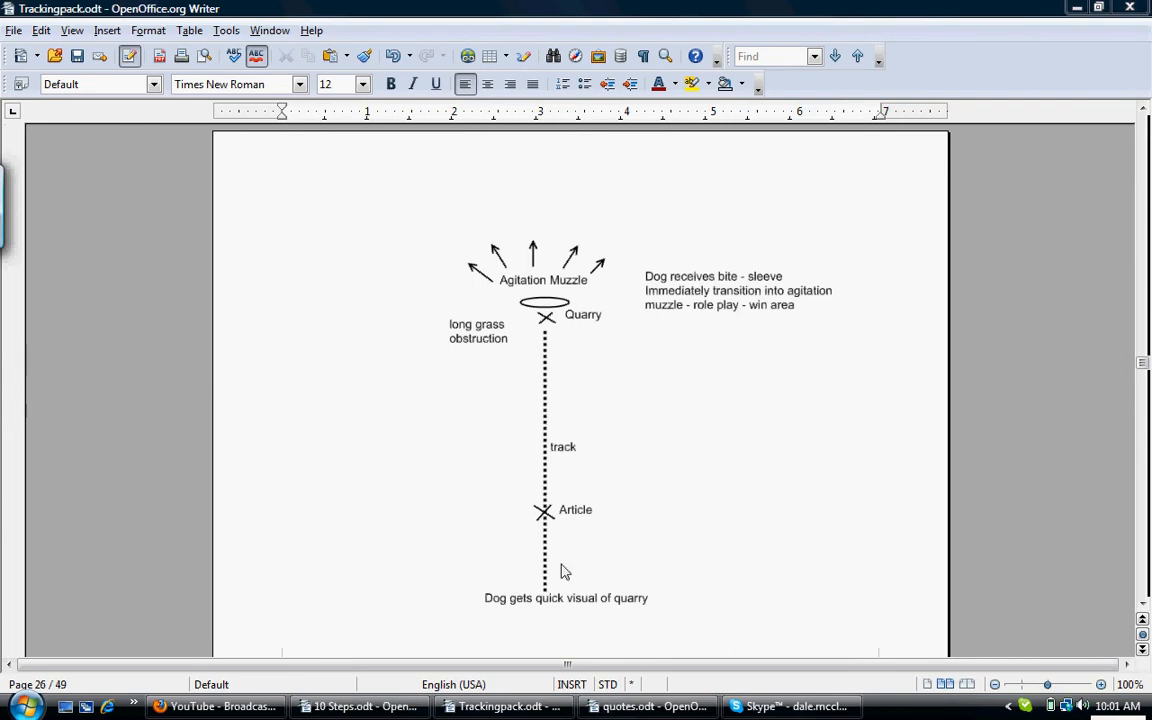
mouse_move(568, 320)
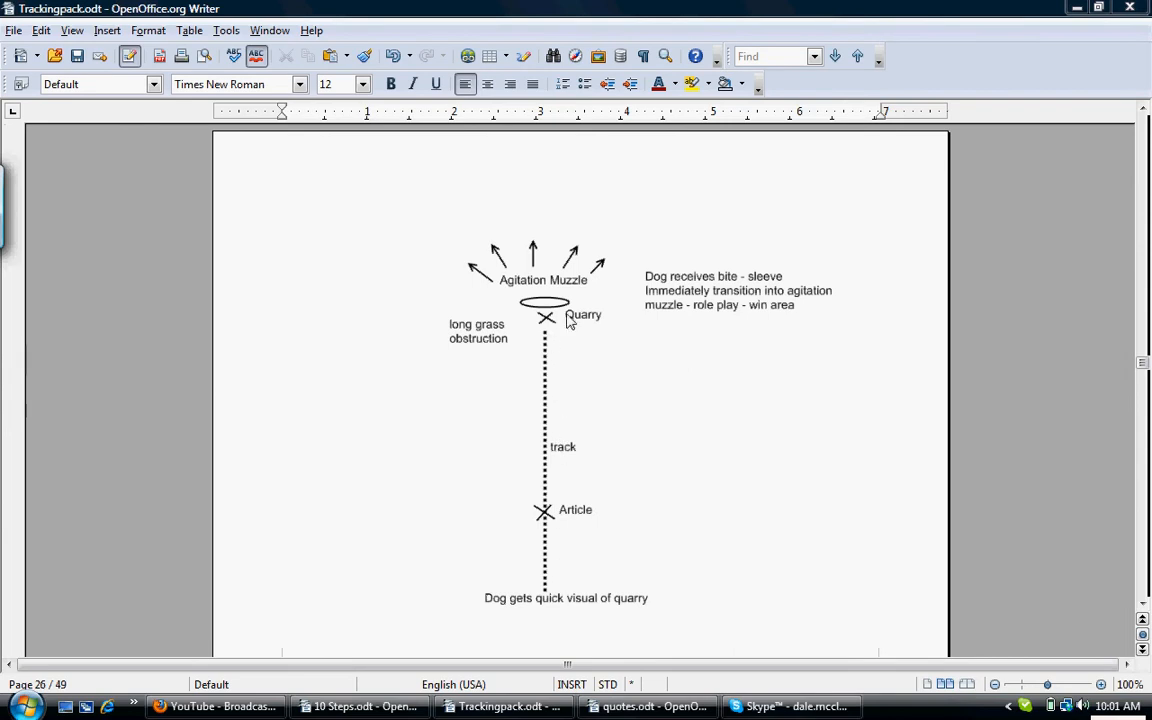
mouse_move(532, 260)
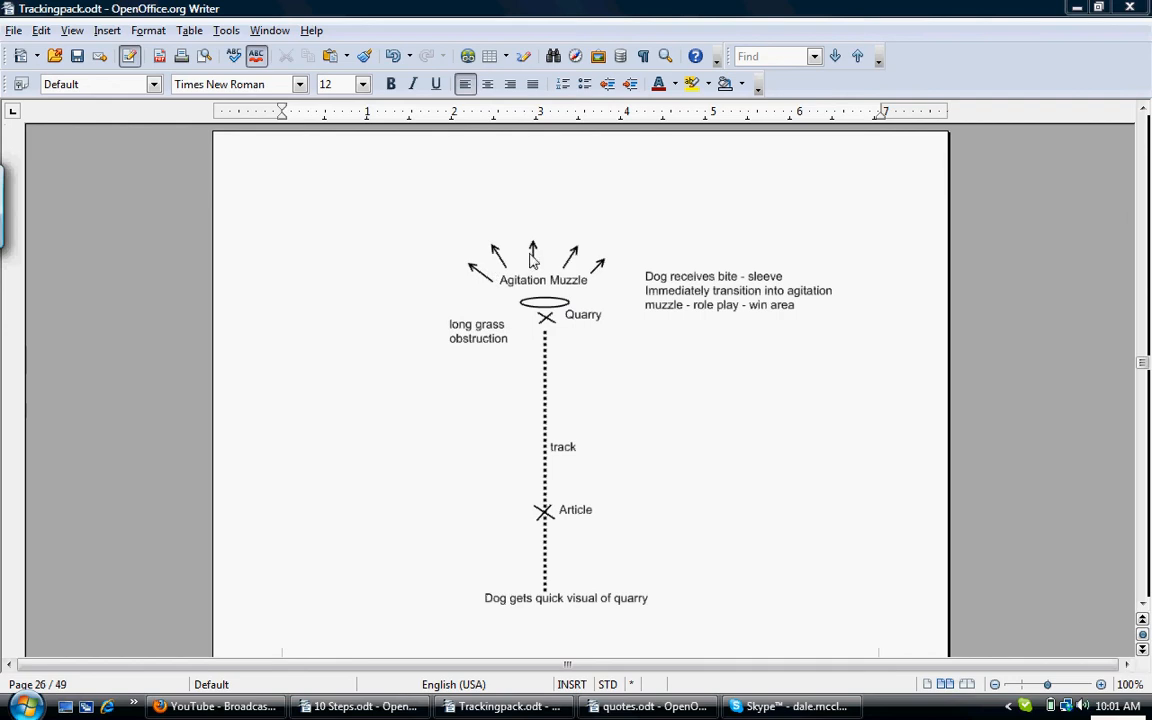
mouse_move(580, 318)
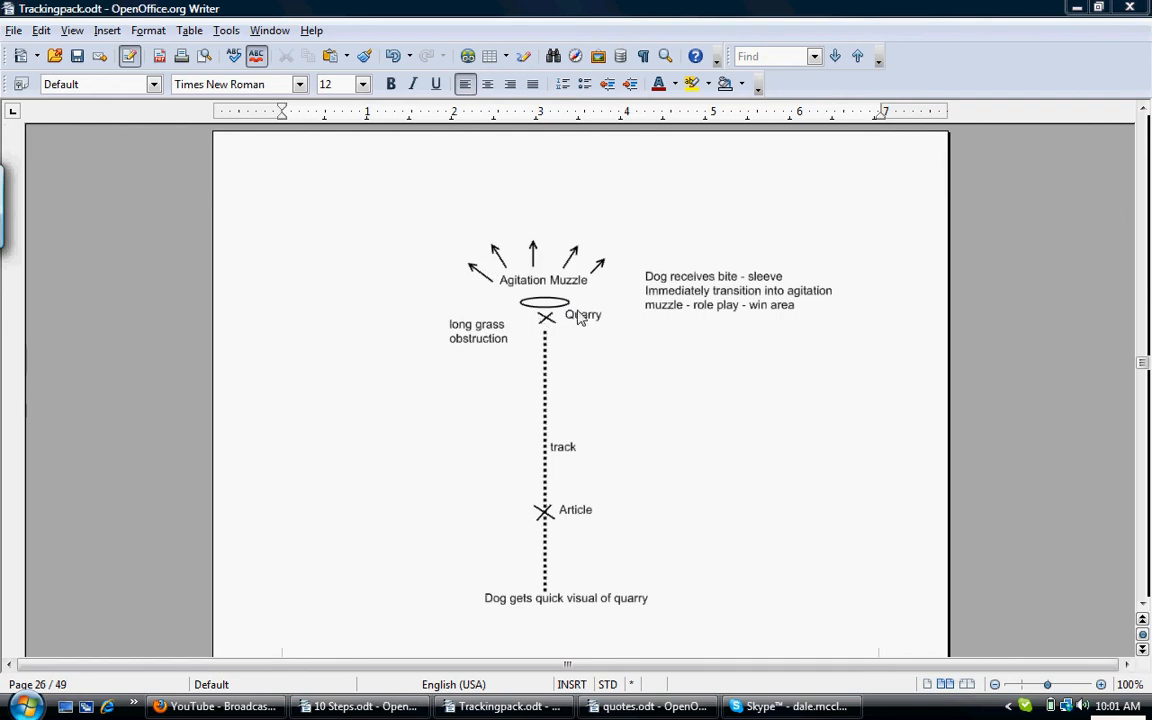
mouse_move(512, 306)
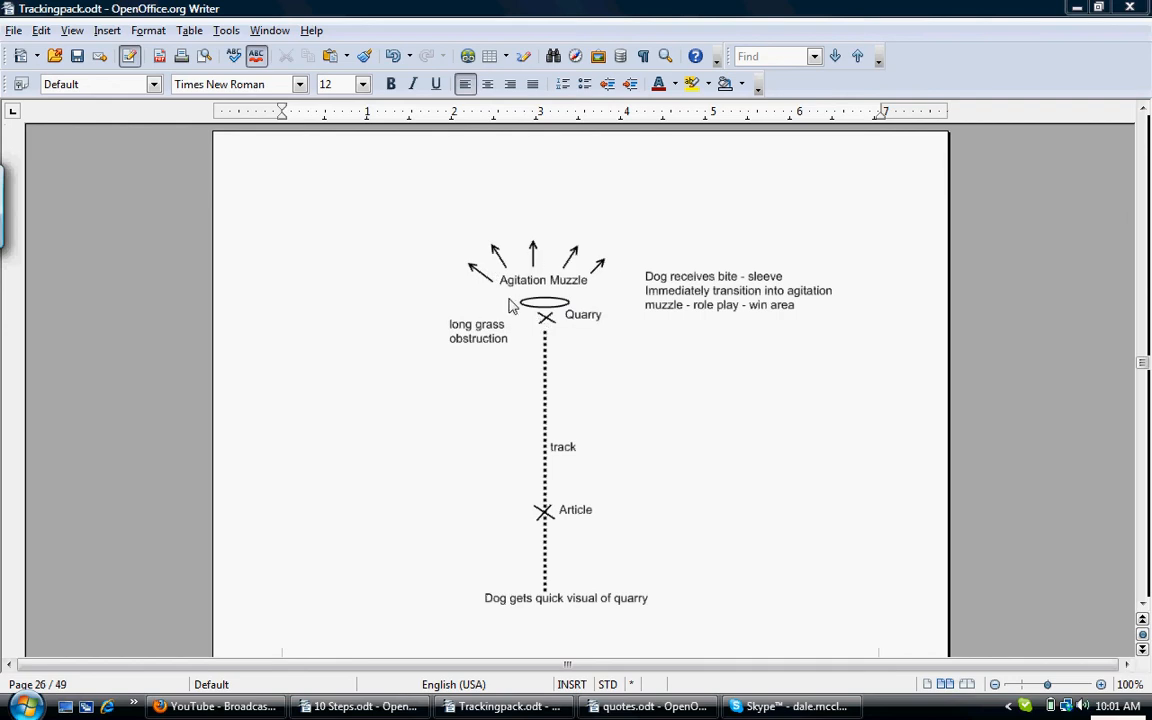
mouse_move(598, 296)
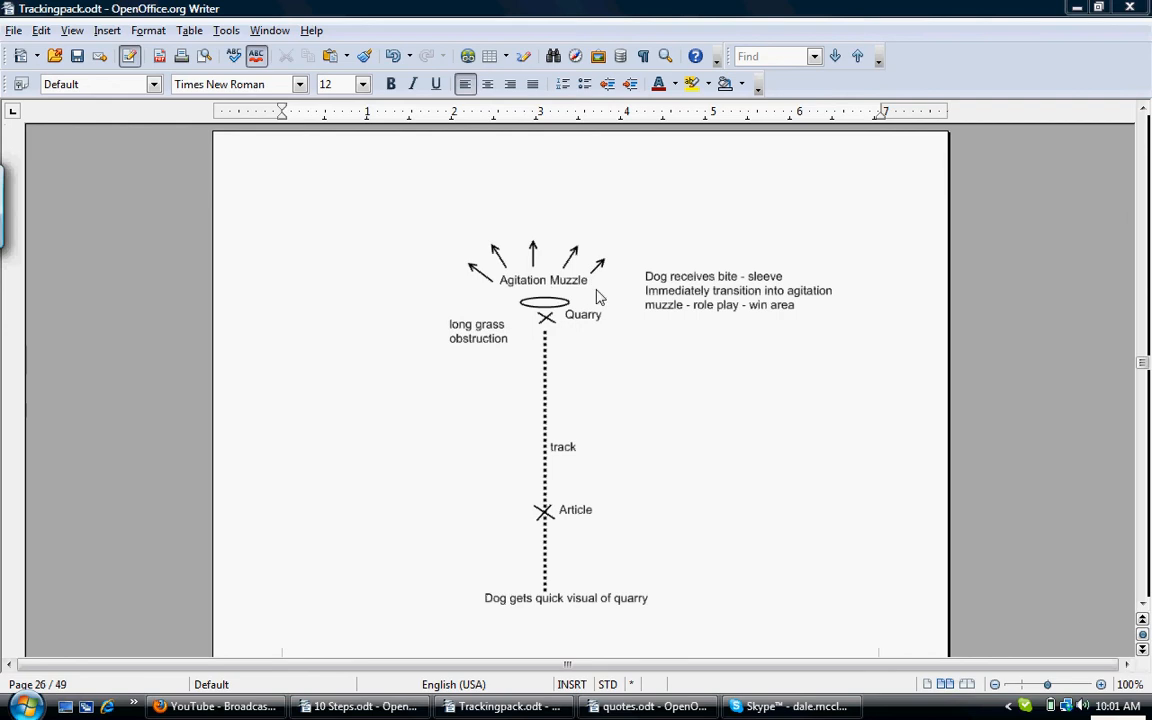
mouse_move(590, 296)
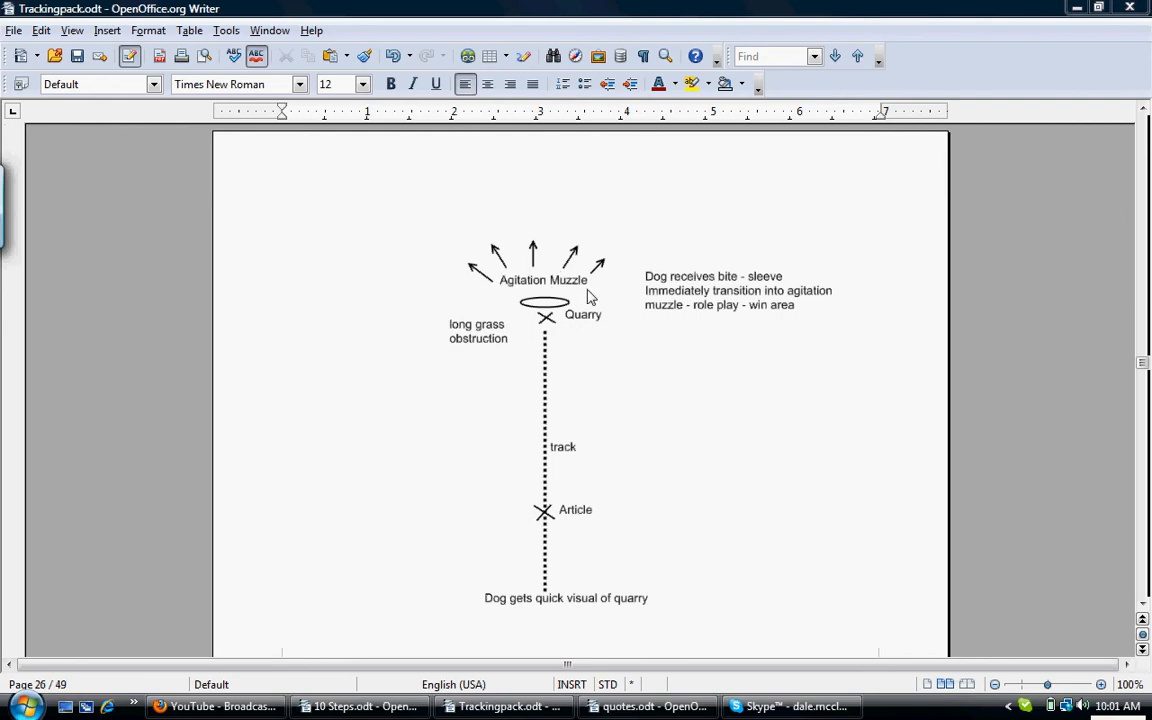
mouse_move(590, 280)
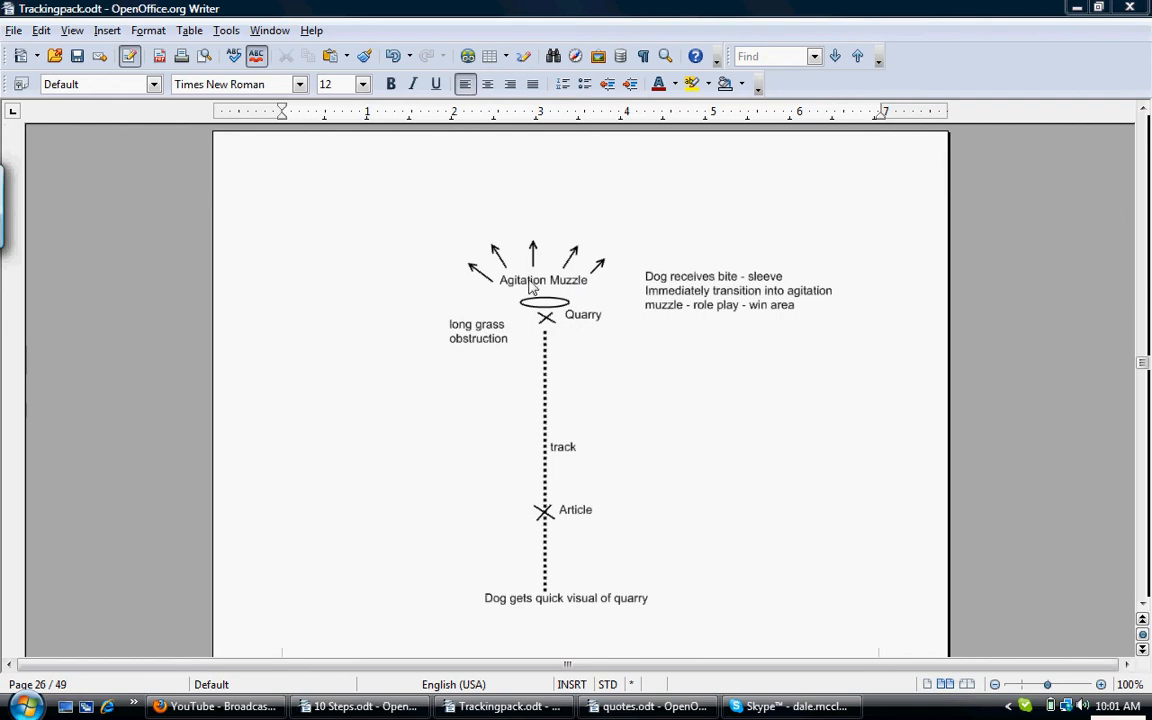
mouse_move(504, 280)
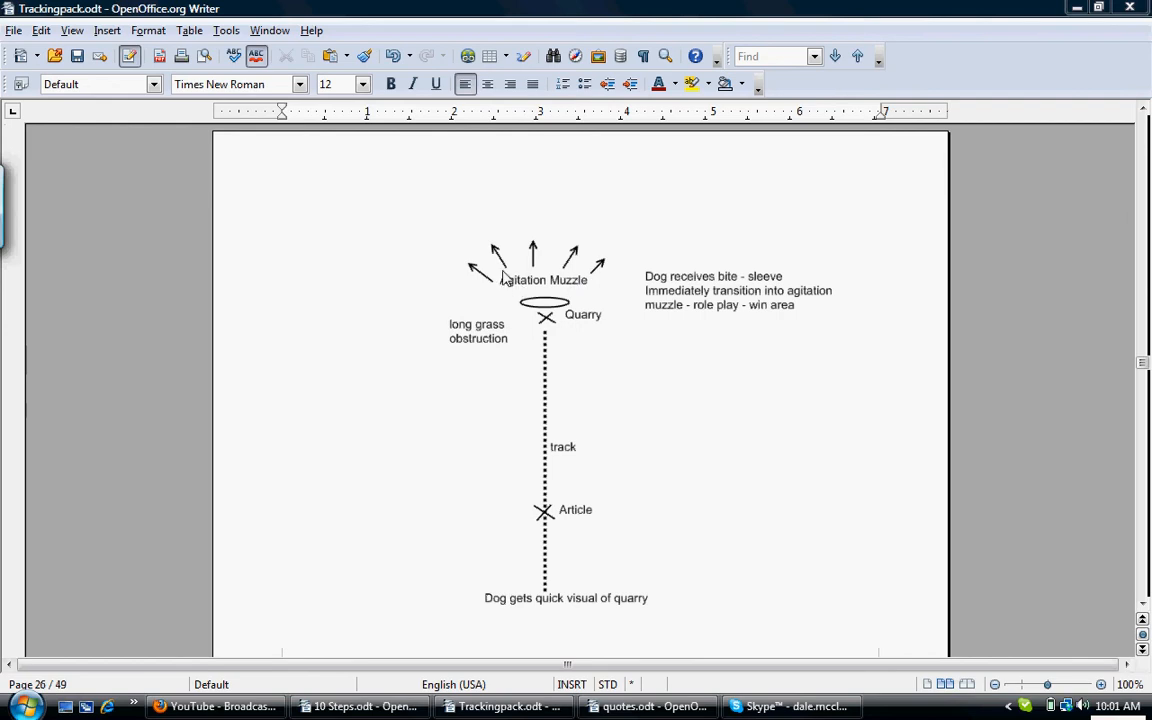
mouse_move(590, 288)
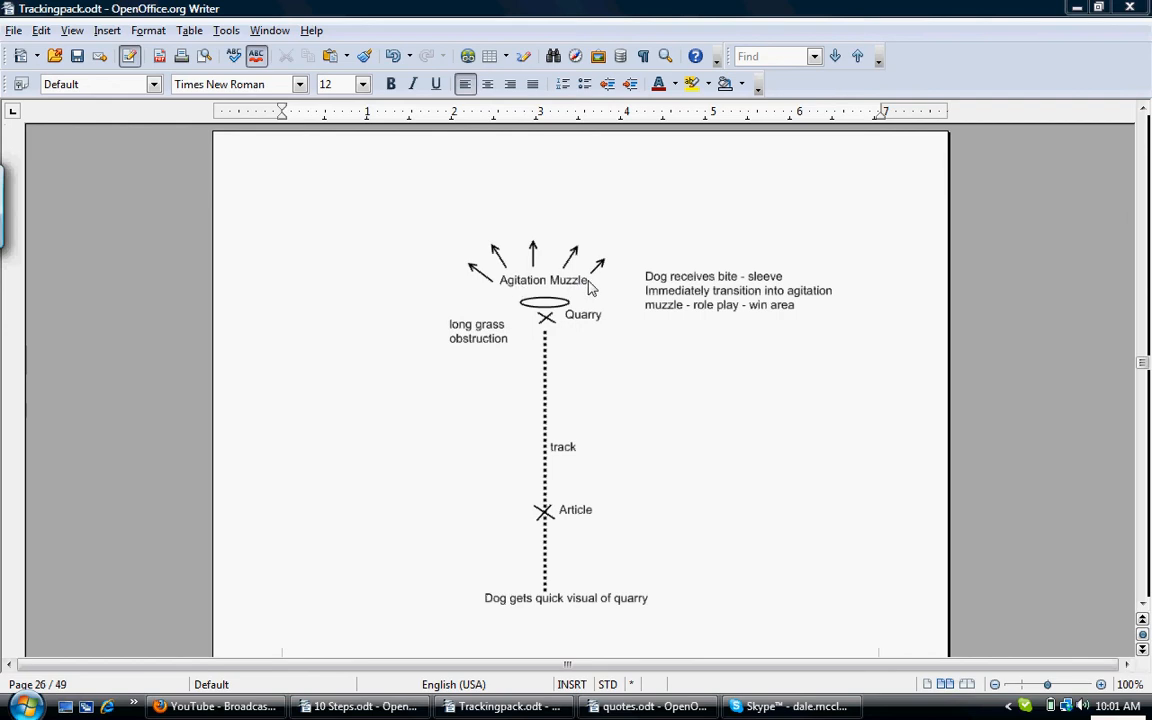
mouse_move(984, 378)
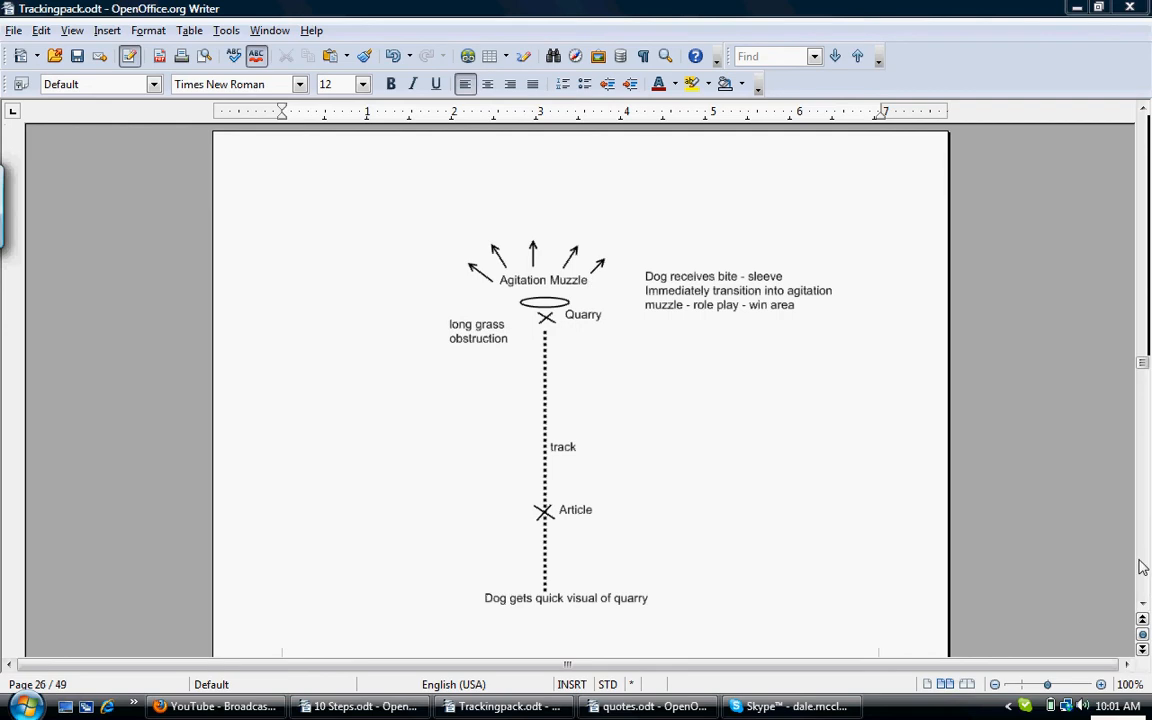
scroll("down", 3)
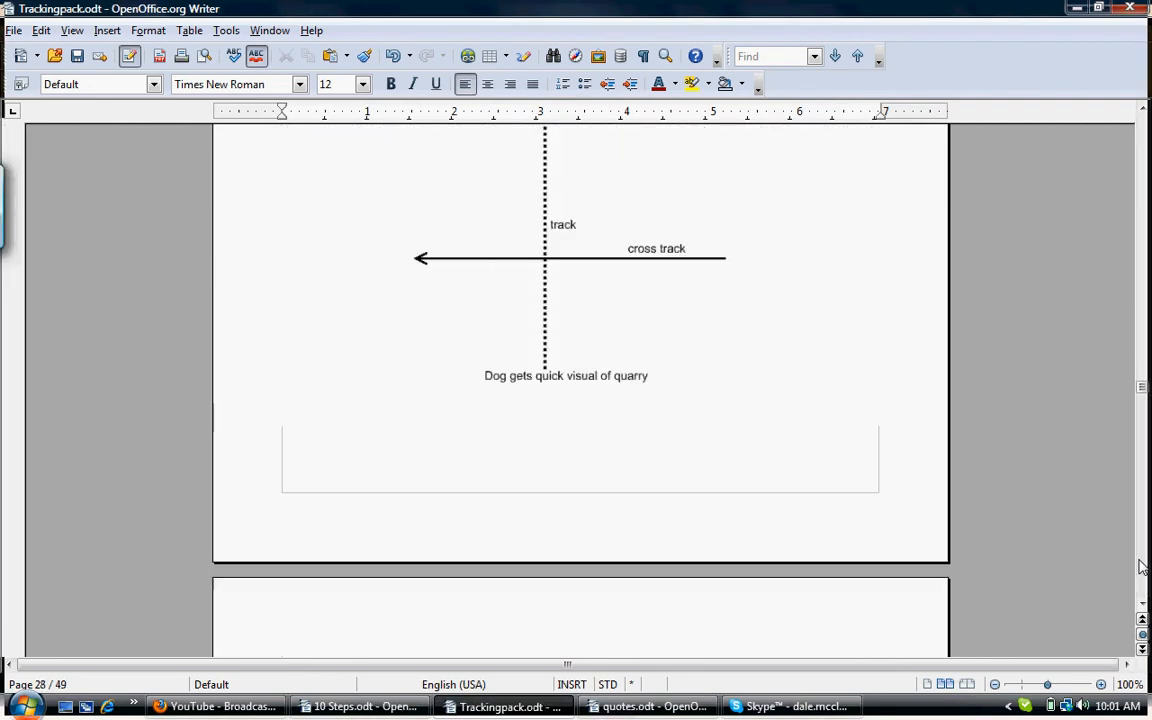
scroll("down", 3)
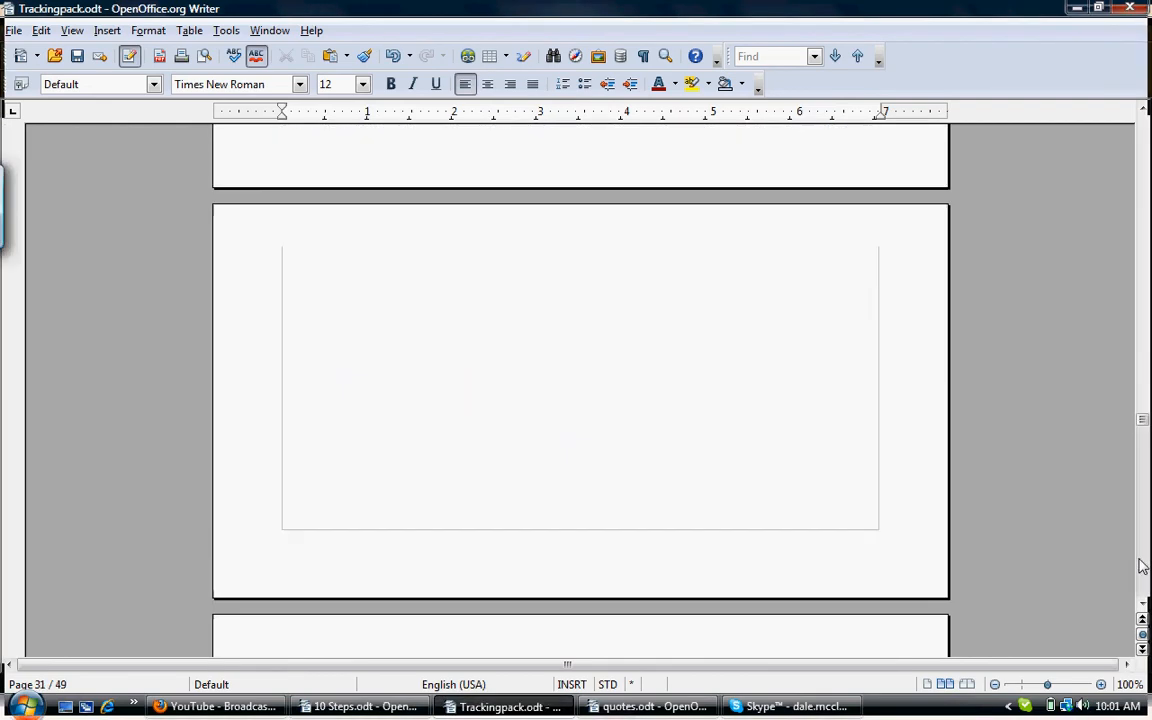
scroll("down", 3)
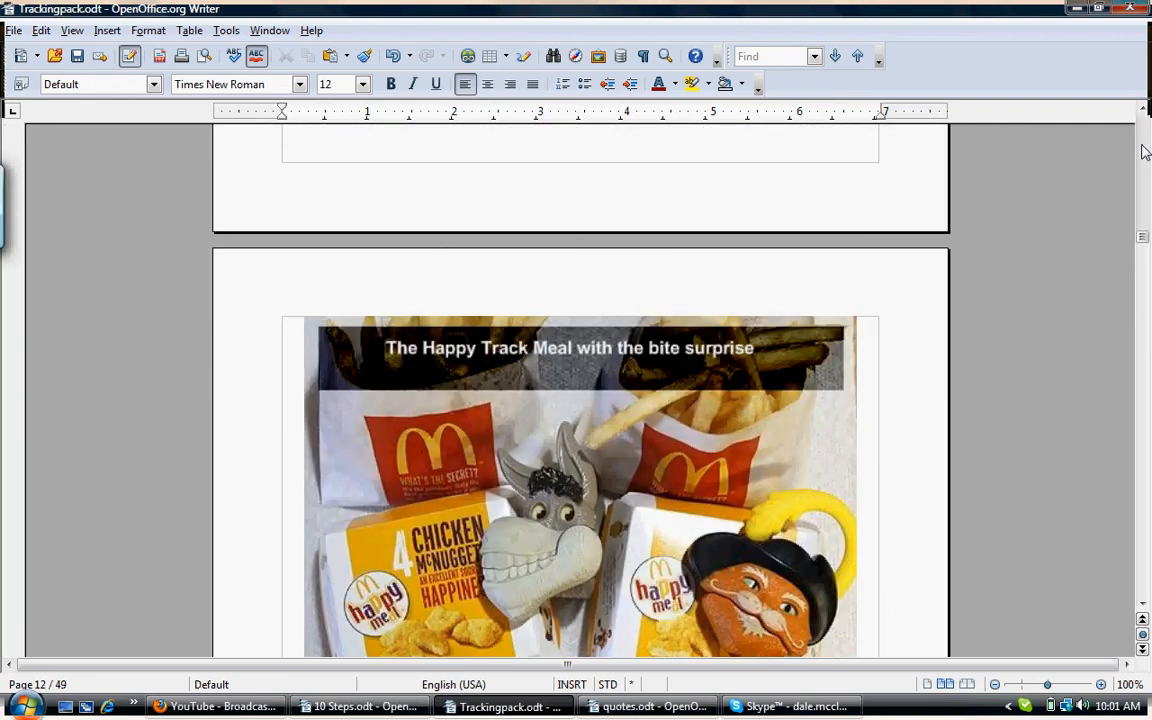
scroll("down", 3)
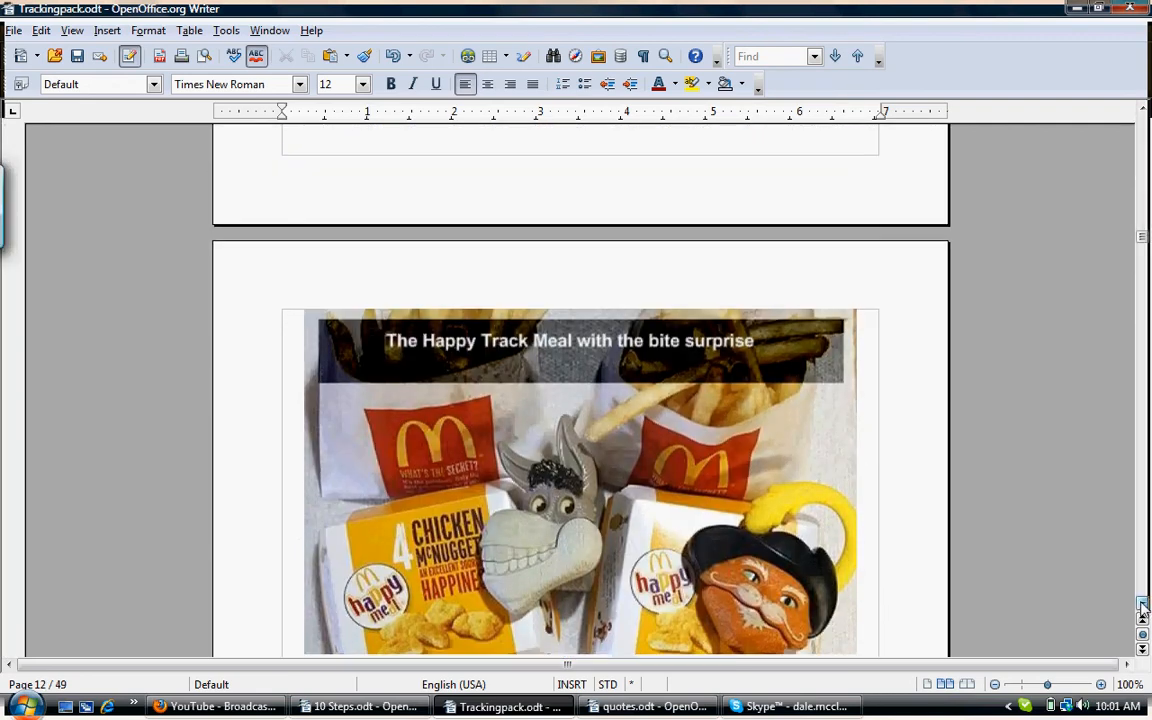
scroll("down", 3)
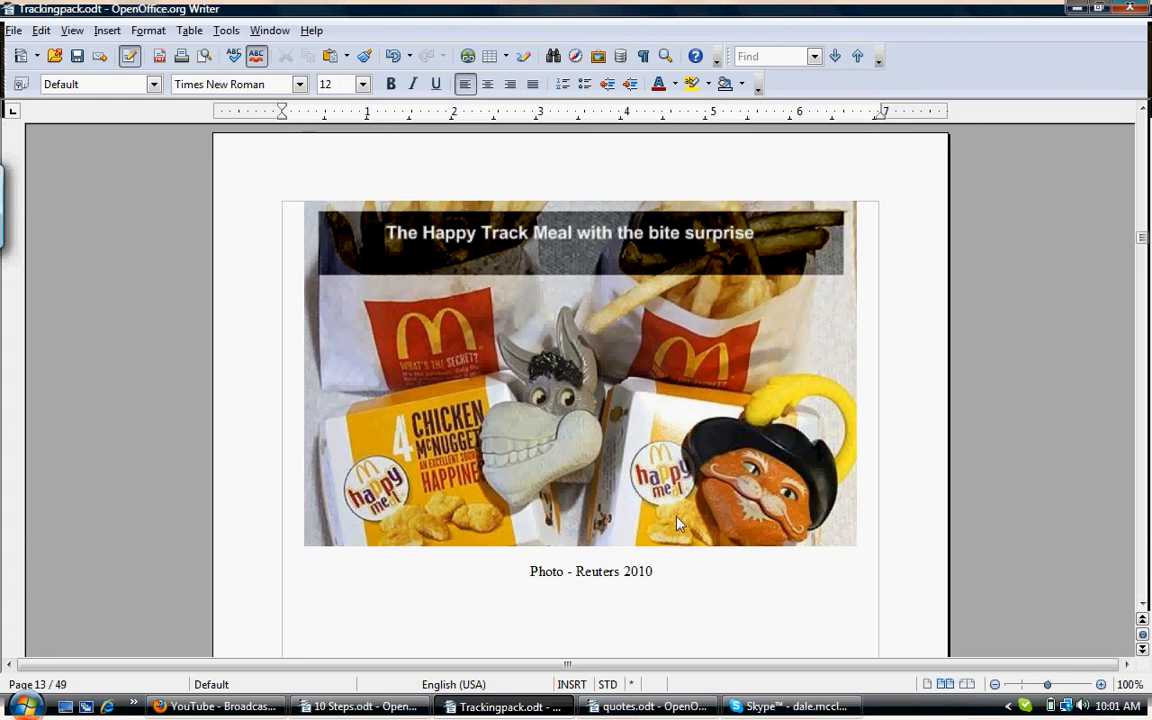
mouse_move(744, 312)
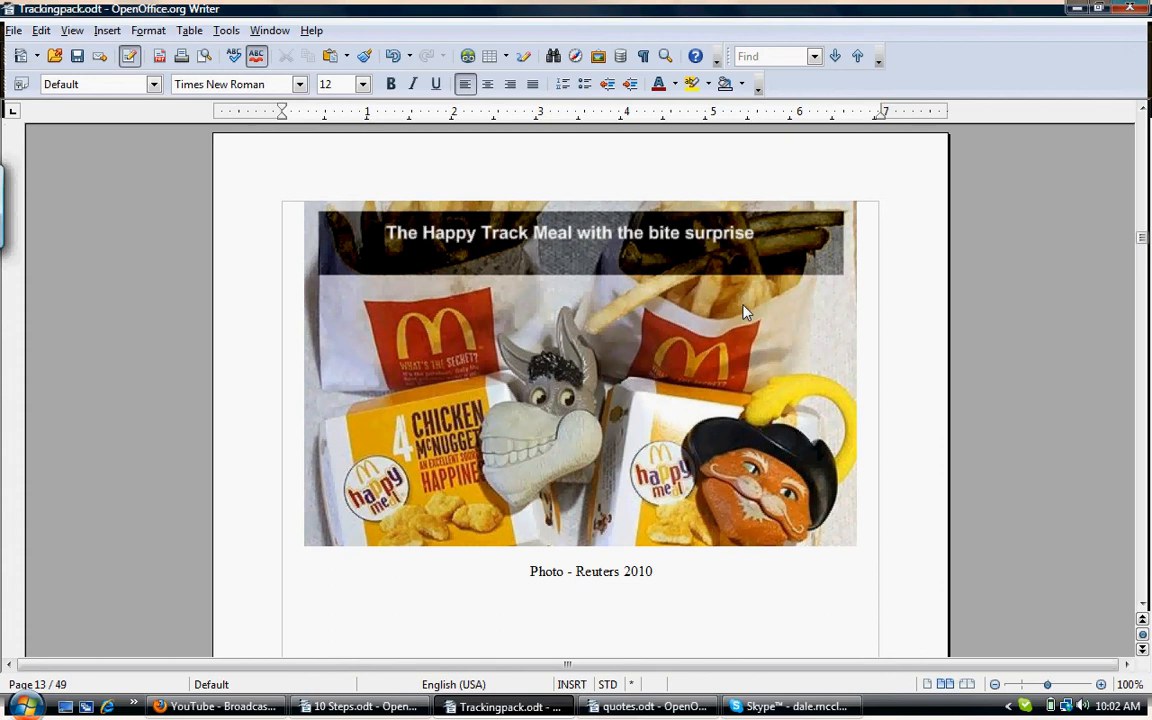
mouse_move(532, 384)
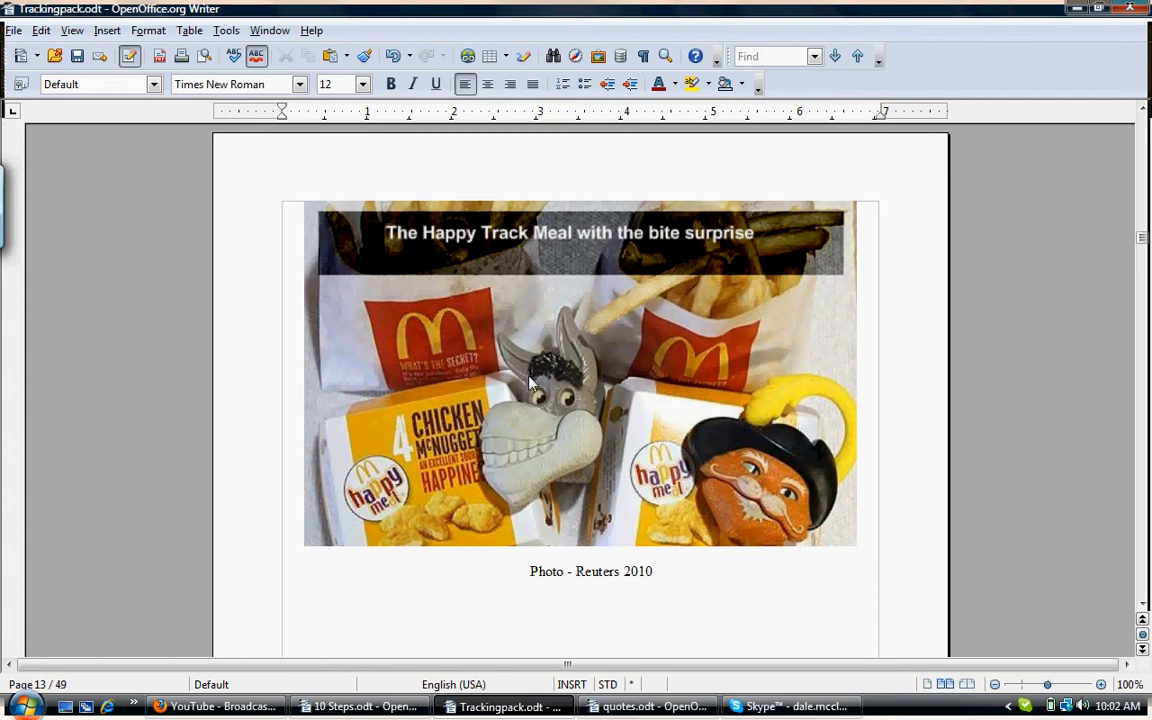
mouse_move(532, 500)
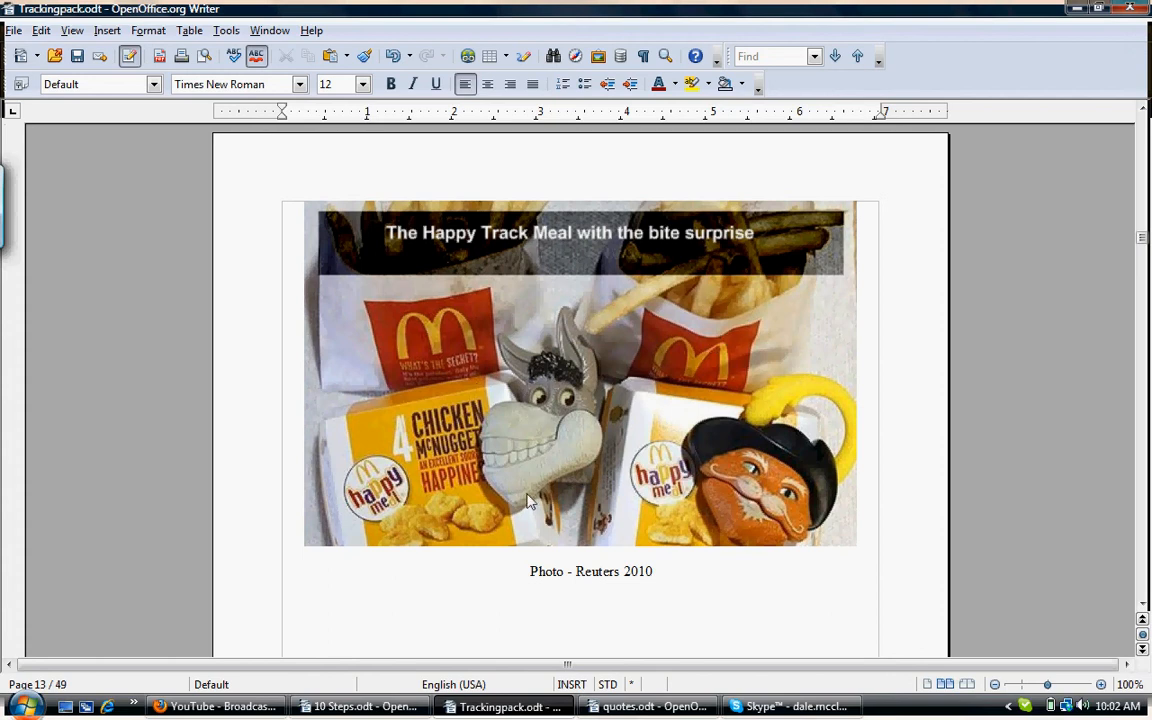
mouse_move(536, 508)
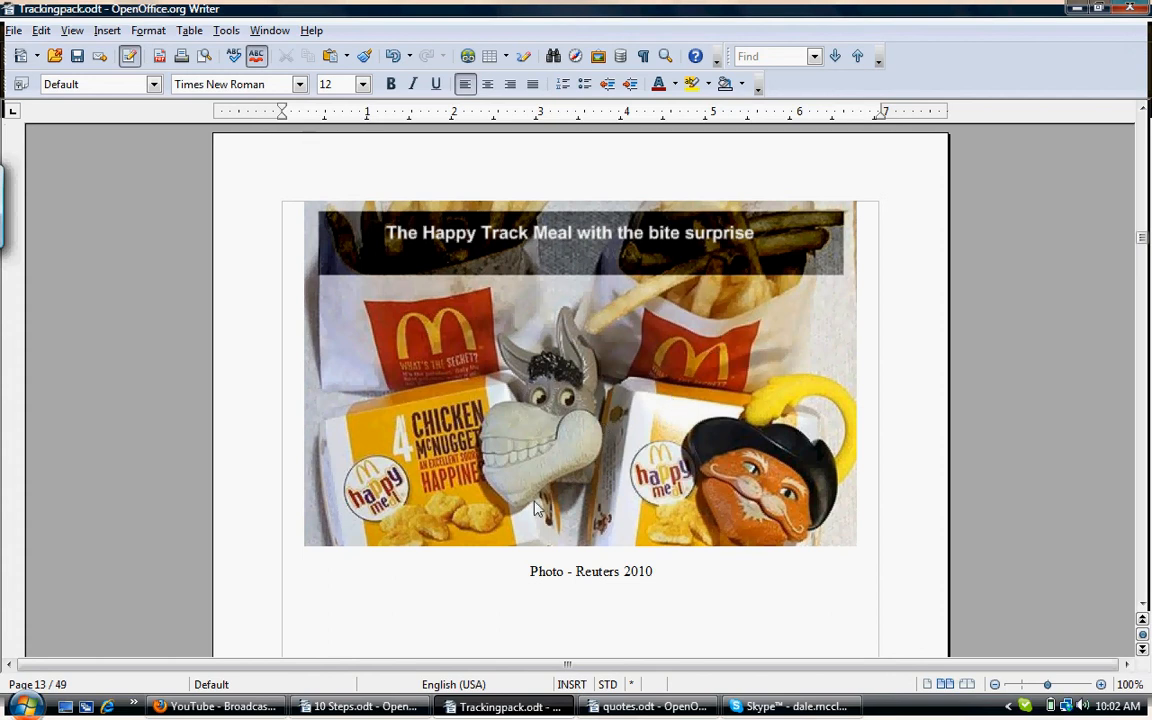
mouse_move(596, 376)
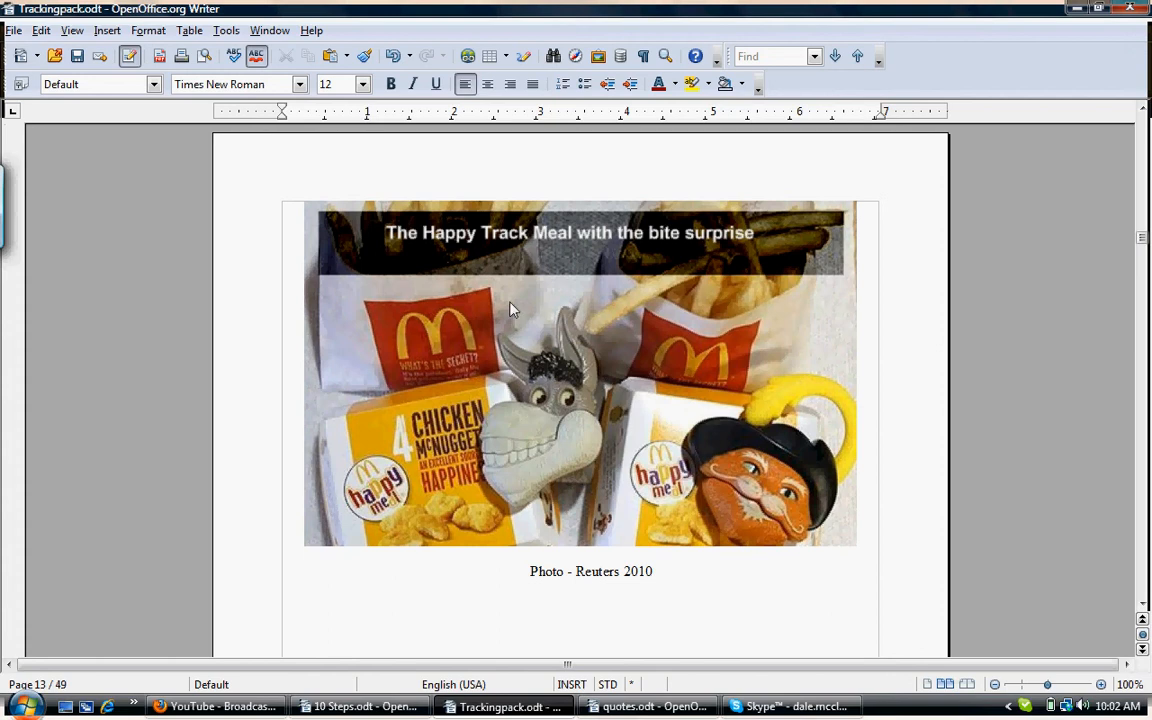
mouse_move(450, 502)
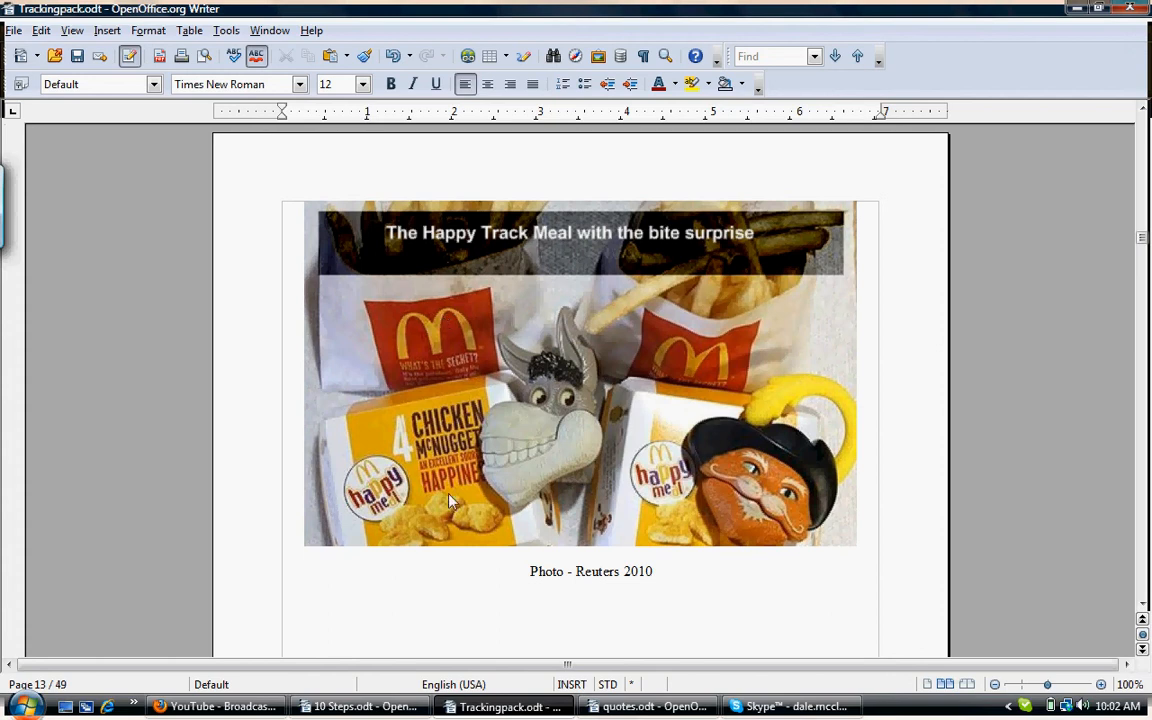
mouse_move(448, 504)
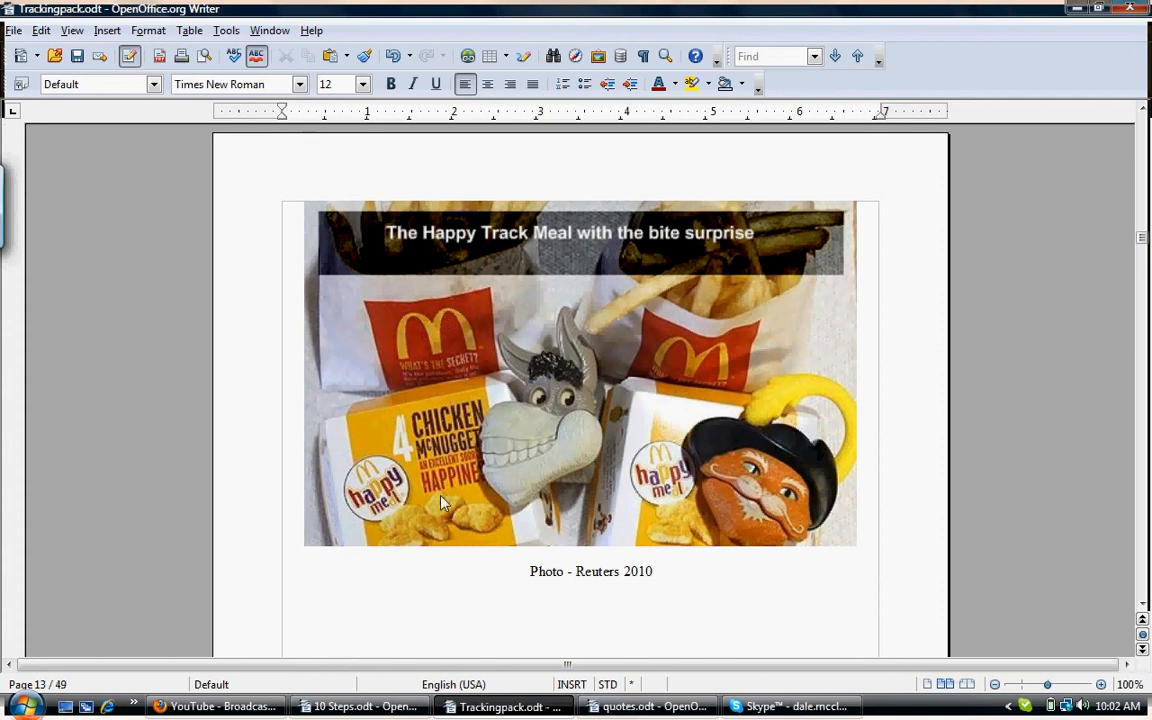
mouse_move(600, 476)
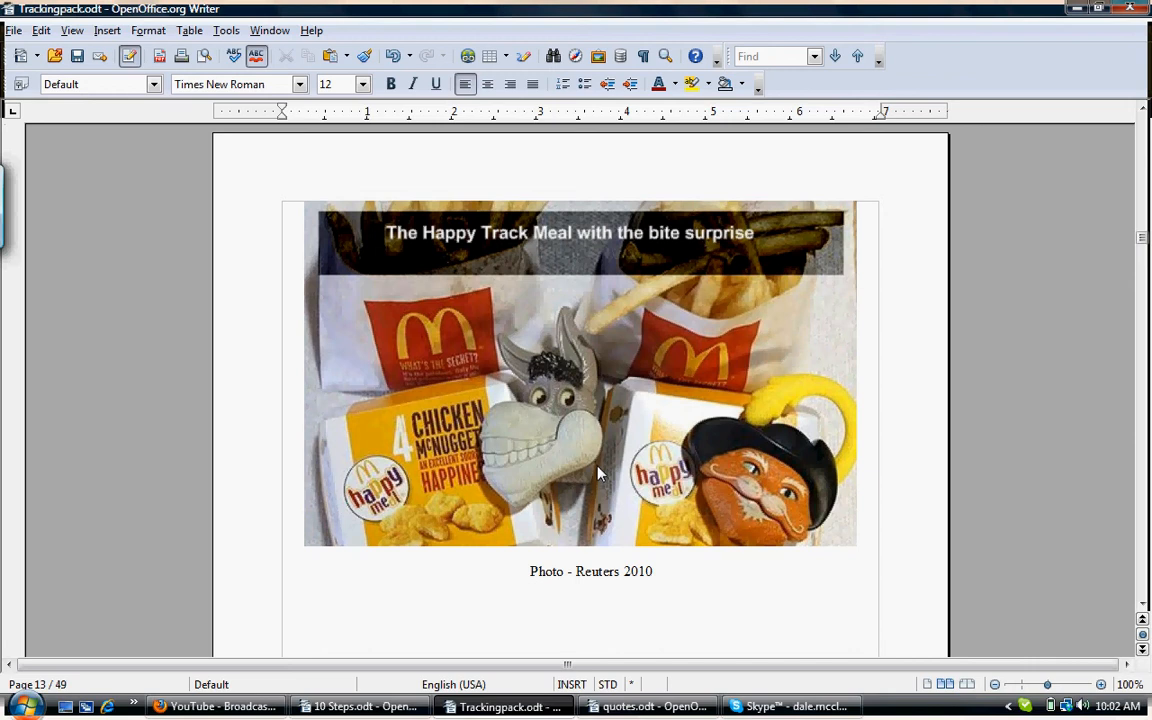
mouse_move(592, 268)
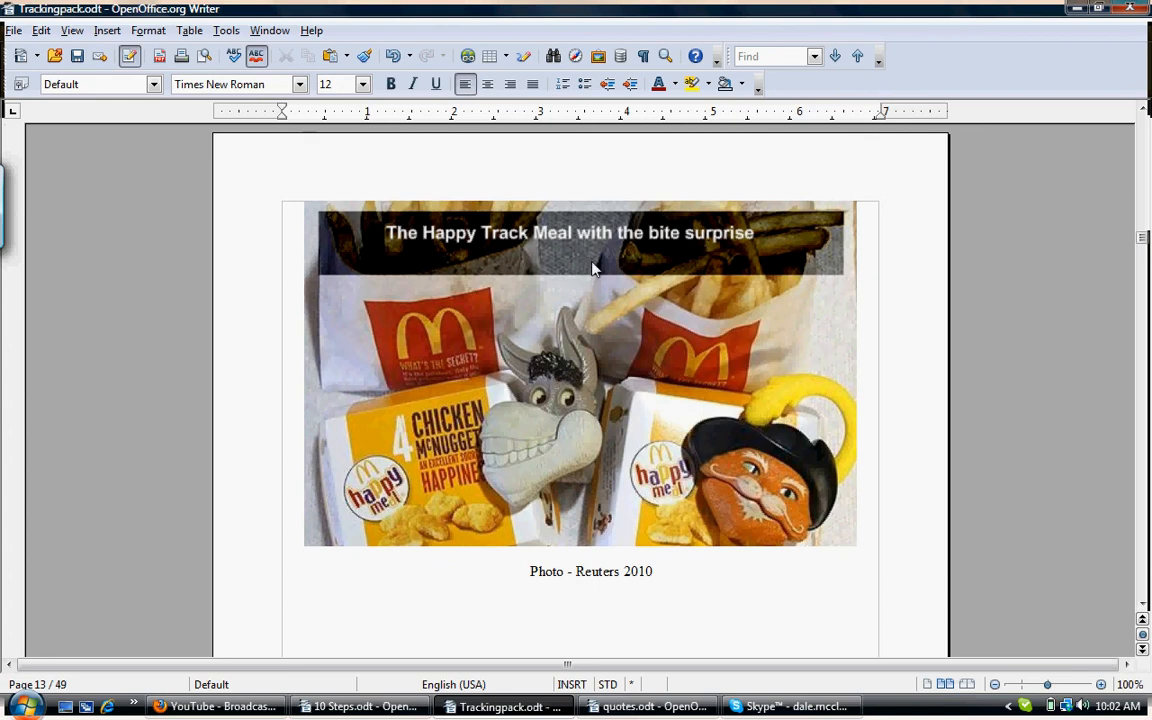
mouse_move(762, 308)
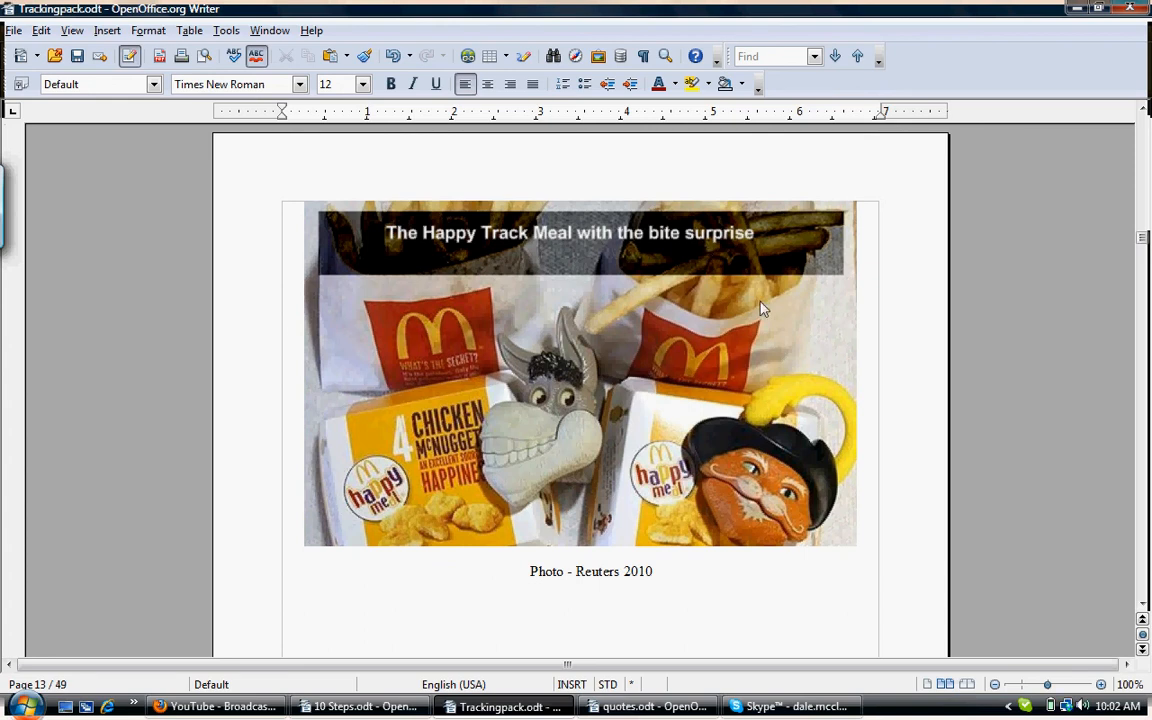
mouse_move(1124, 142)
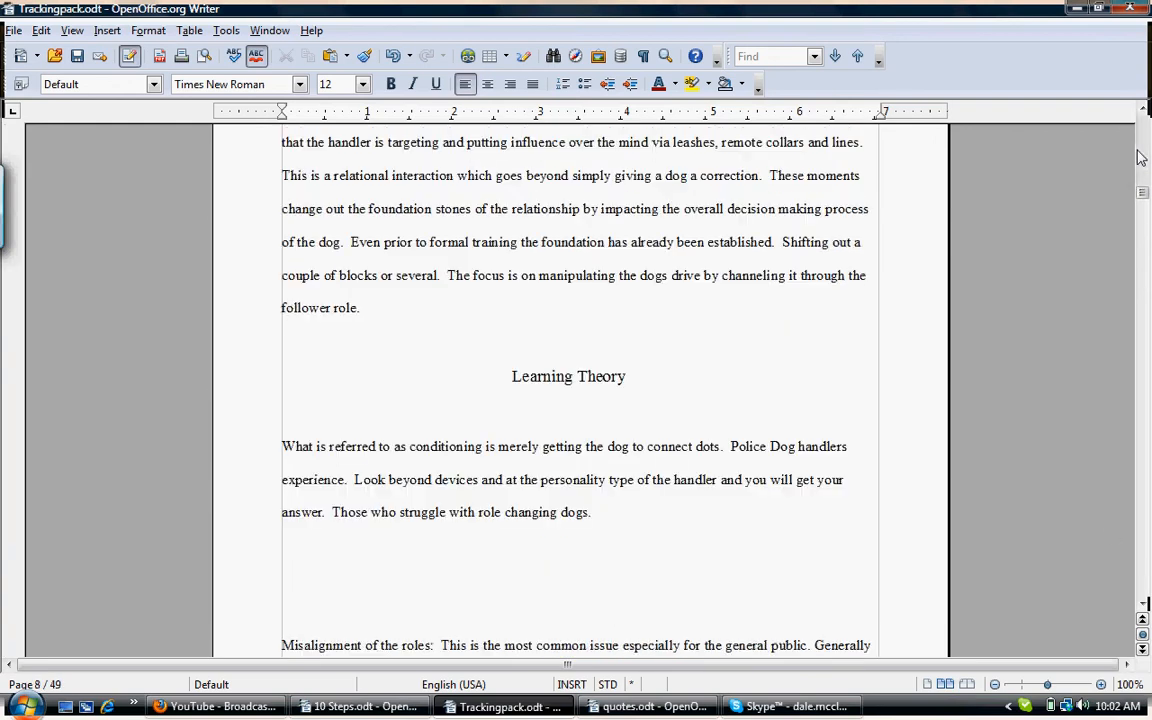
scroll("down", 3)
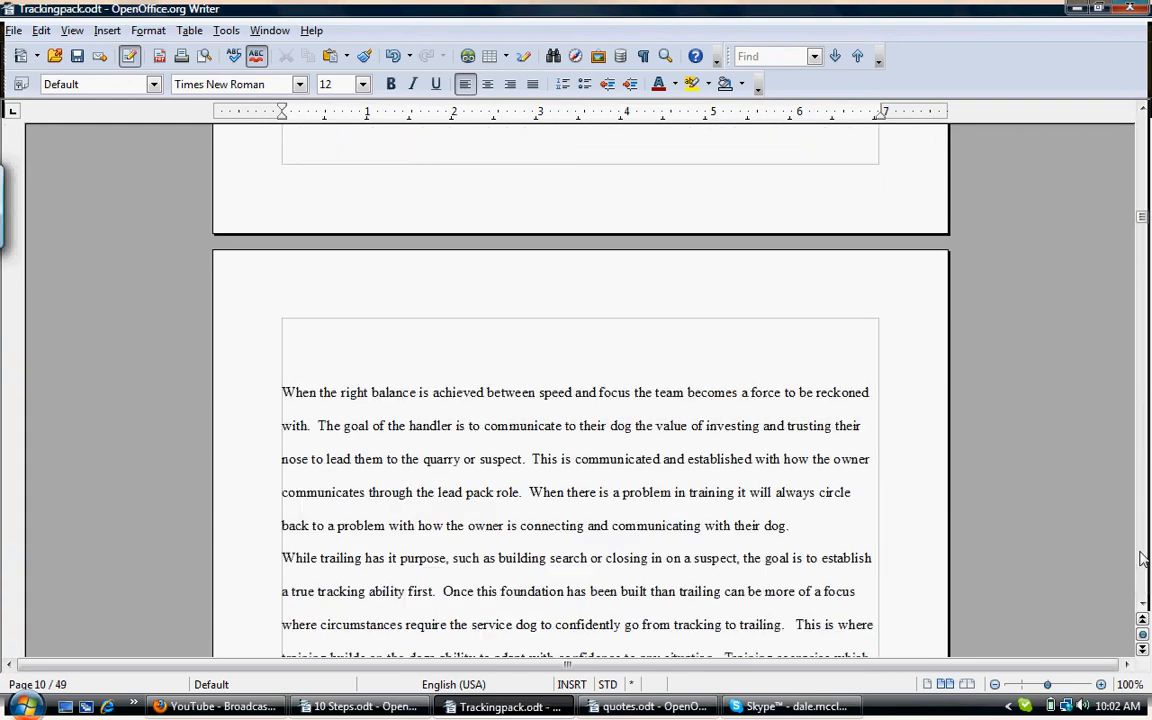
scroll("down", 3)
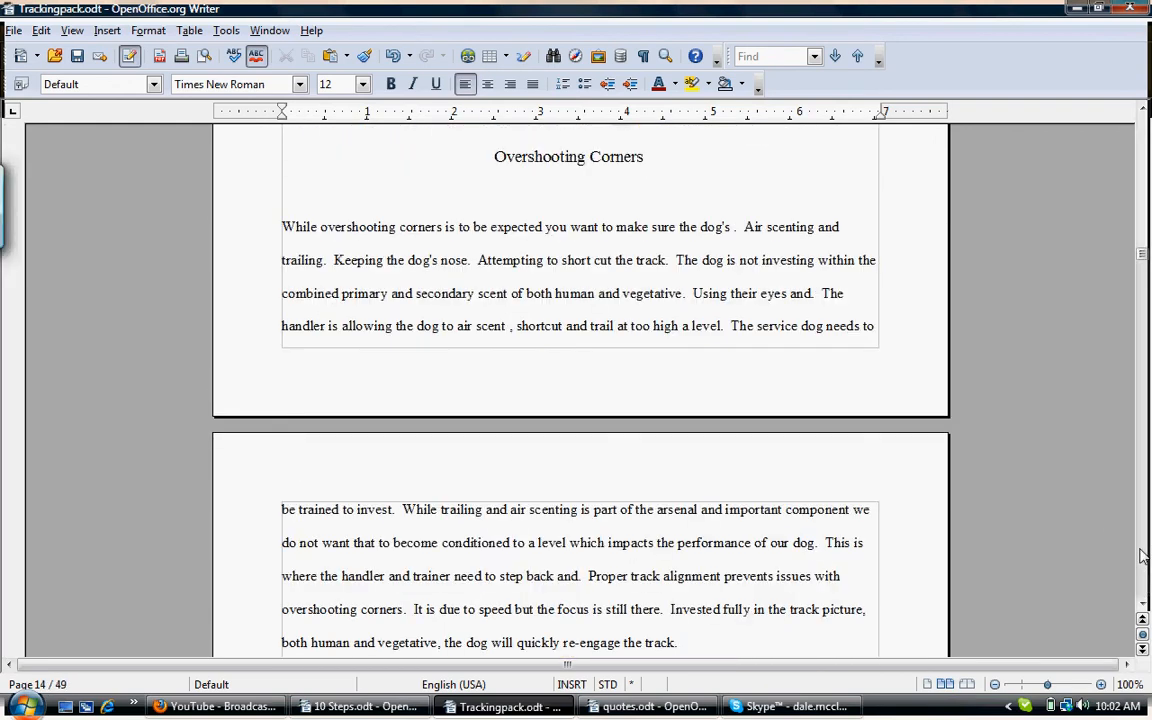
scroll("down", 3)
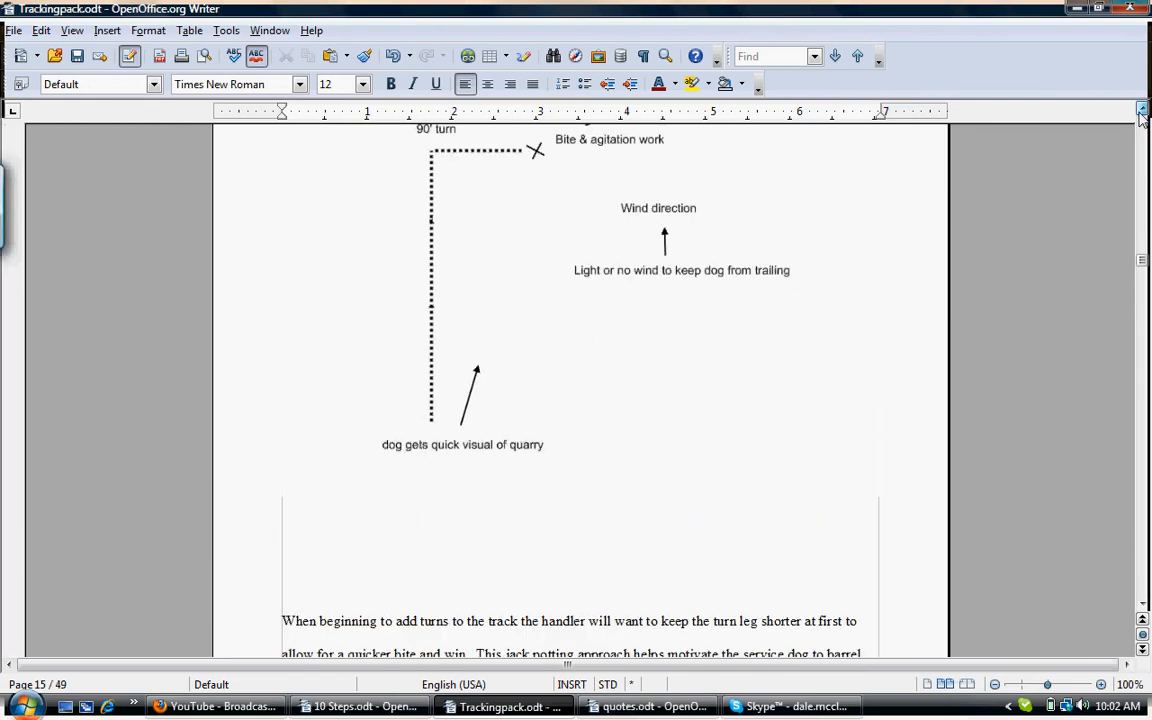
scroll("down", 3)
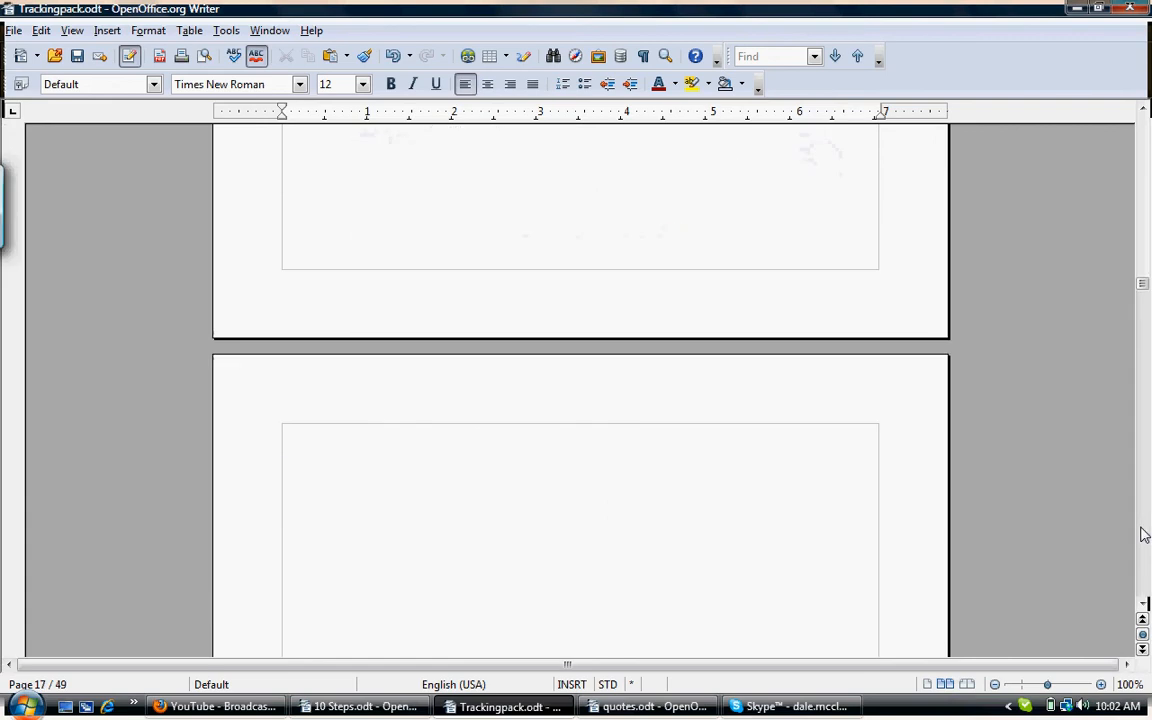
scroll("down", 3)
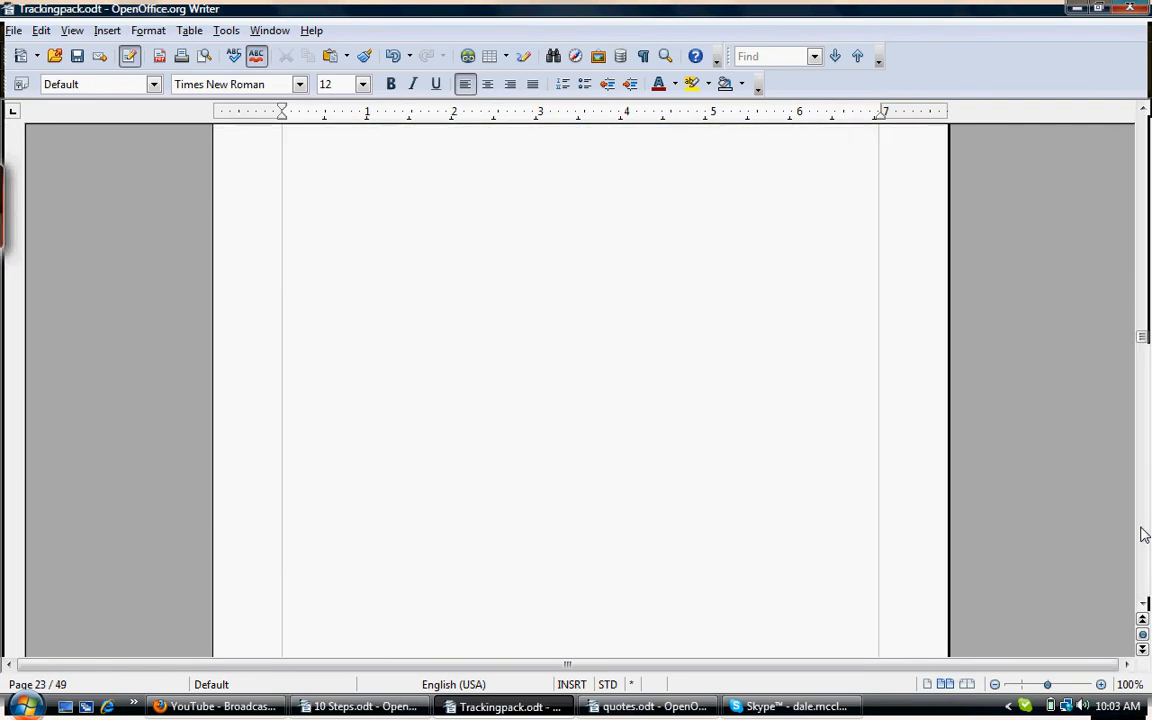
scroll("down", 3)
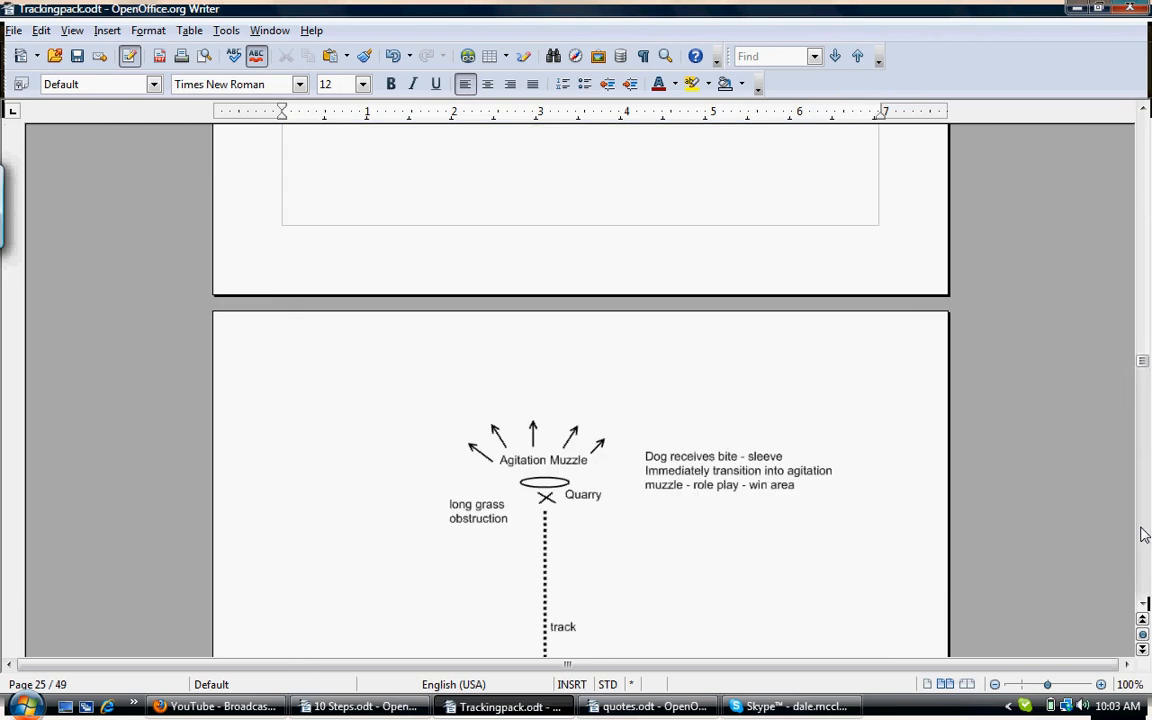
scroll("down", 3)
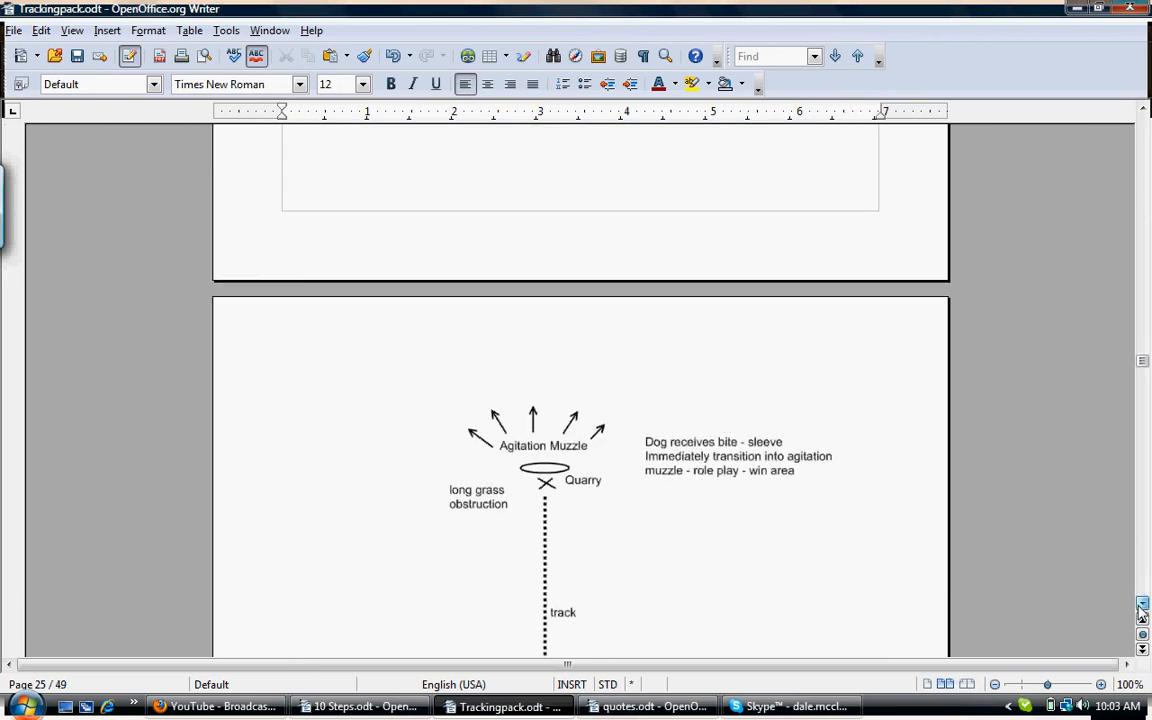
scroll("down", 3)
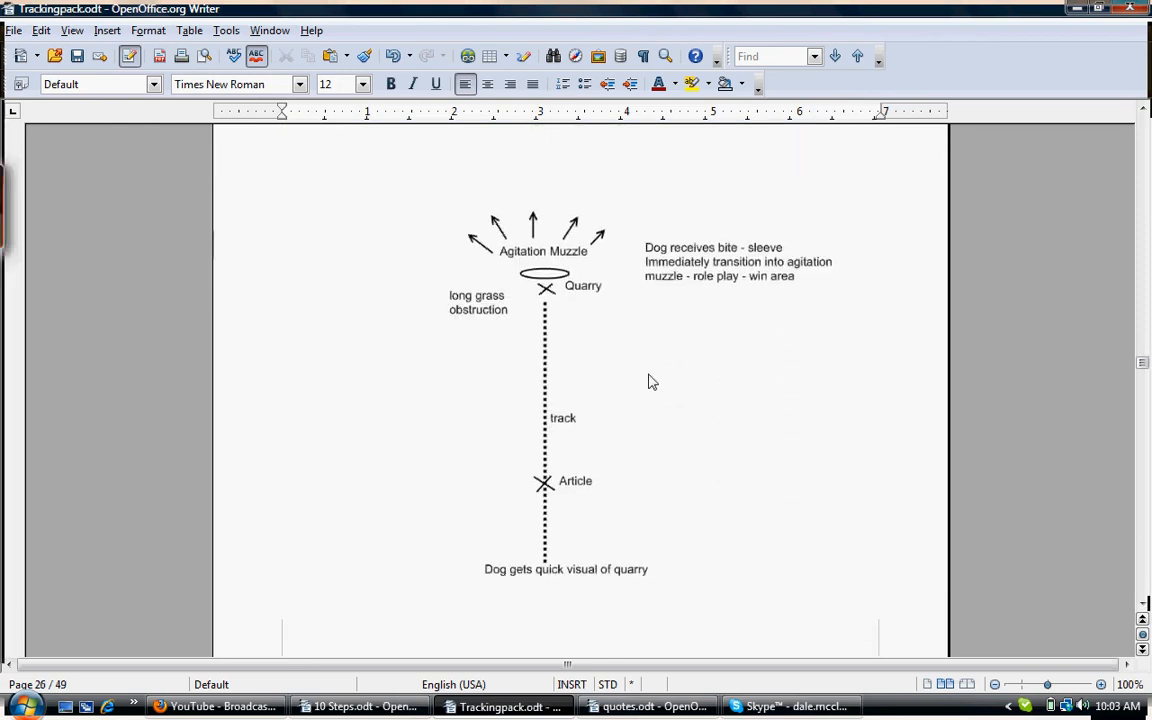
mouse_move(648, 384)
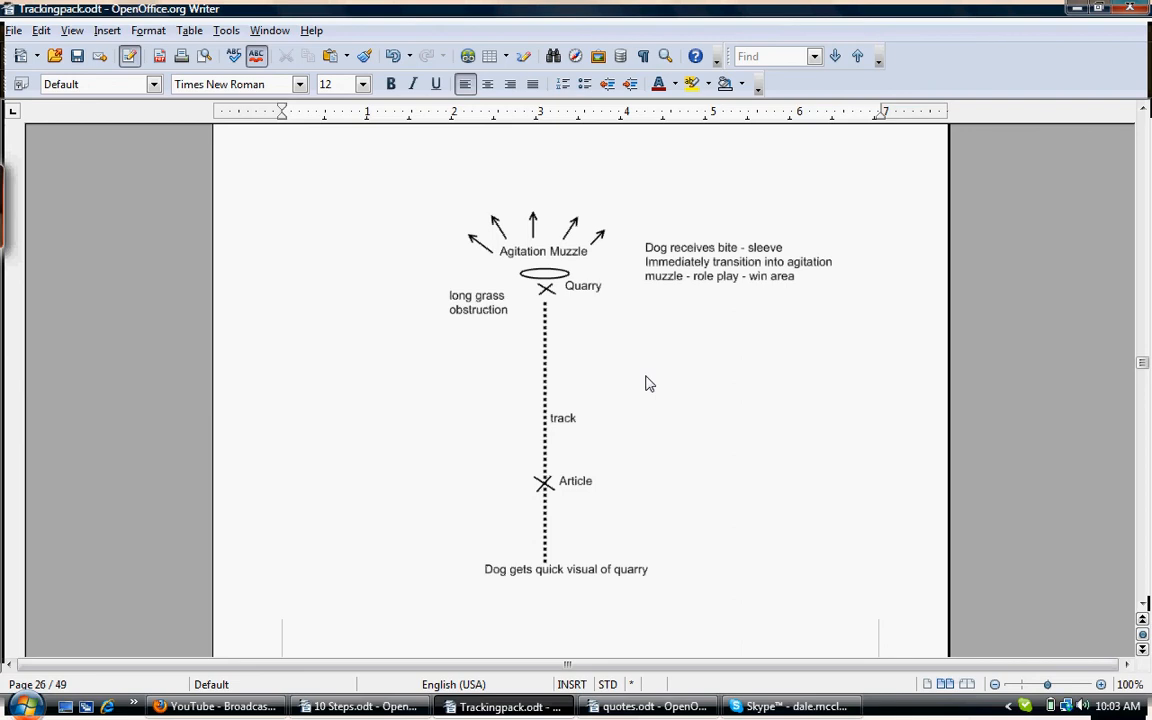
mouse_move(612, 344)
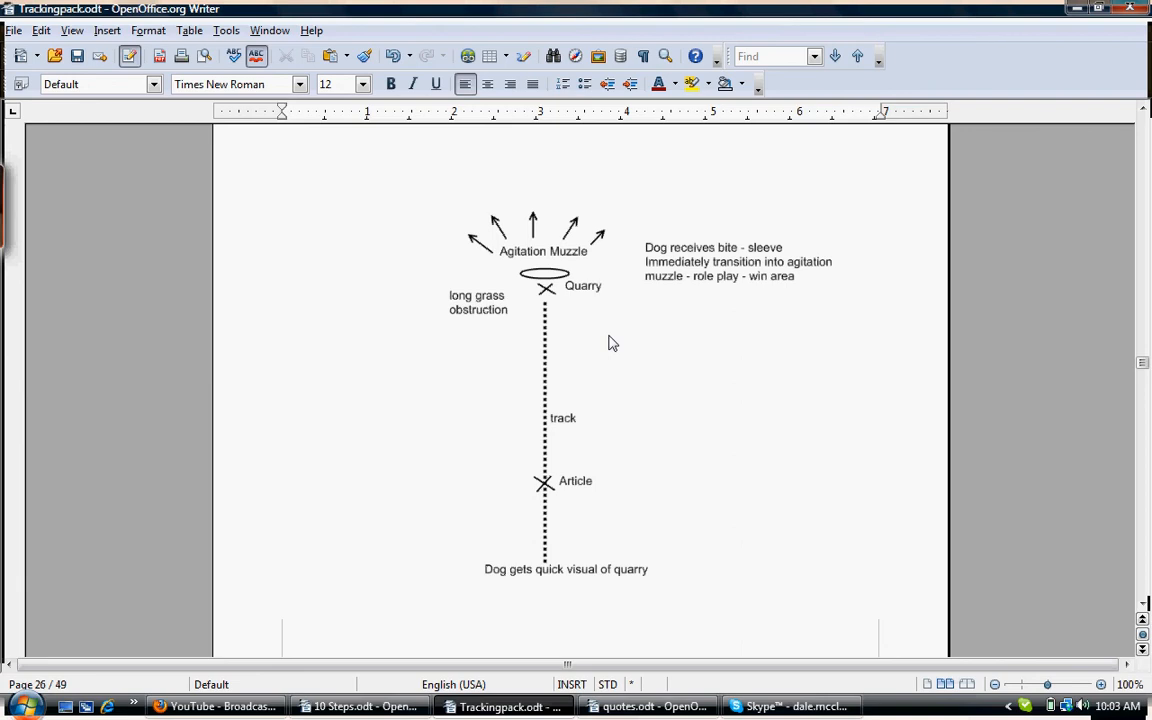
mouse_move(578, 324)
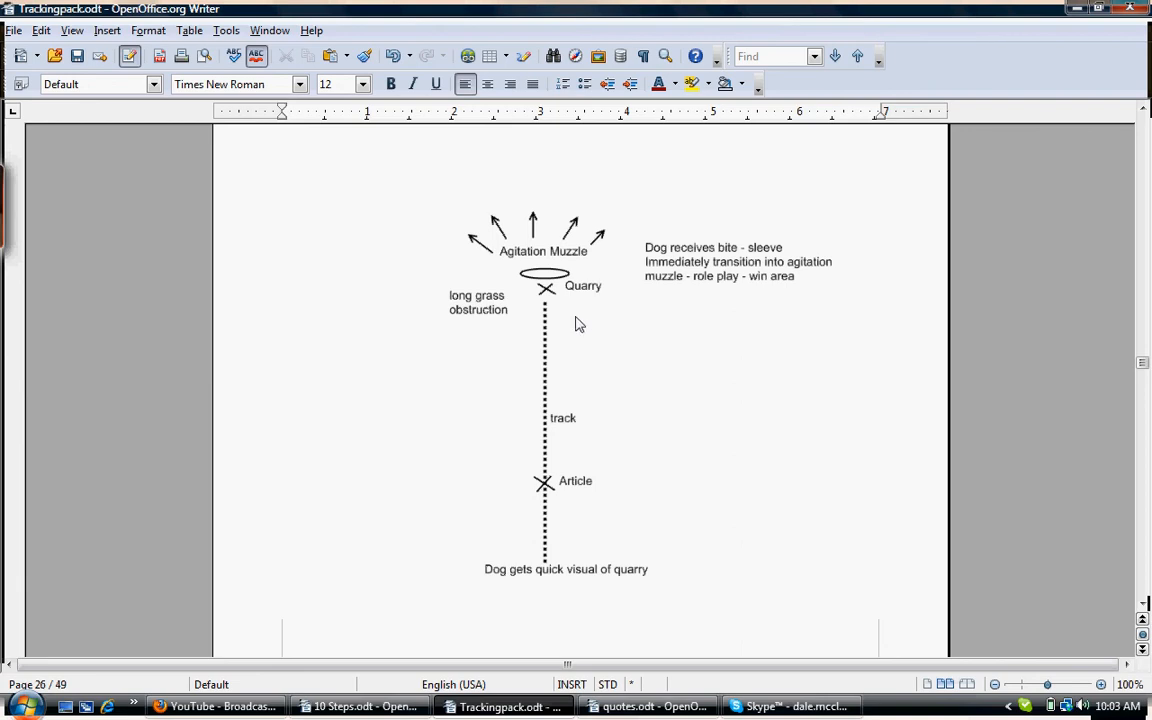
mouse_move(694, 534)
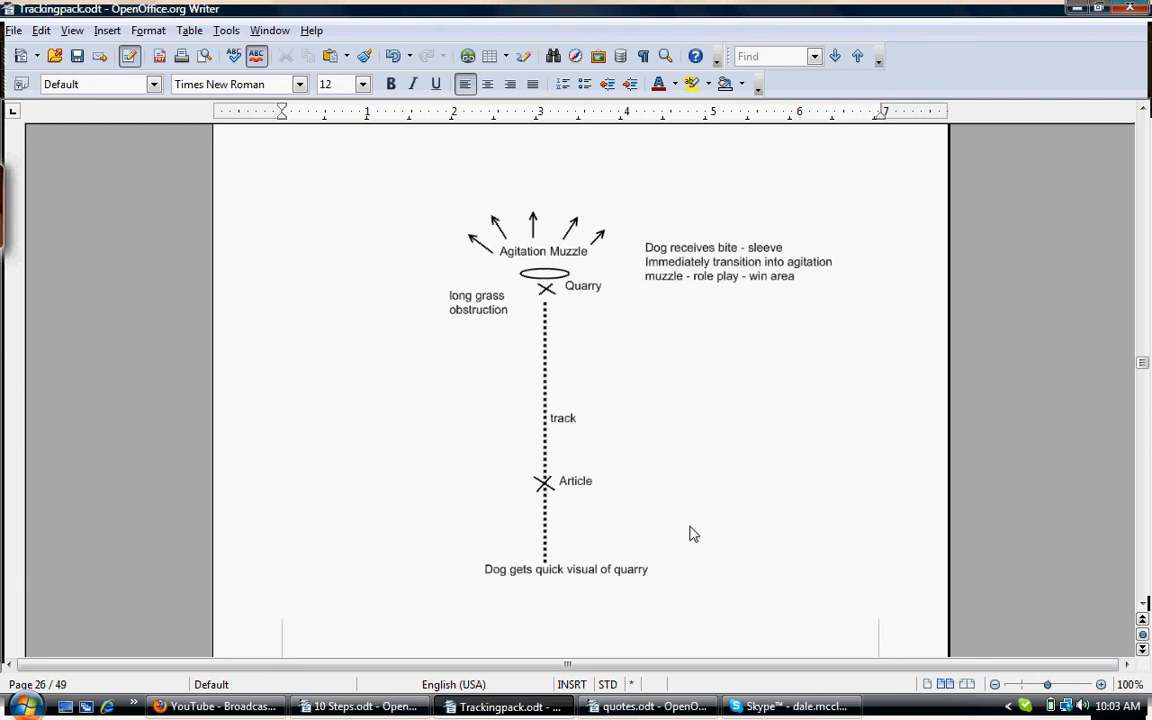
mouse_move(560, 220)
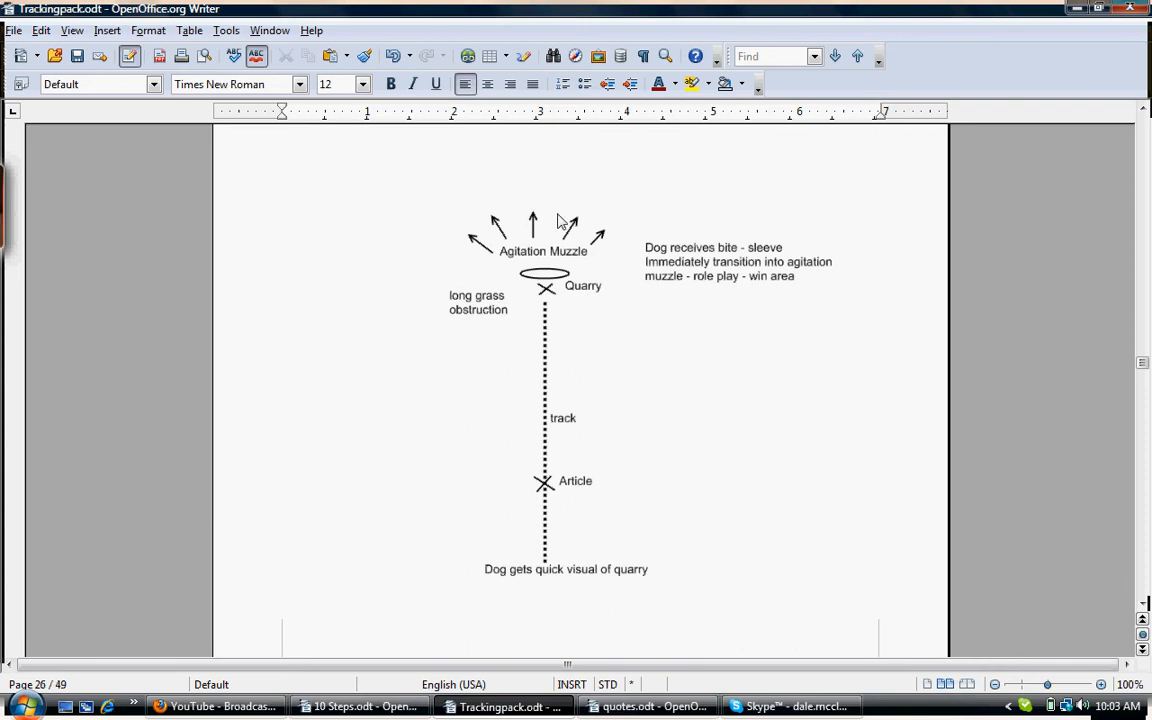
mouse_move(572, 552)
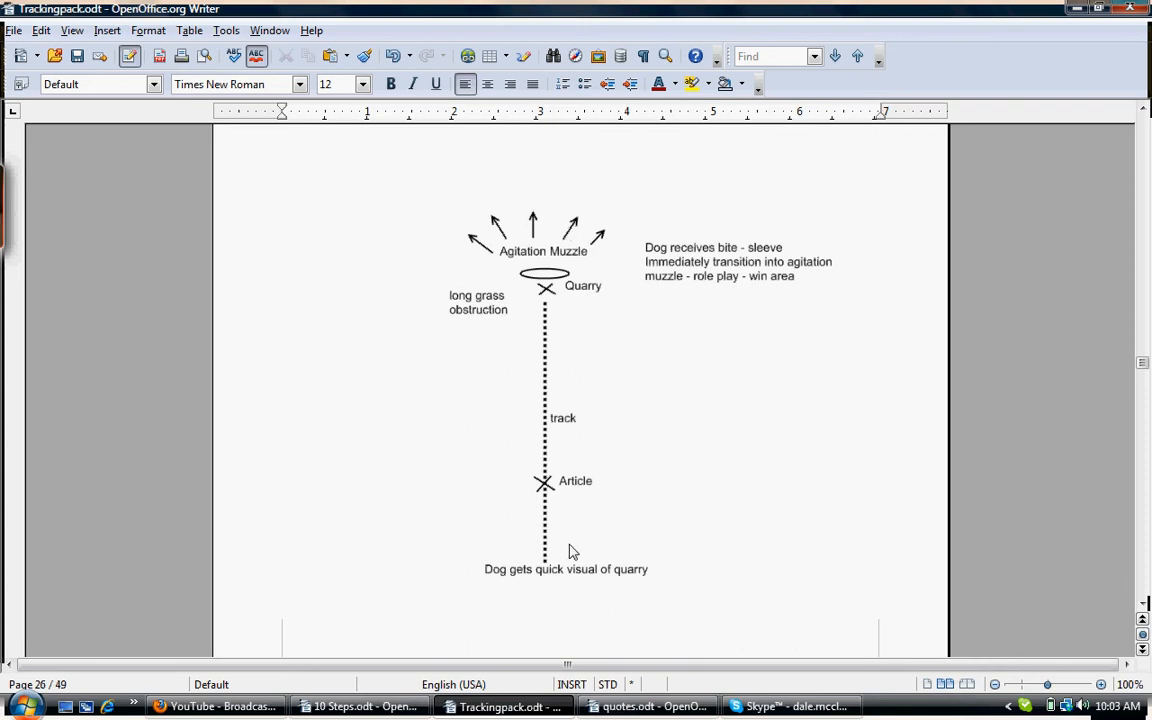
mouse_move(576, 588)
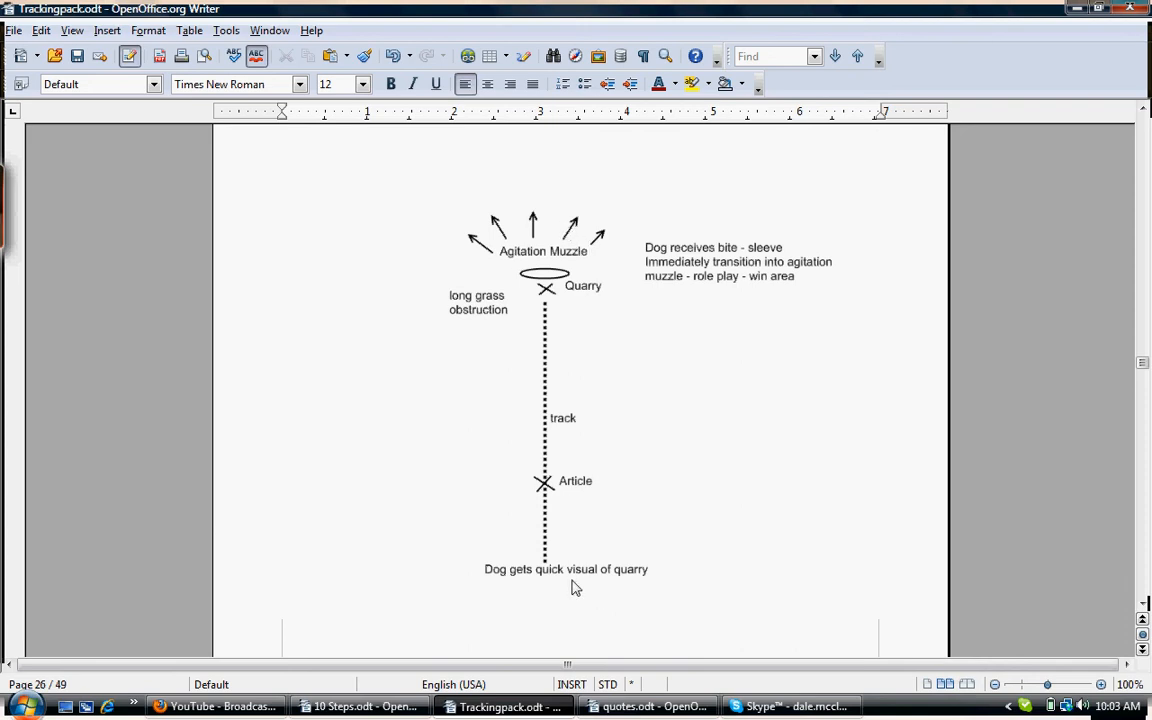
mouse_move(630, 492)
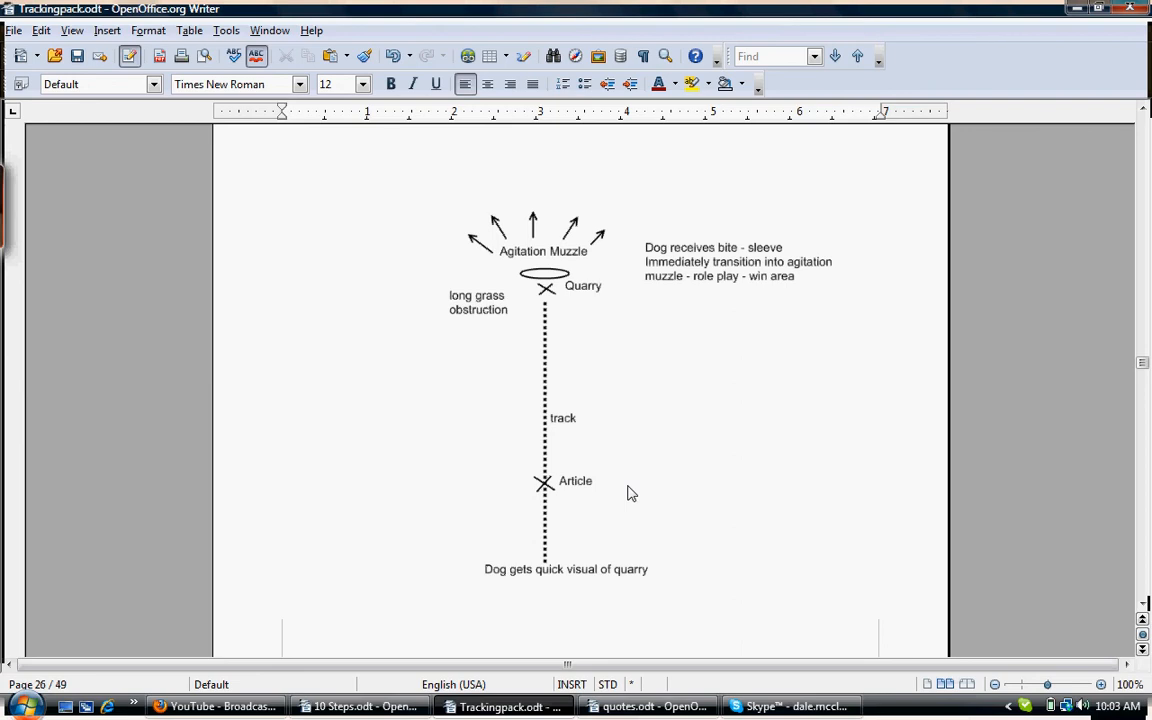
mouse_move(604, 276)
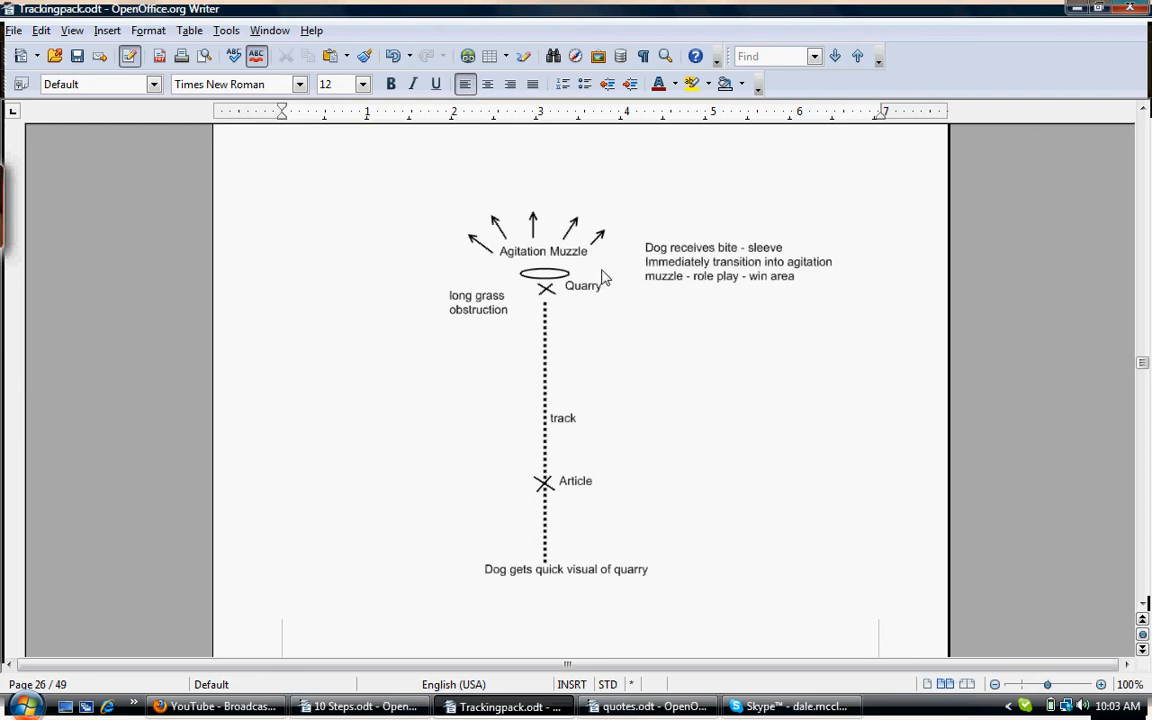
mouse_move(604, 400)
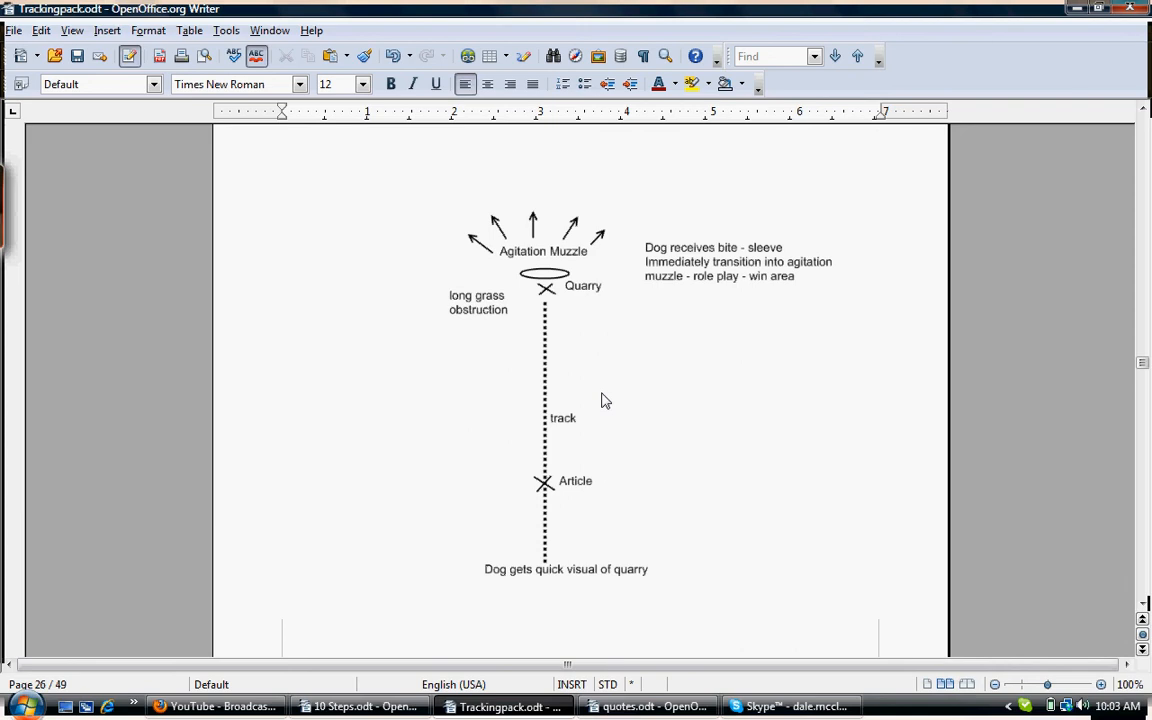
mouse_move(590, 374)
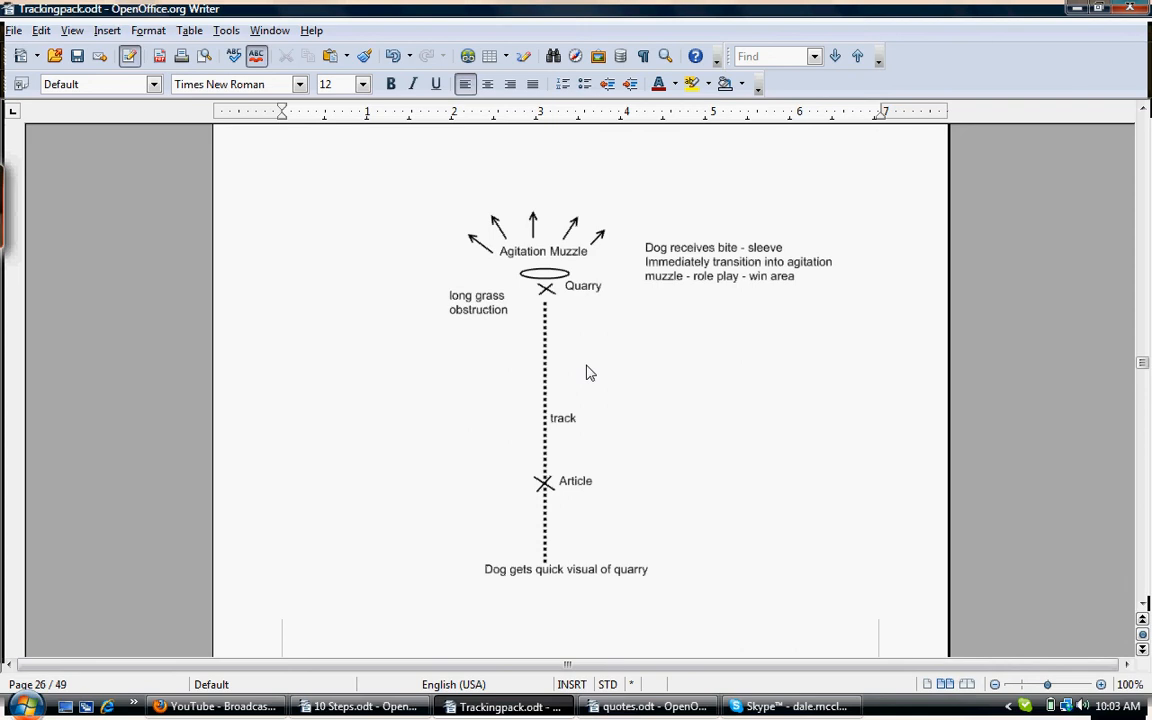
mouse_move(576, 538)
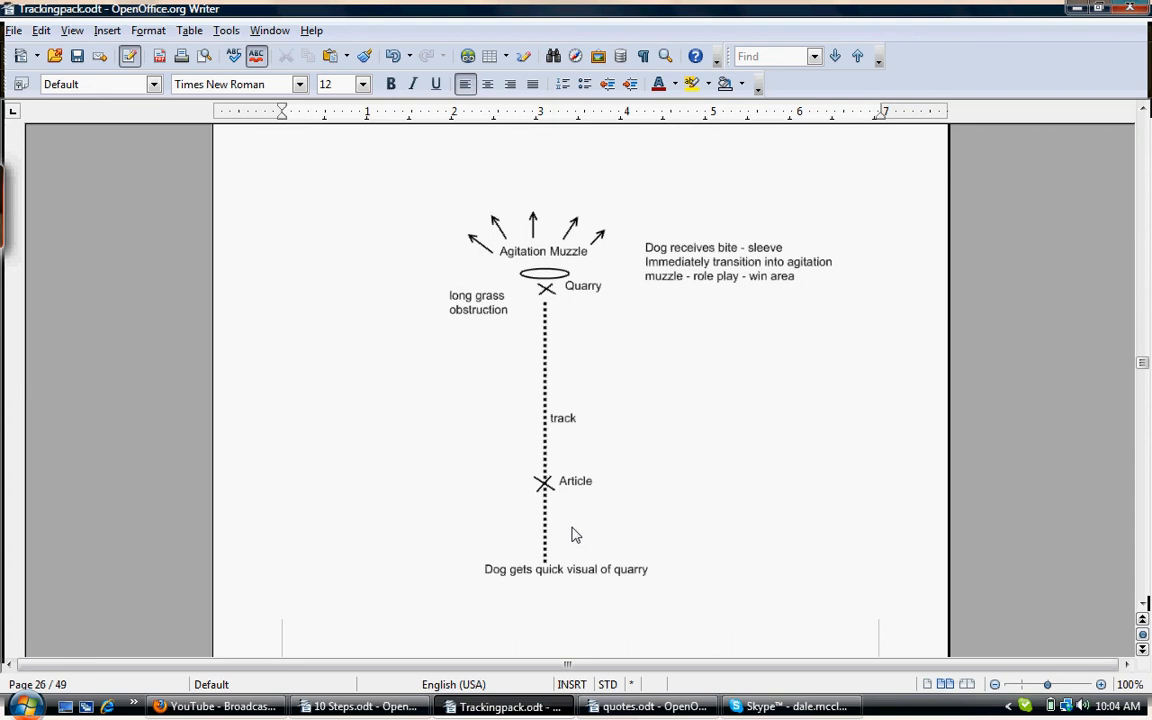
mouse_move(584, 314)
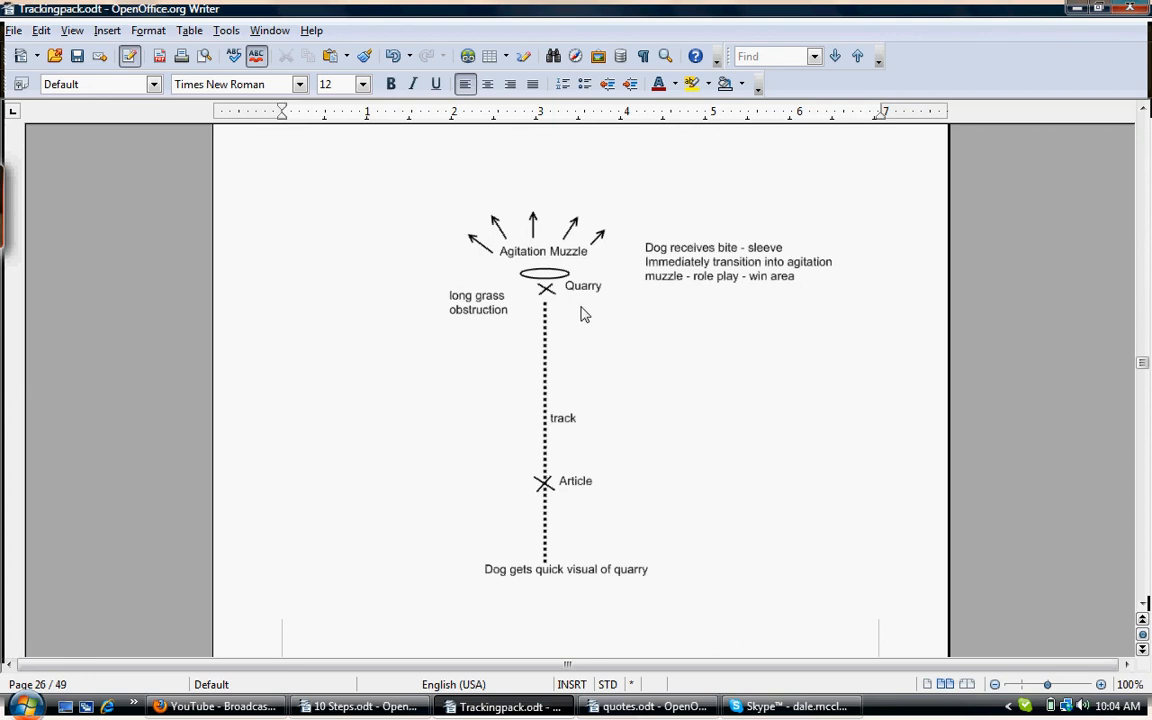
mouse_move(580, 316)
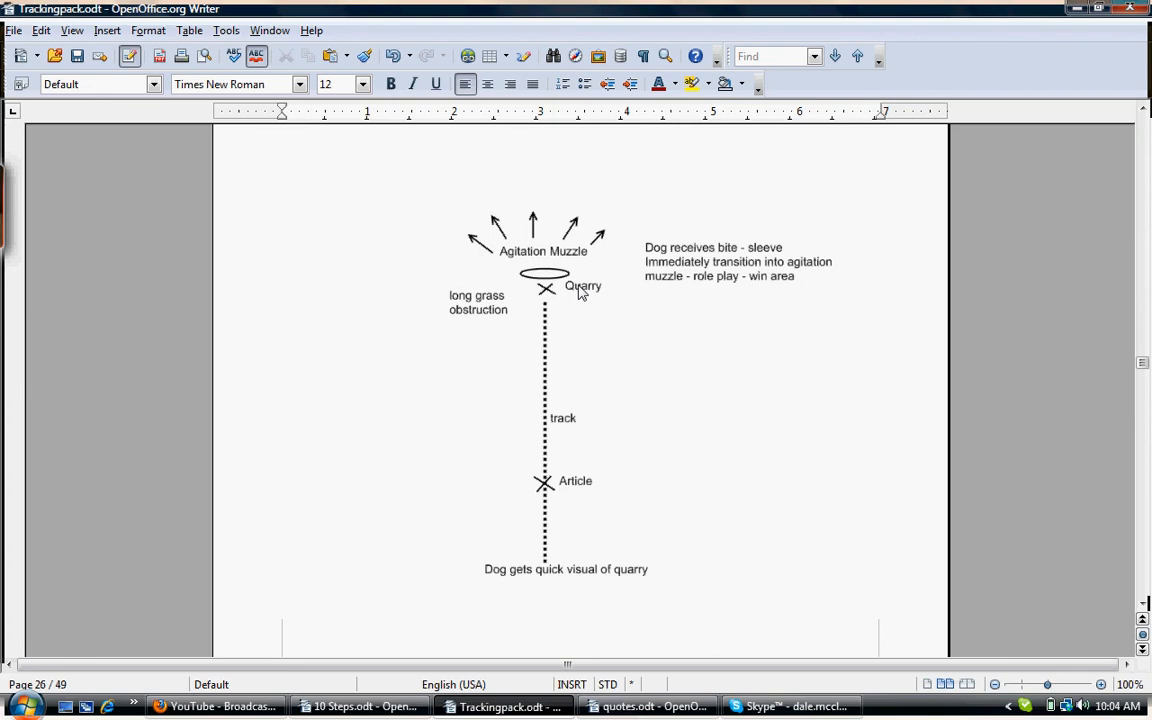
mouse_move(556, 284)
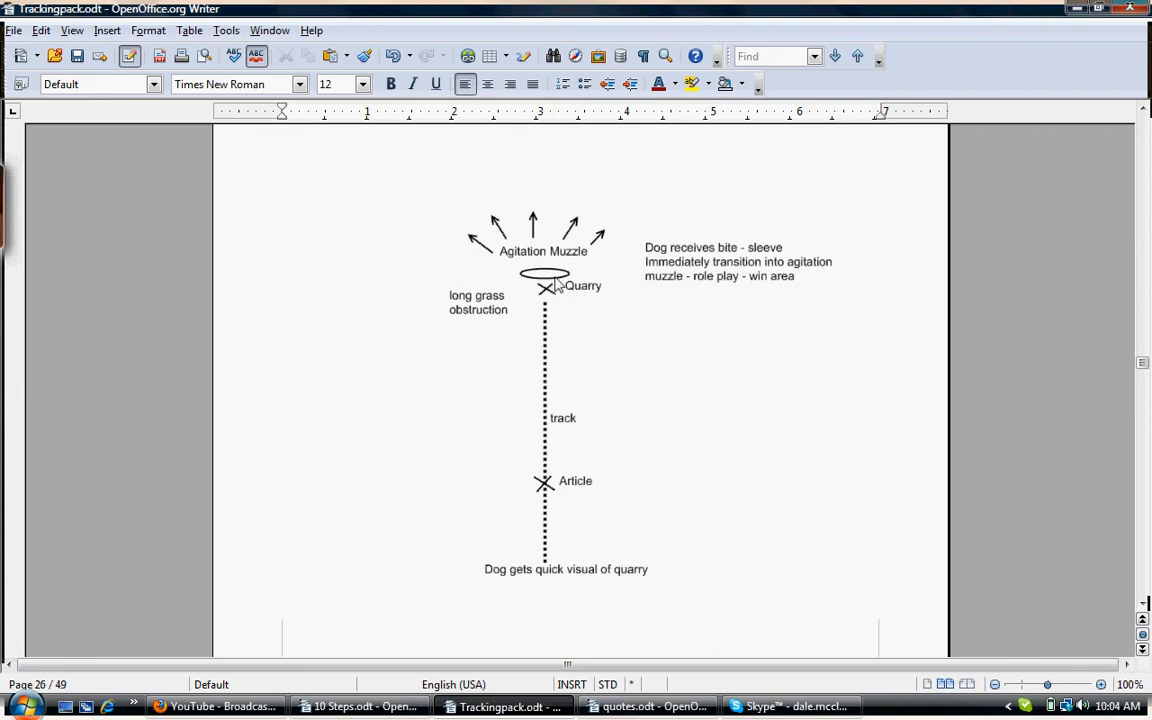
mouse_move(592, 288)
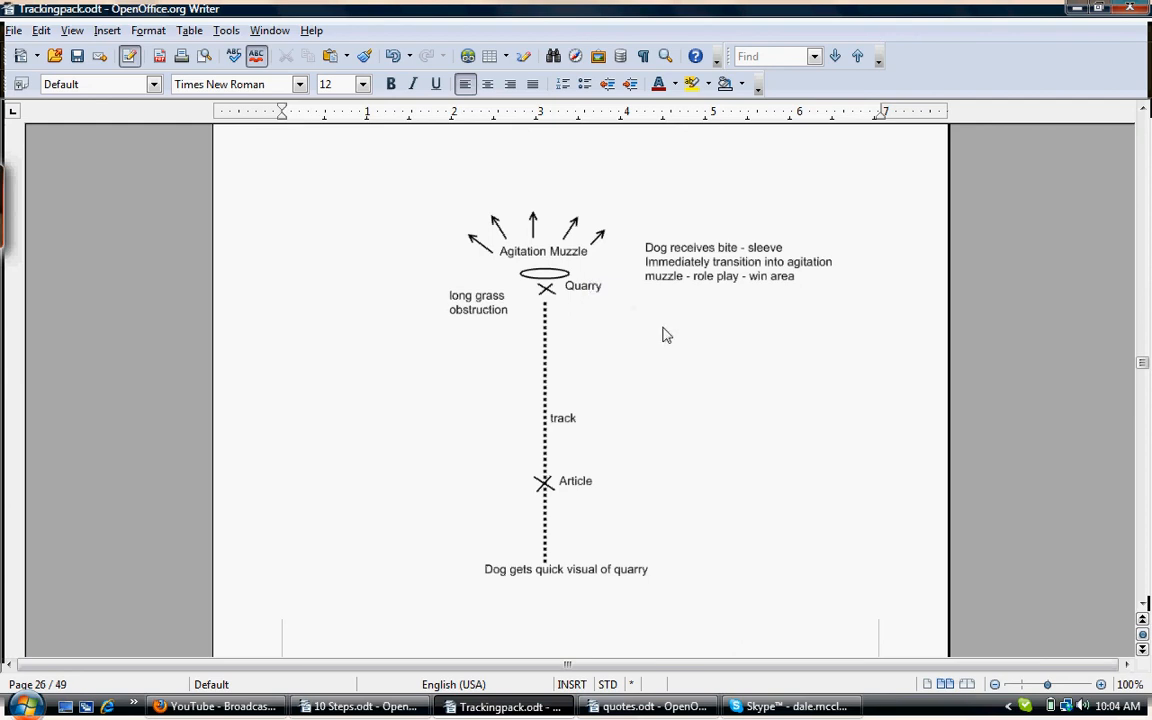
mouse_move(652, 332)
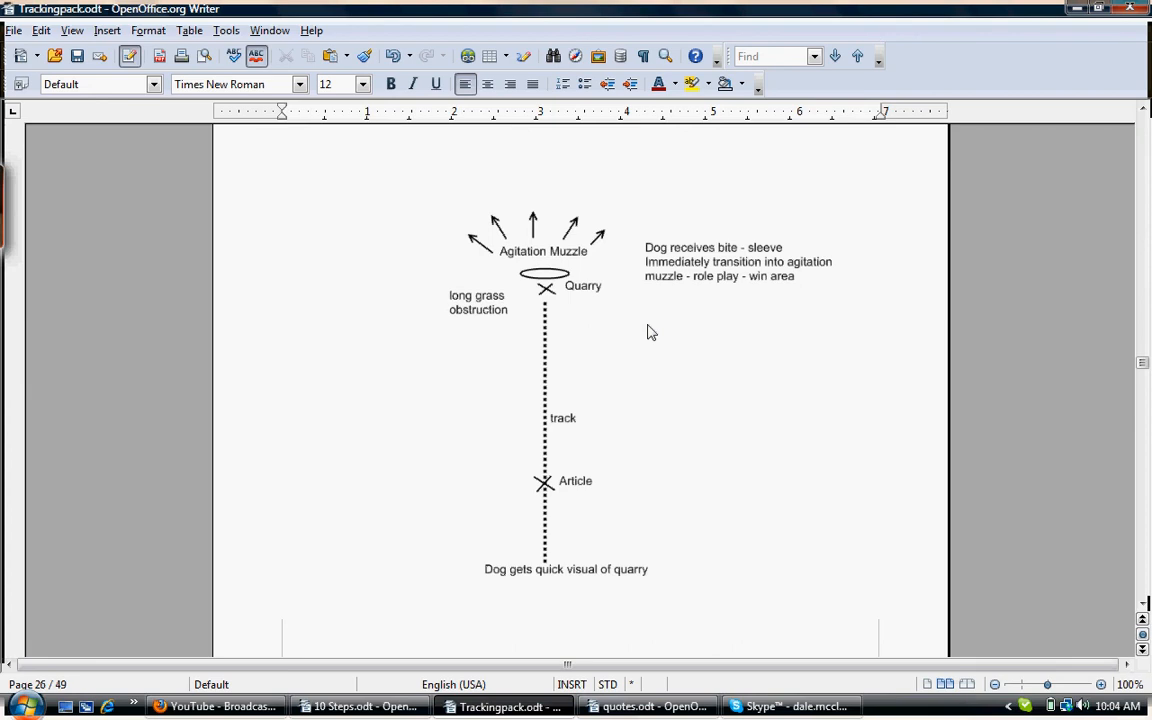
mouse_move(656, 376)
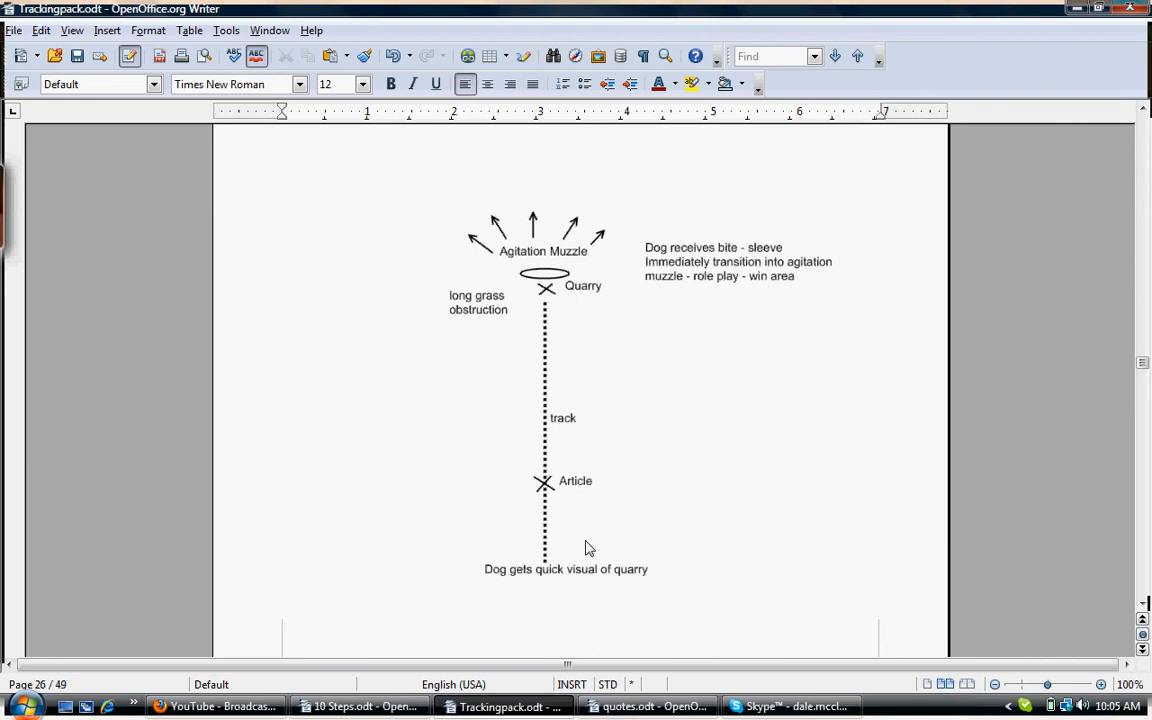
mouse_move(586, 540)
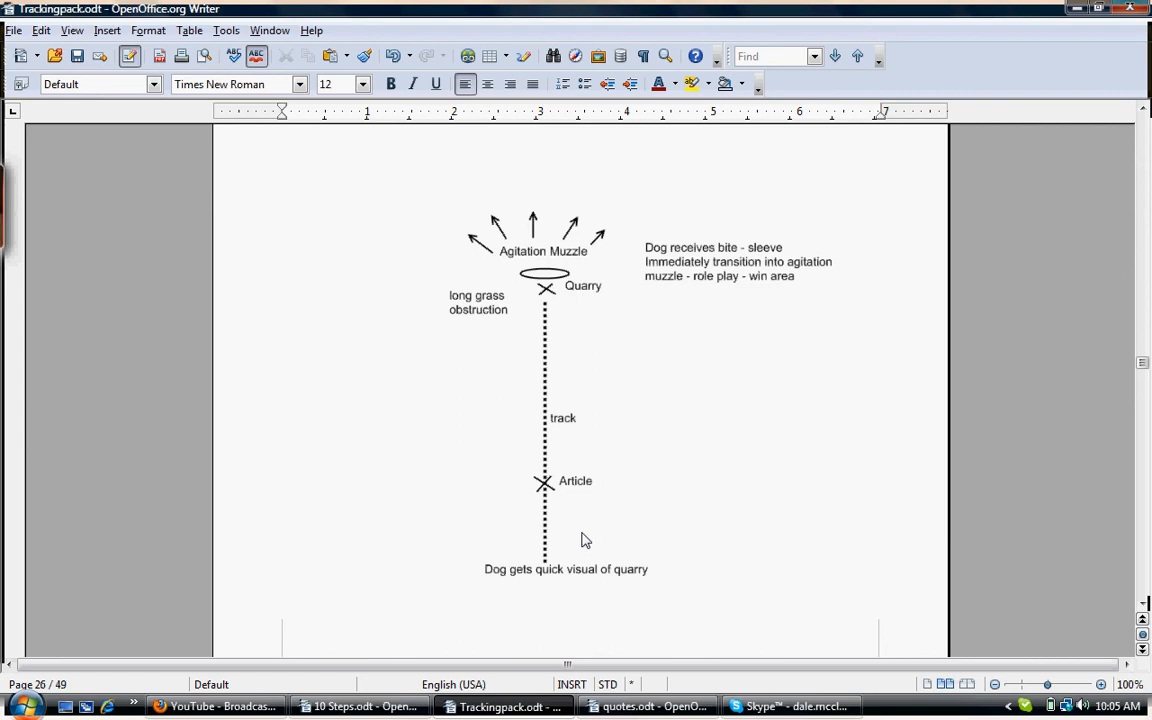
mouse_move(616, 452)
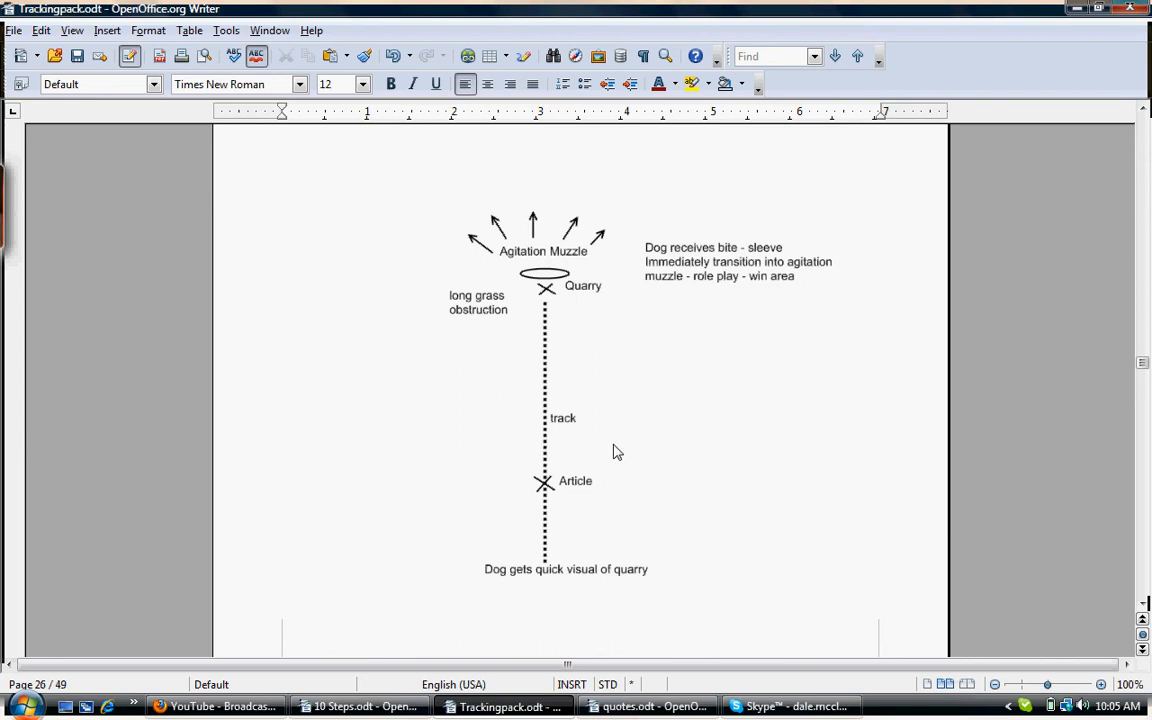
mouse_move(698, 430)
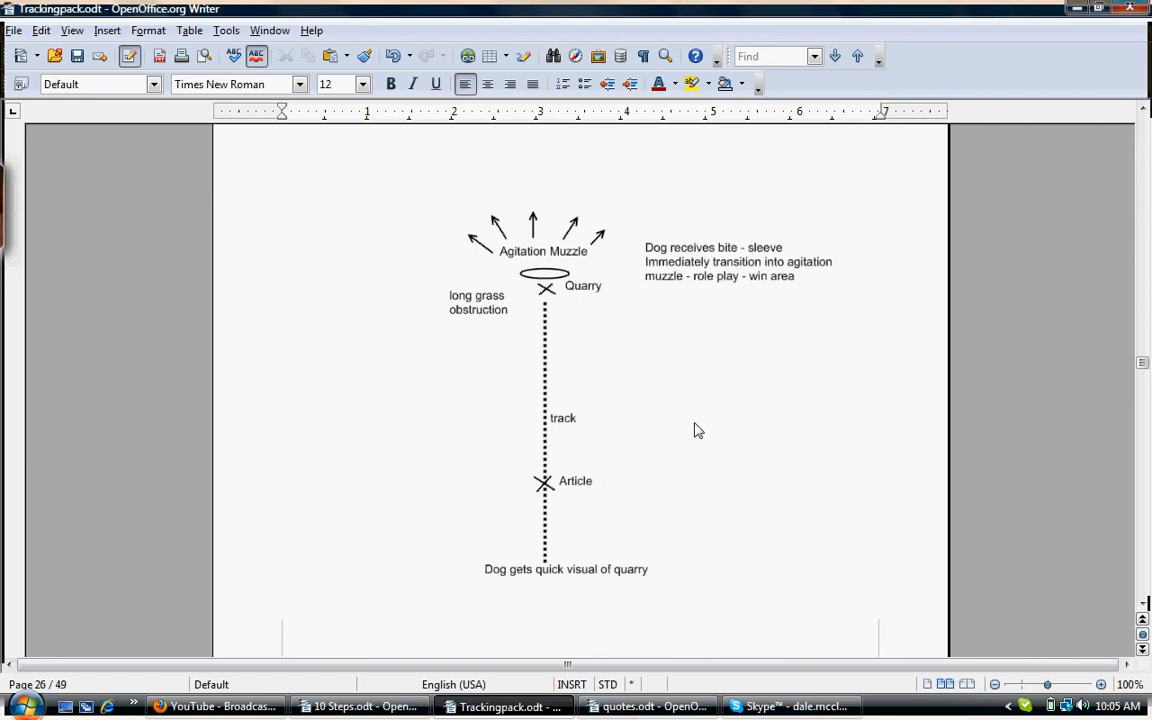
mouse_move(696, 430)
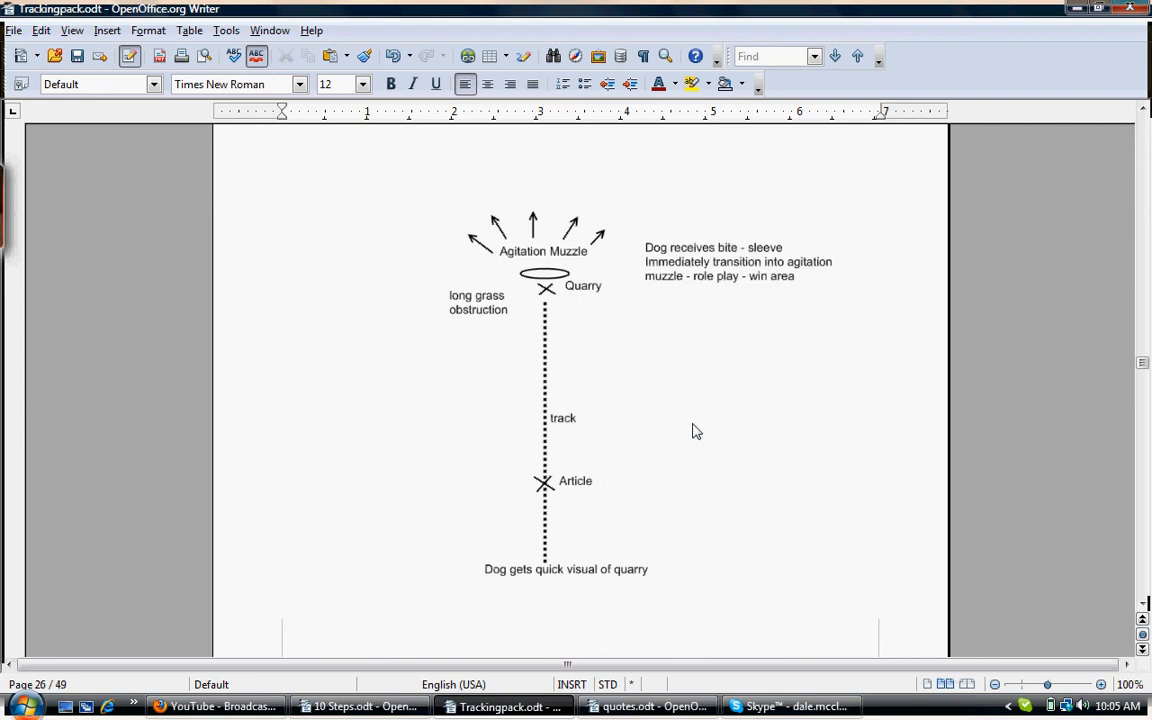
mouse_move(688, 300)
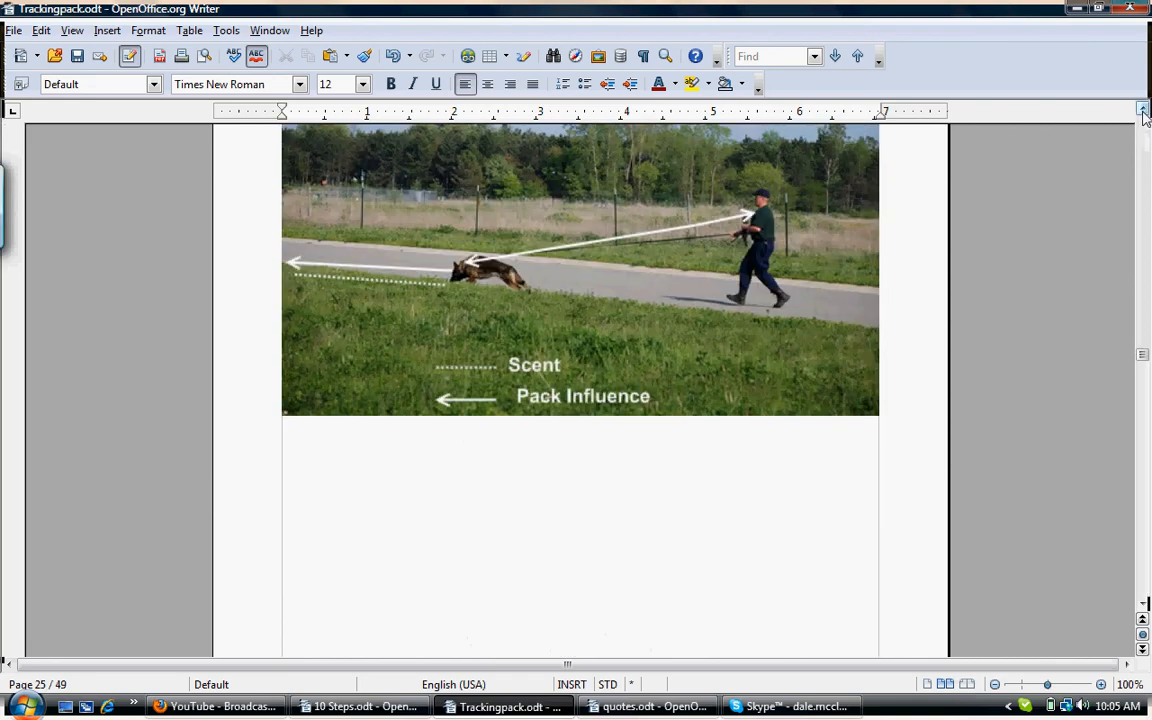
scroll("down", 3)
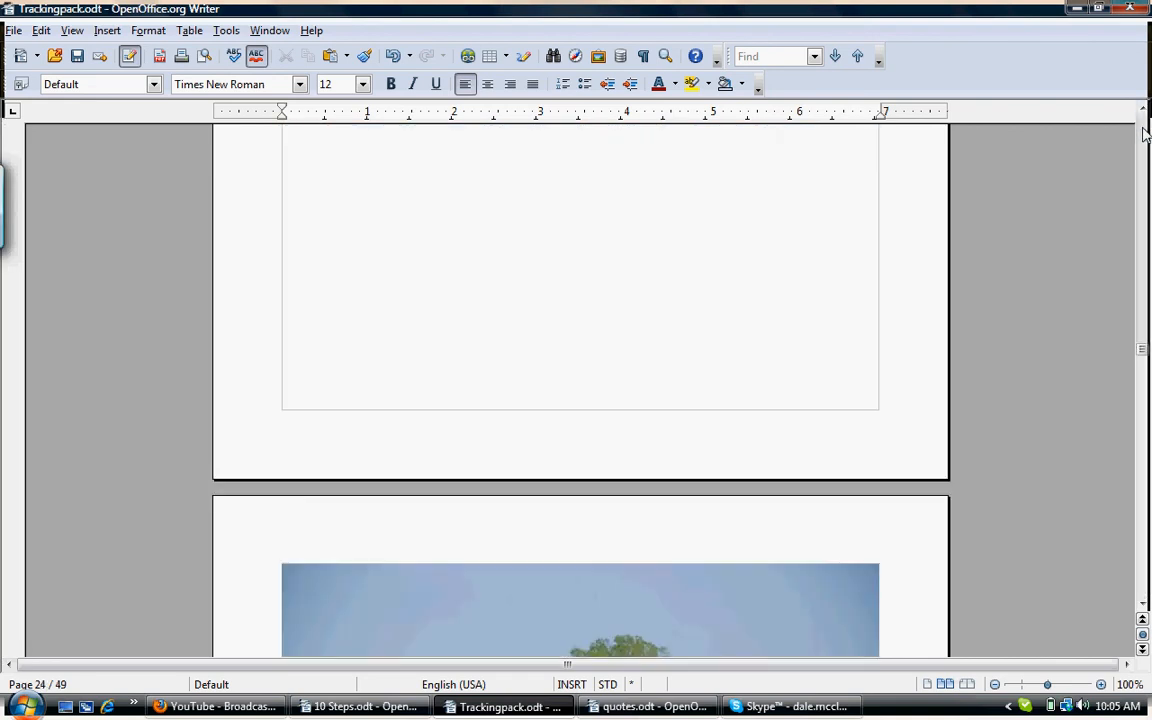
scroll("down", 3)
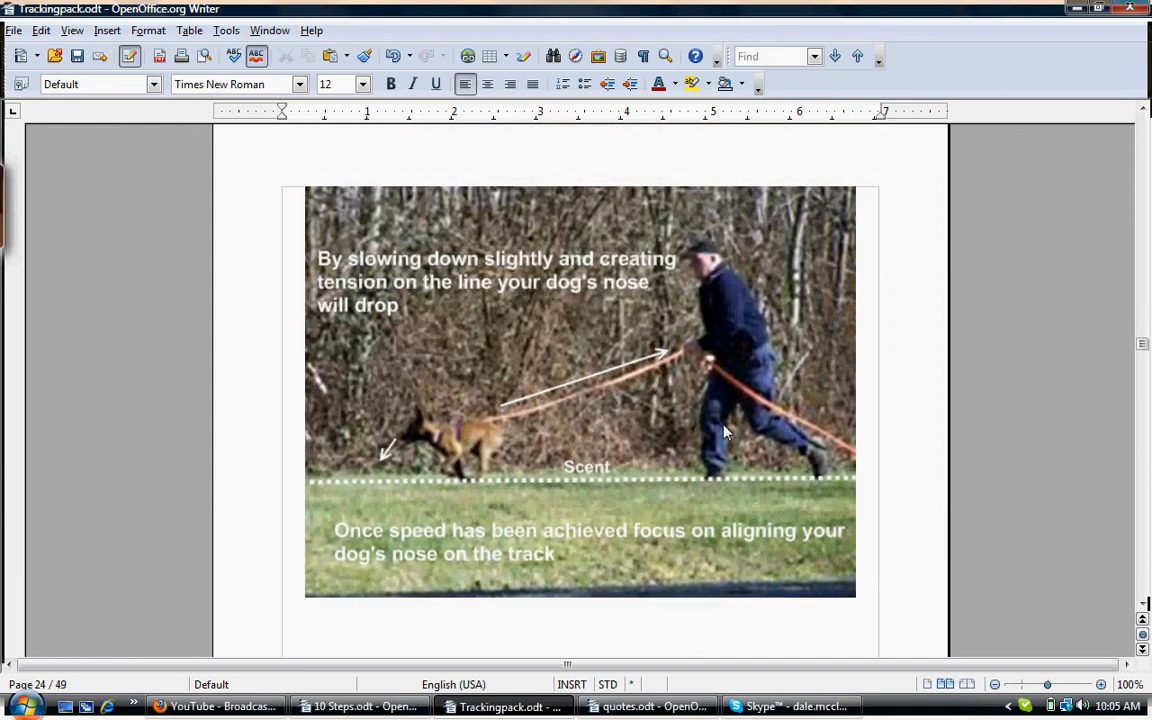
mouse_move(640, 368)
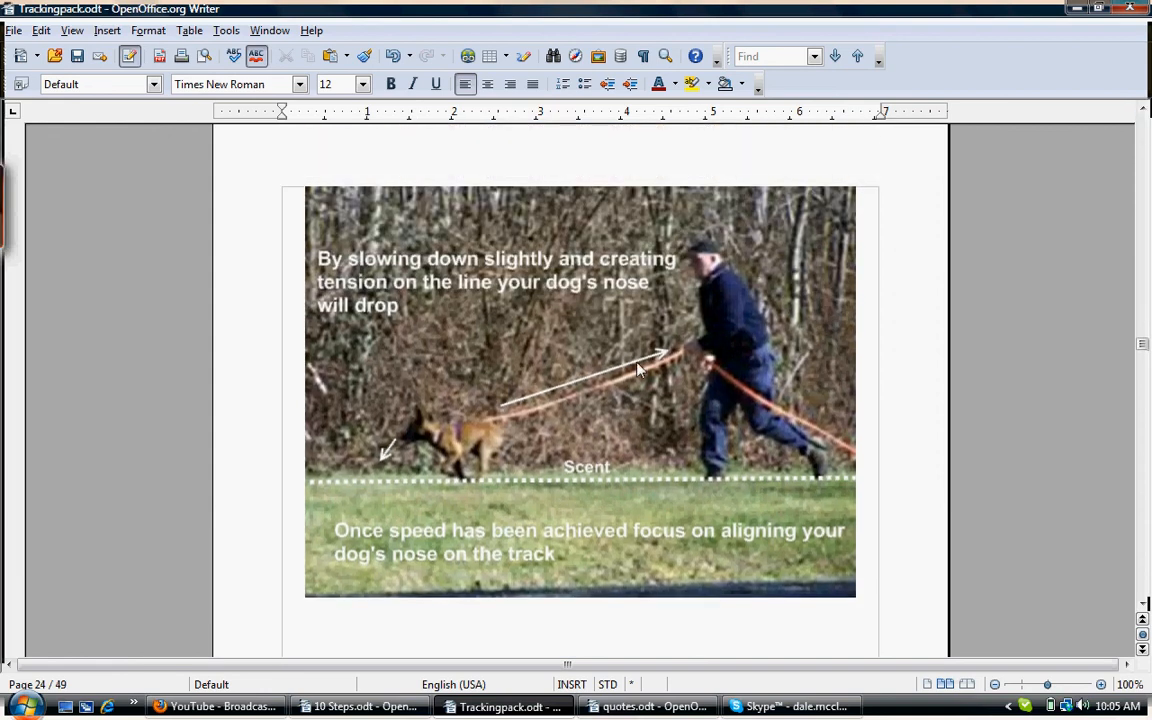
mouse_move(432, 440)
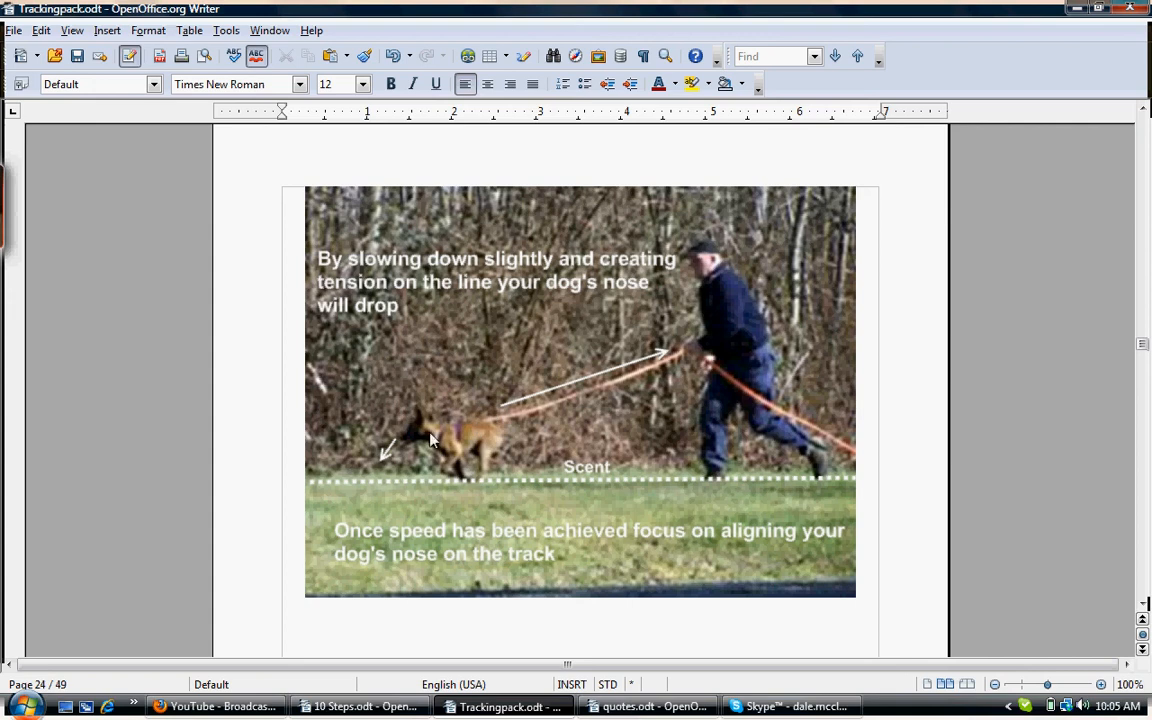
mouse_move(392, 458)
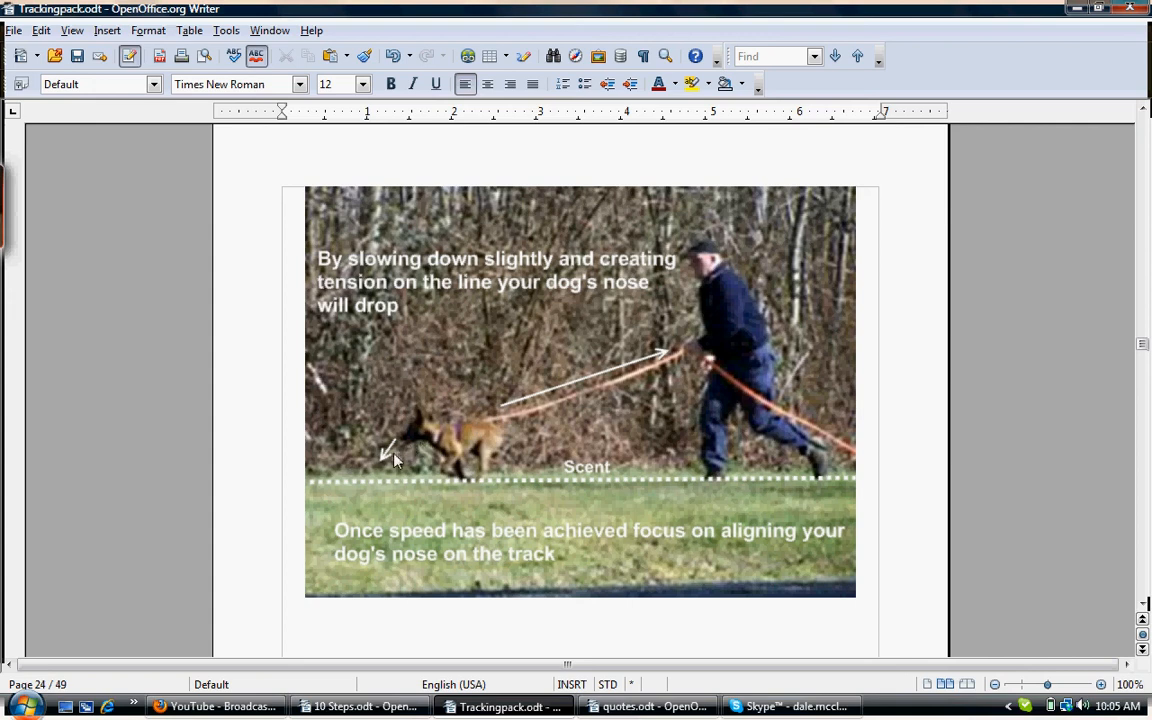
mouse_move(396, 464)
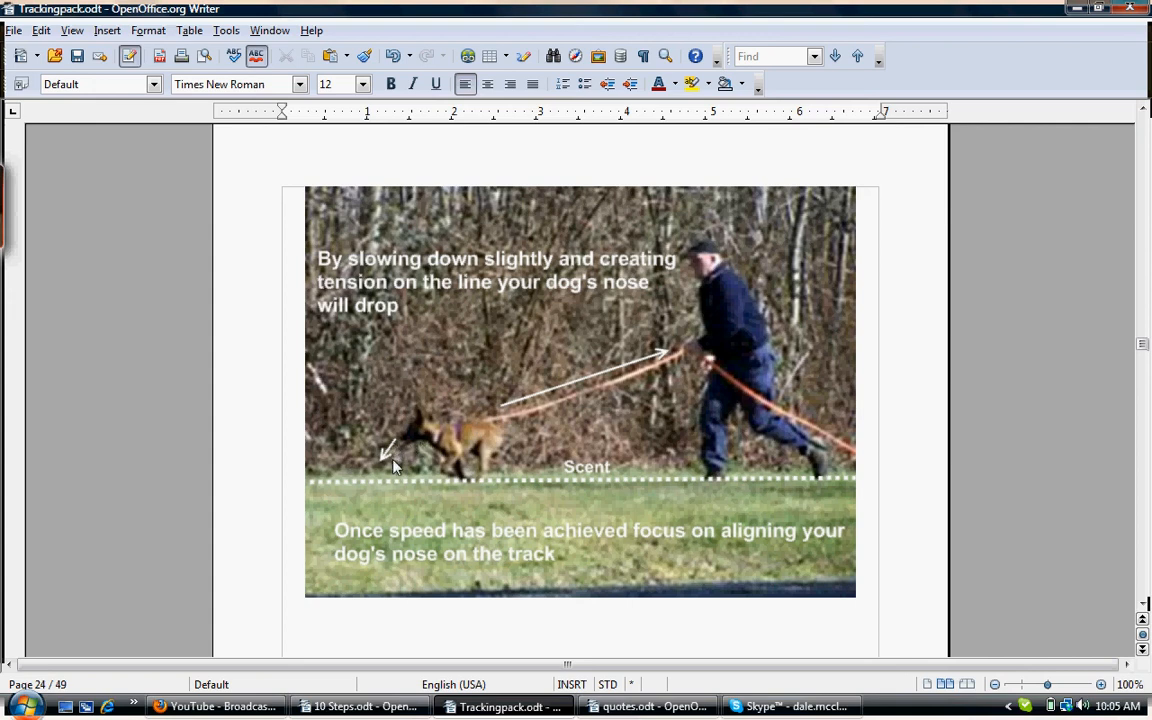
mouse_move(332, 464)
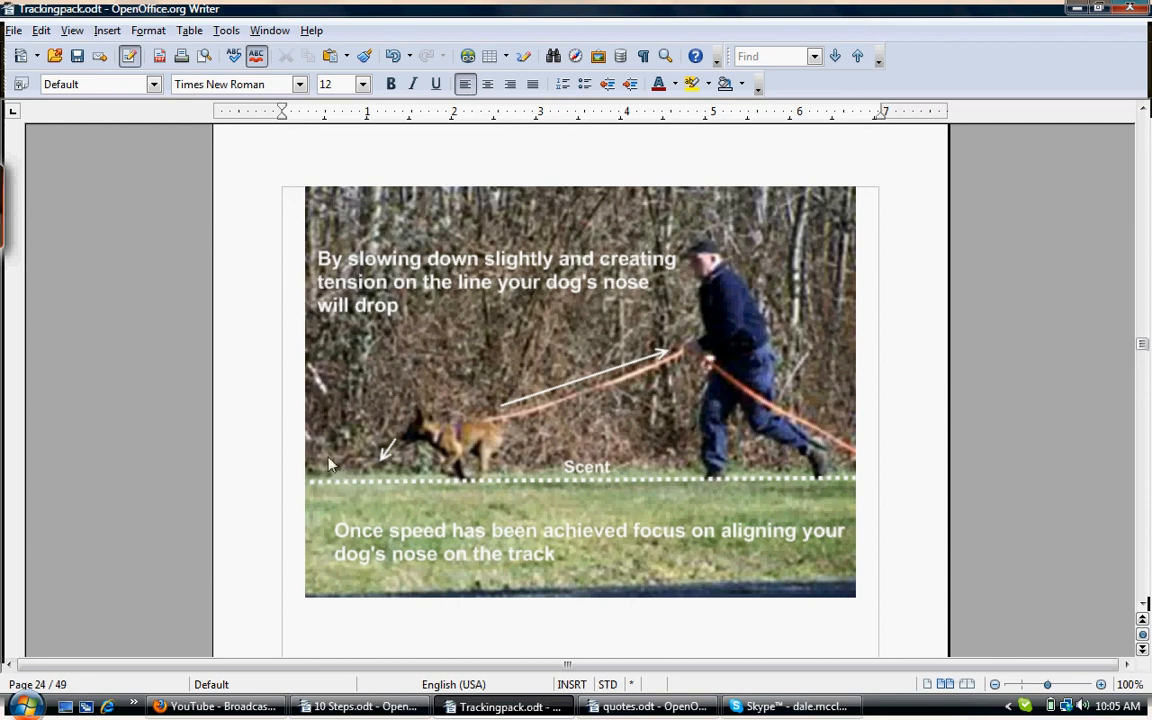
mouse_move(344, 488)
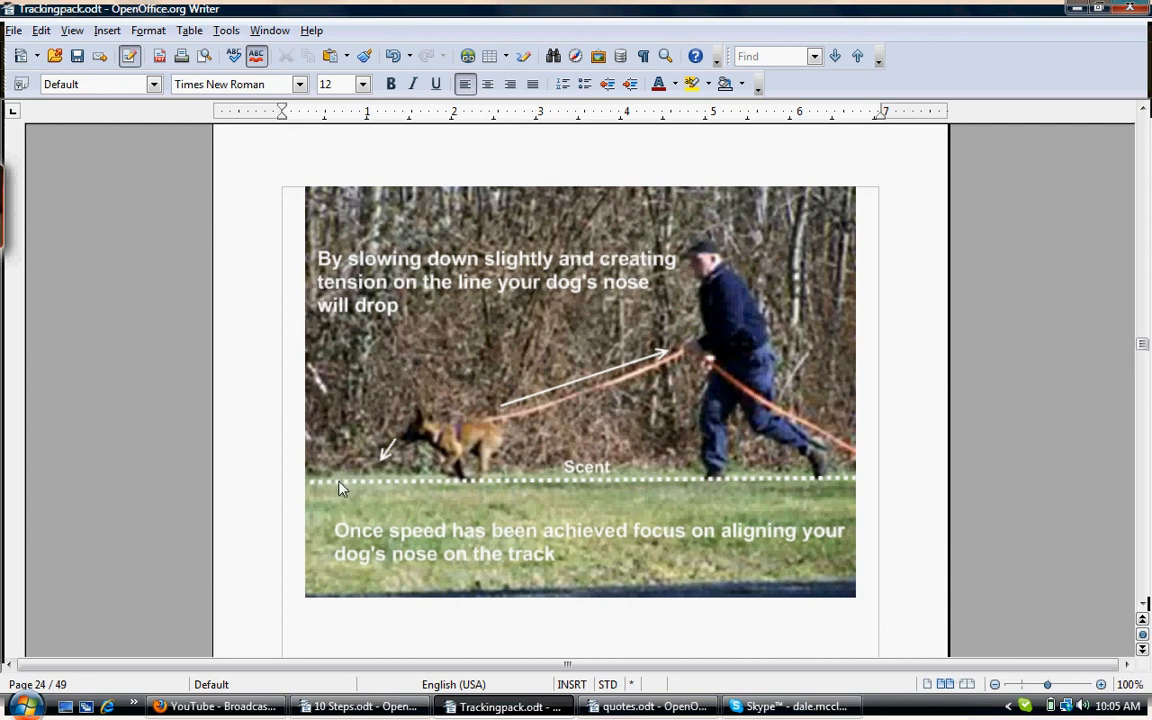
mouse_move(360, 412)
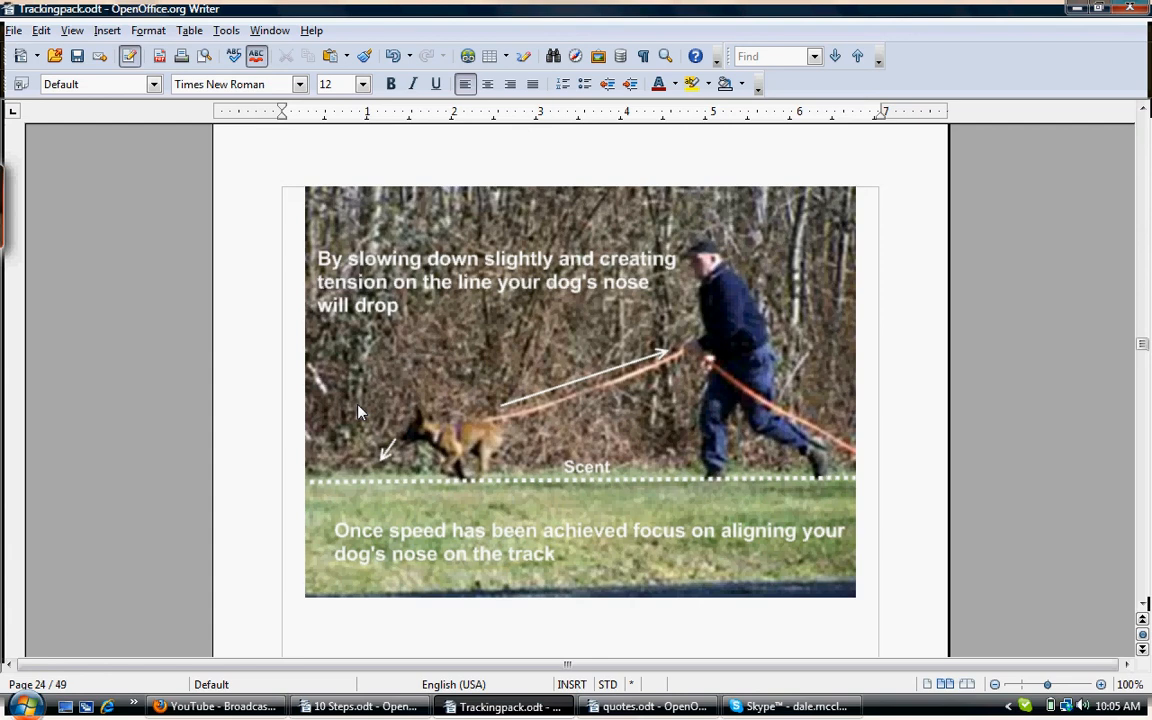
mouse_move(438, 332)
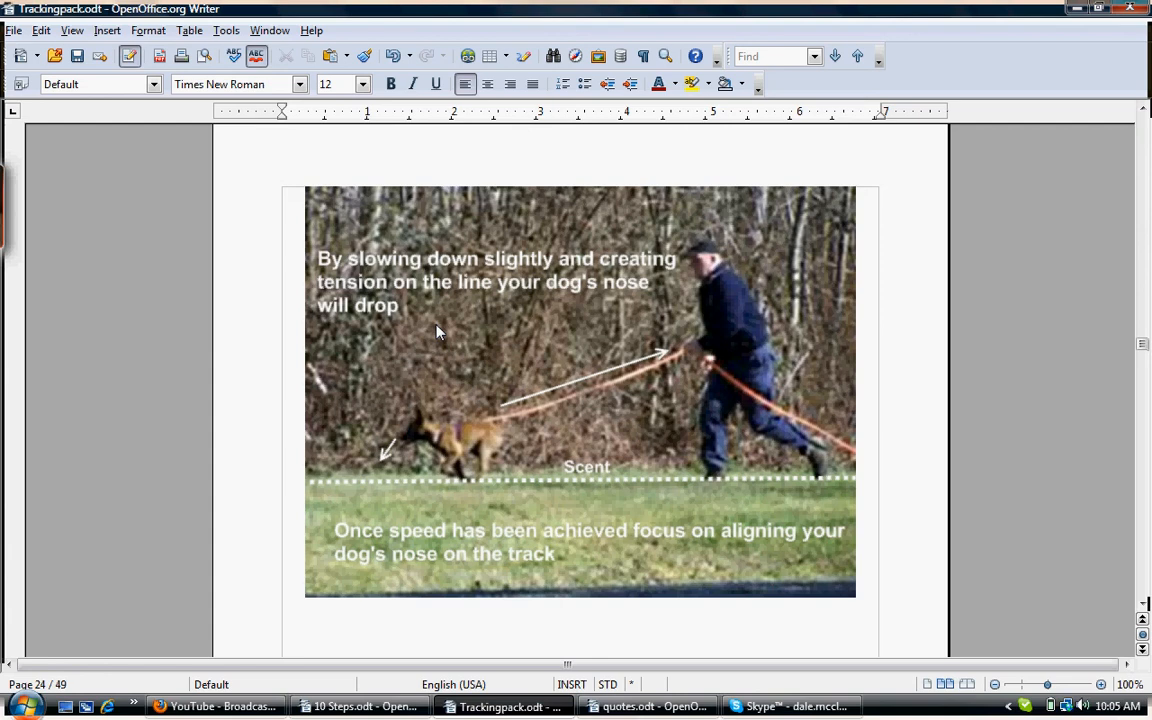
mouse_move(442, 344)
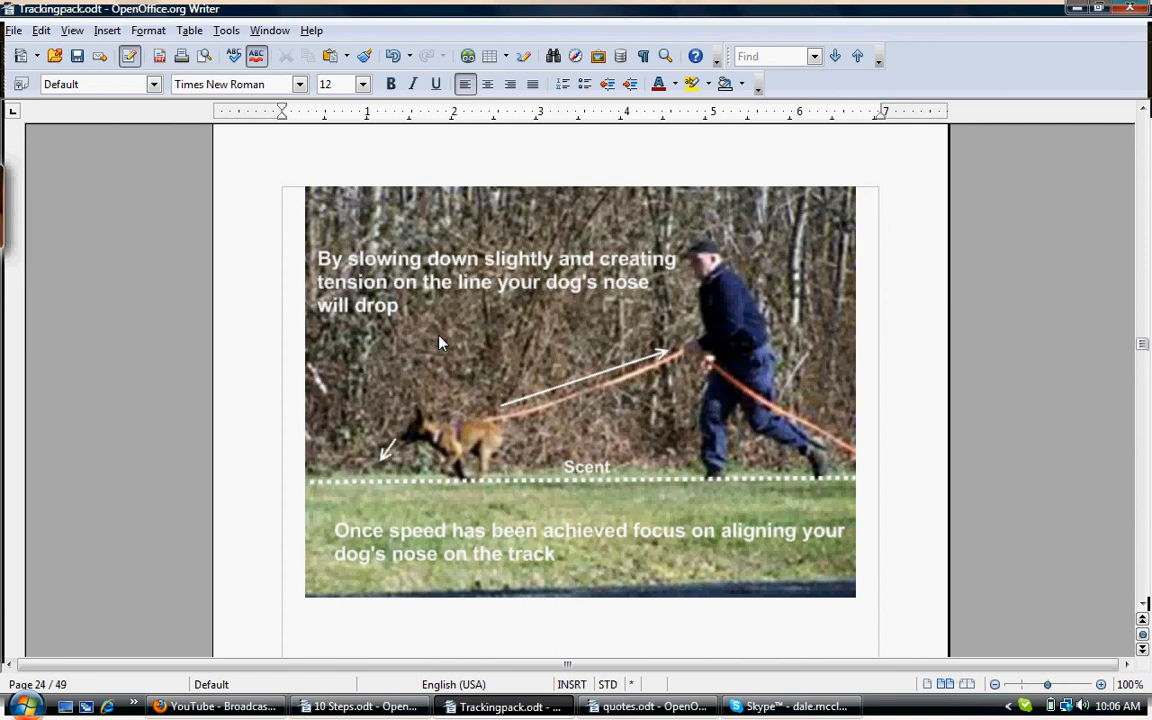
mouse_move(484, 332)
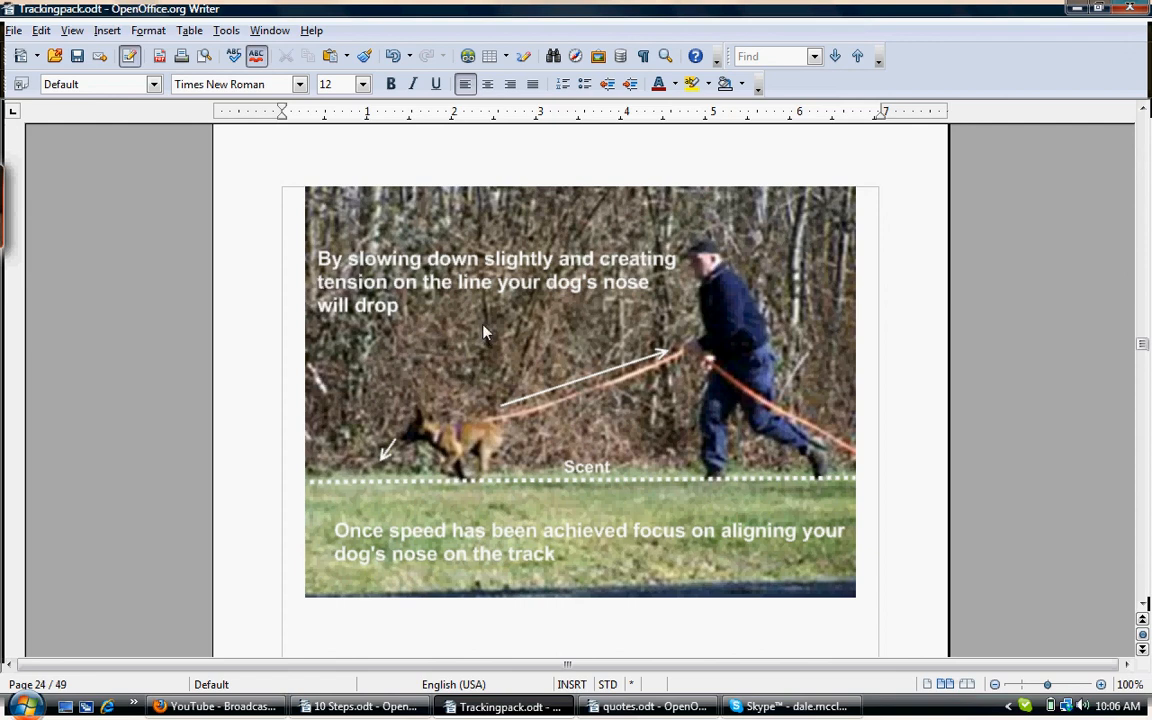
mouse_move(484, 336)
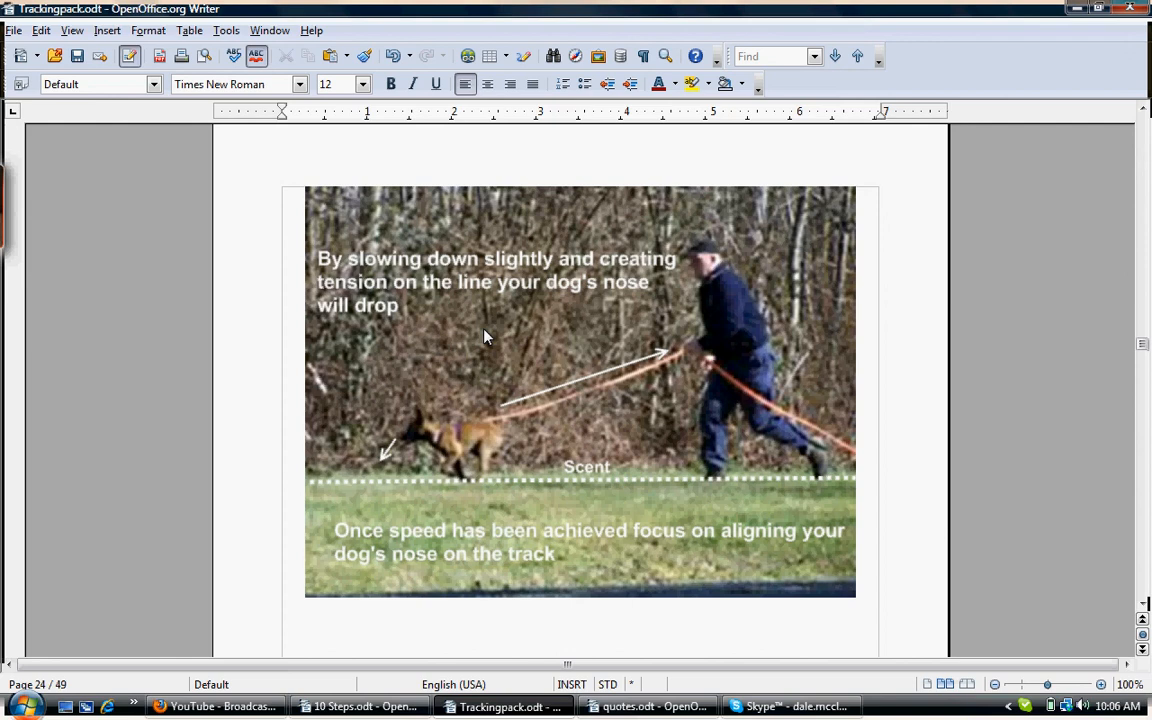
mouse_move(976, 254)
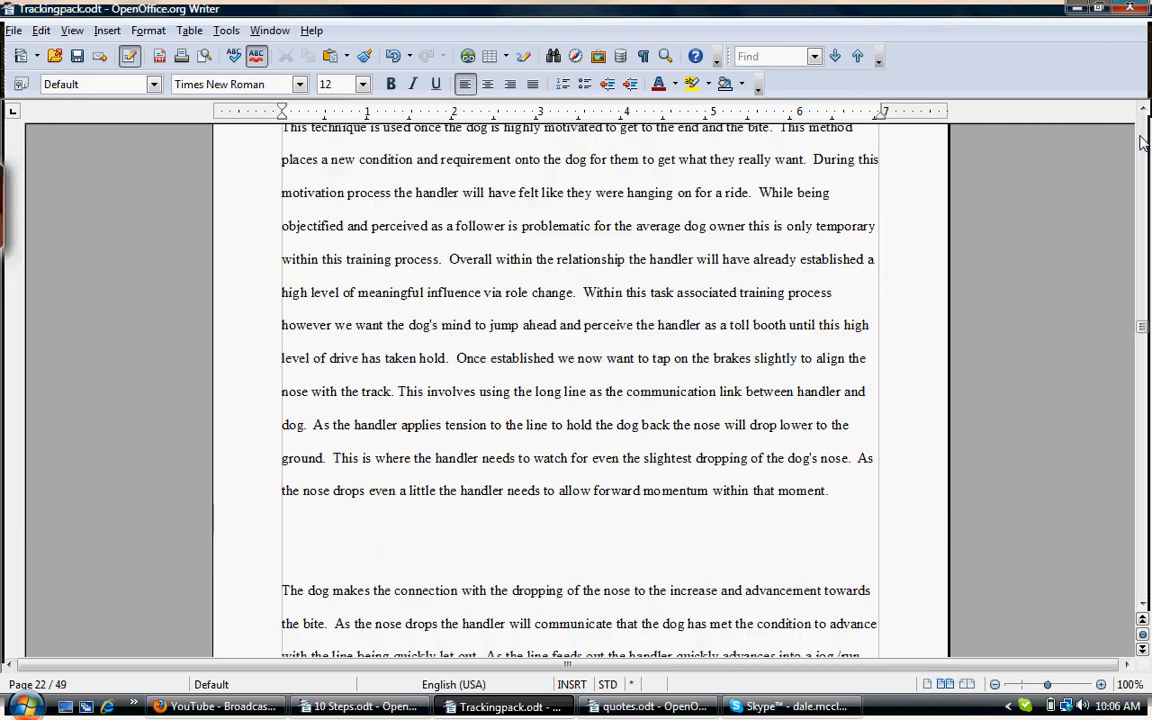
scroll("up", 3)
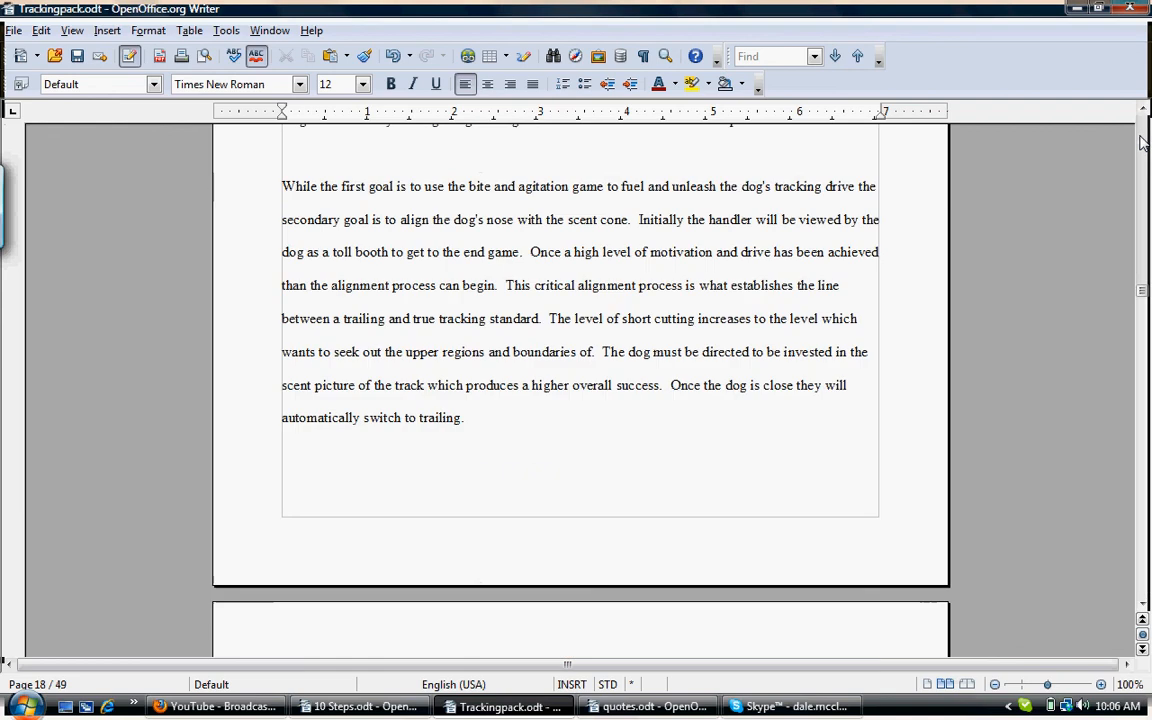
scroll("up", 3)
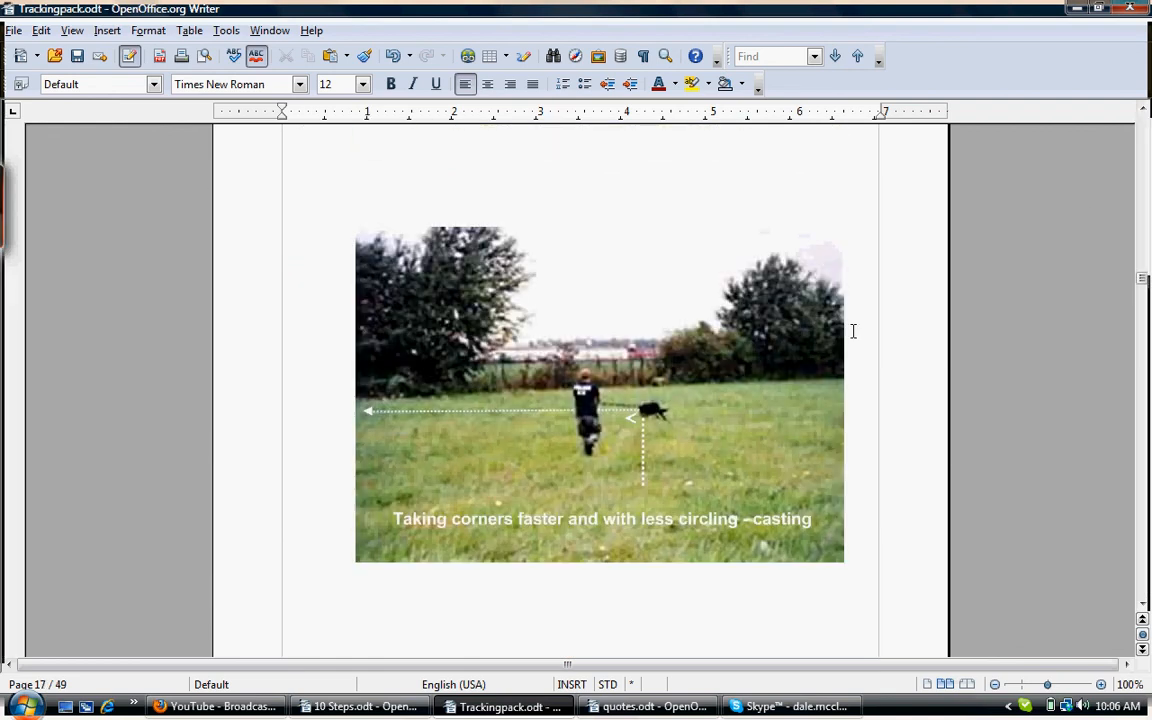
mouse_move(328, 354)
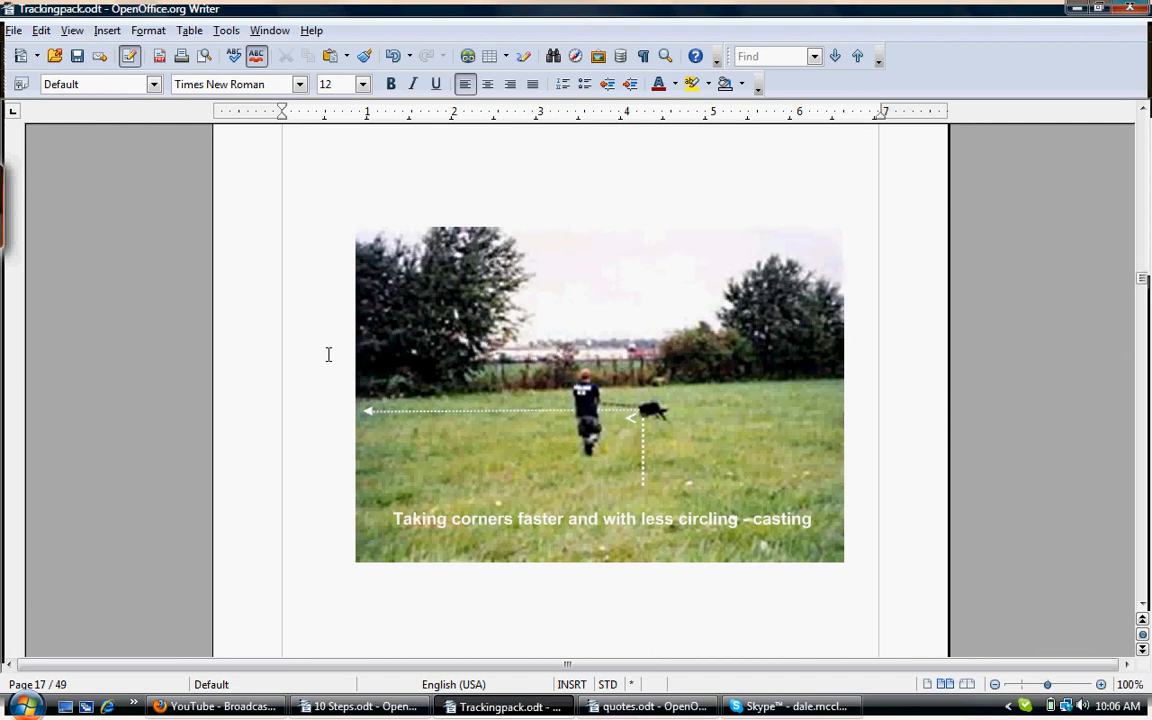
mouse_move(372, 466)
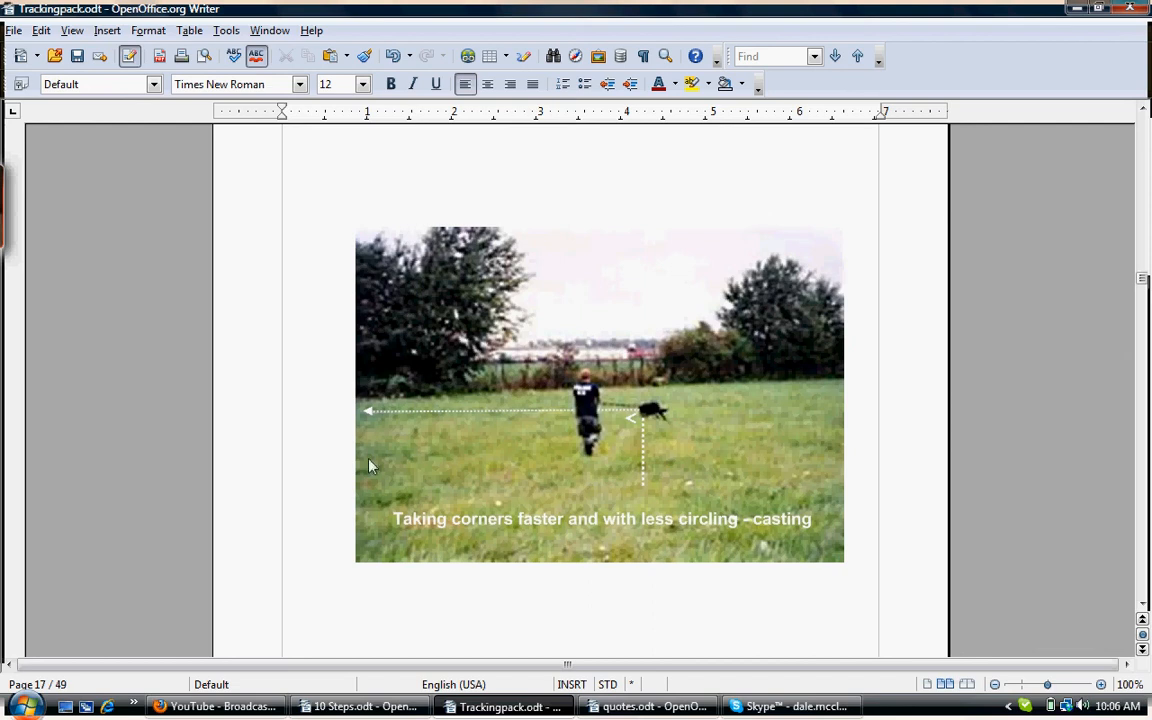
mouse_move(772, 392)
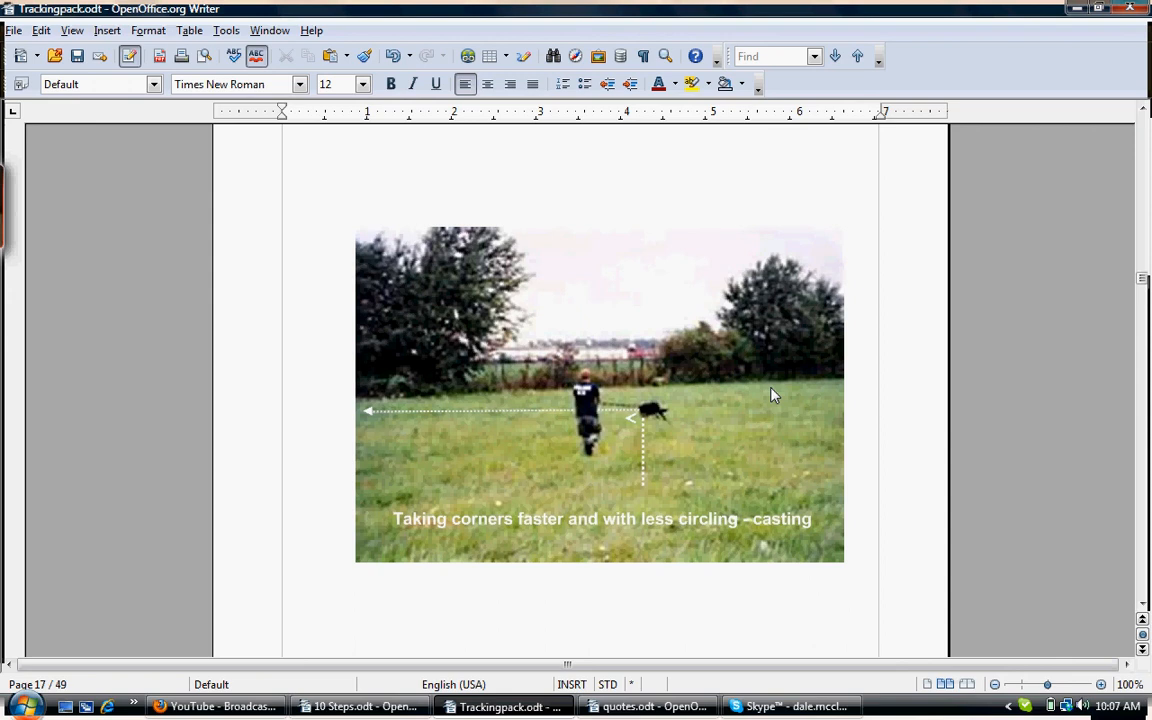
mouse_move(784, 420)
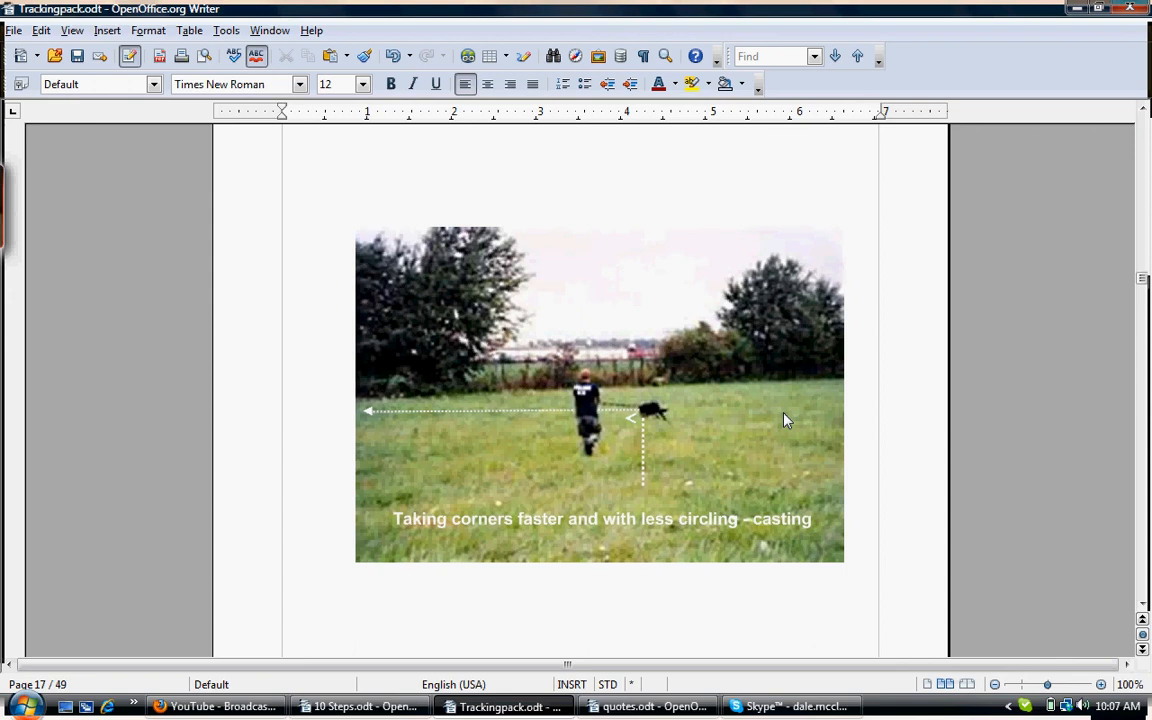
mouse_move(772, 456)
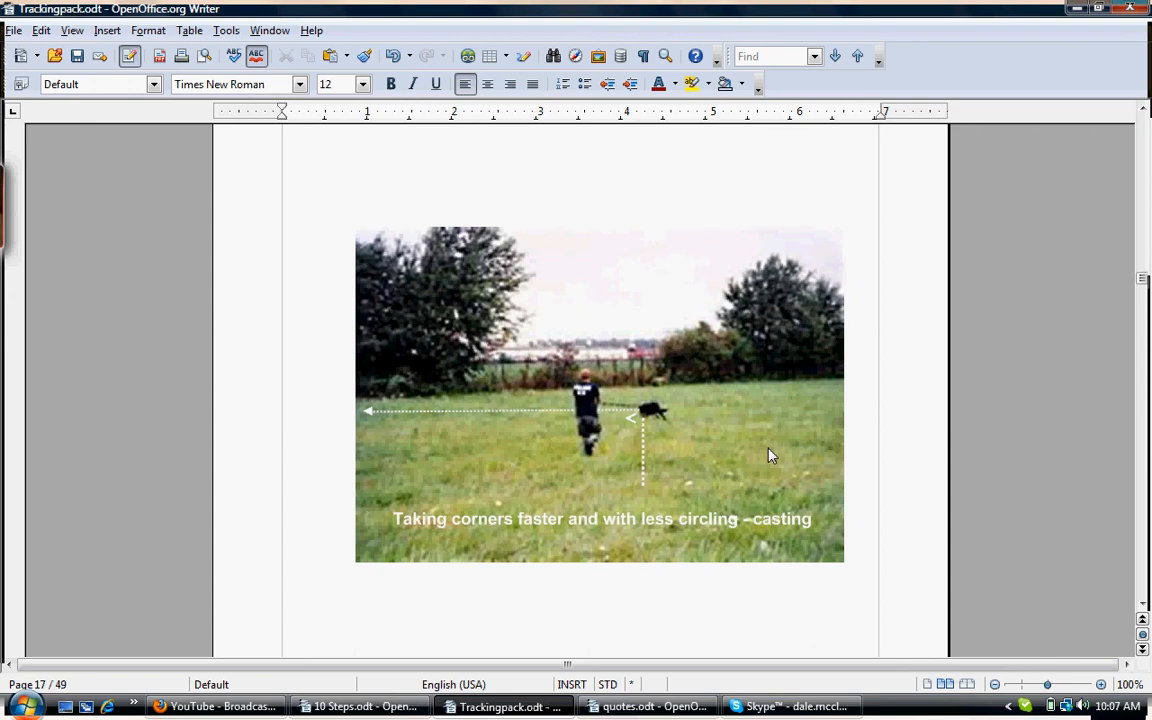
mouse_move(1088, 178)
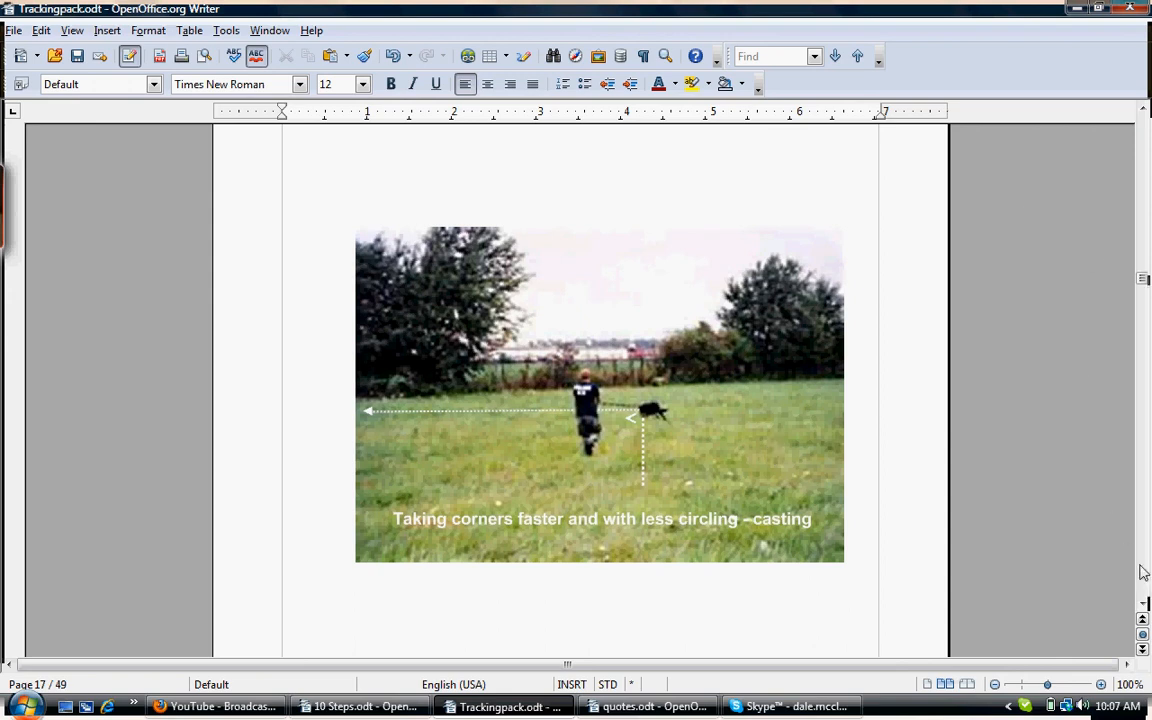
scroll("down", 3)
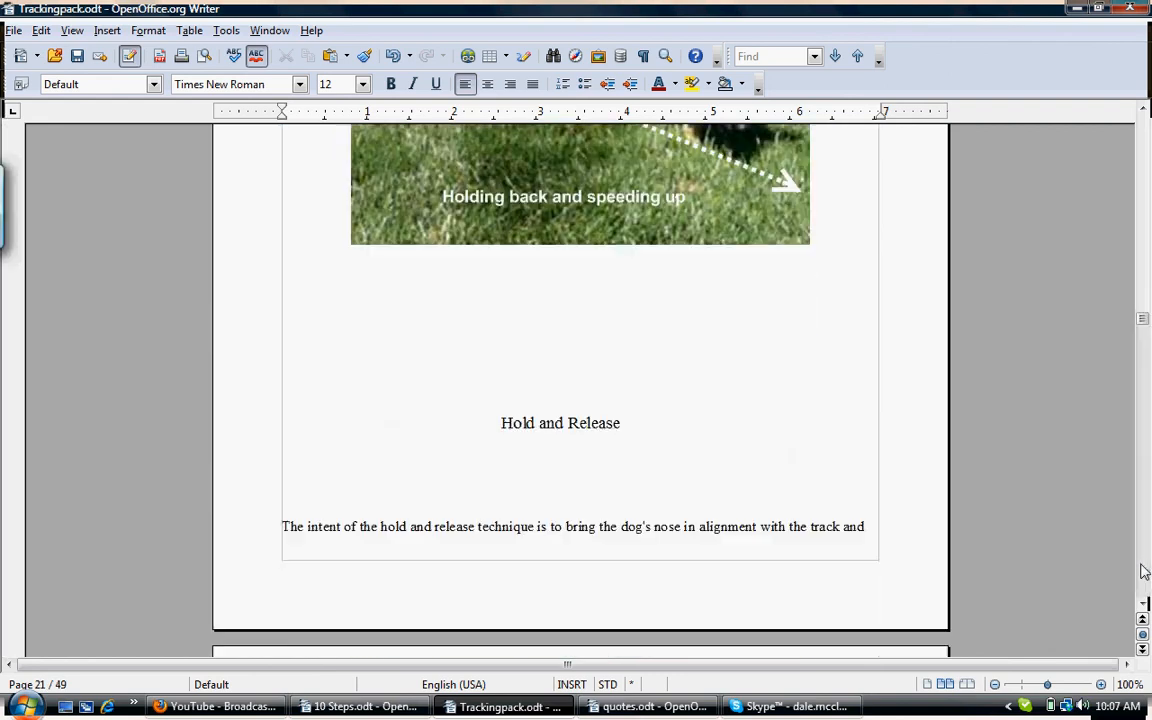
scroll("down", 3)
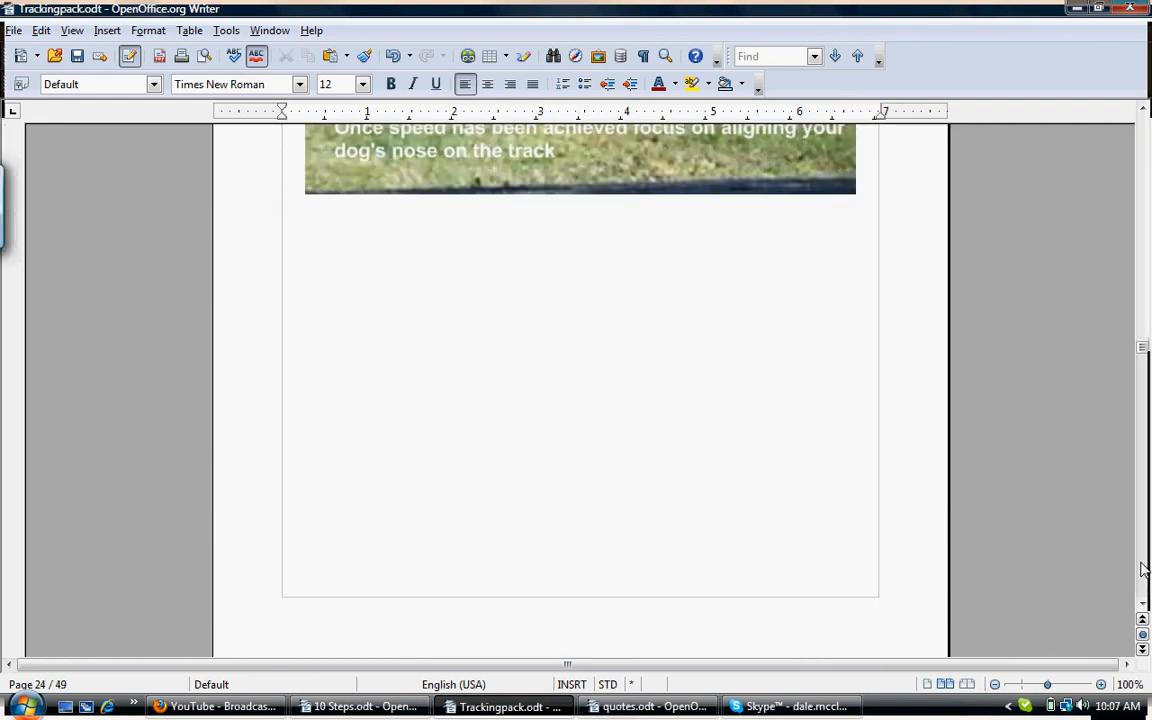
scroll("down", 3)
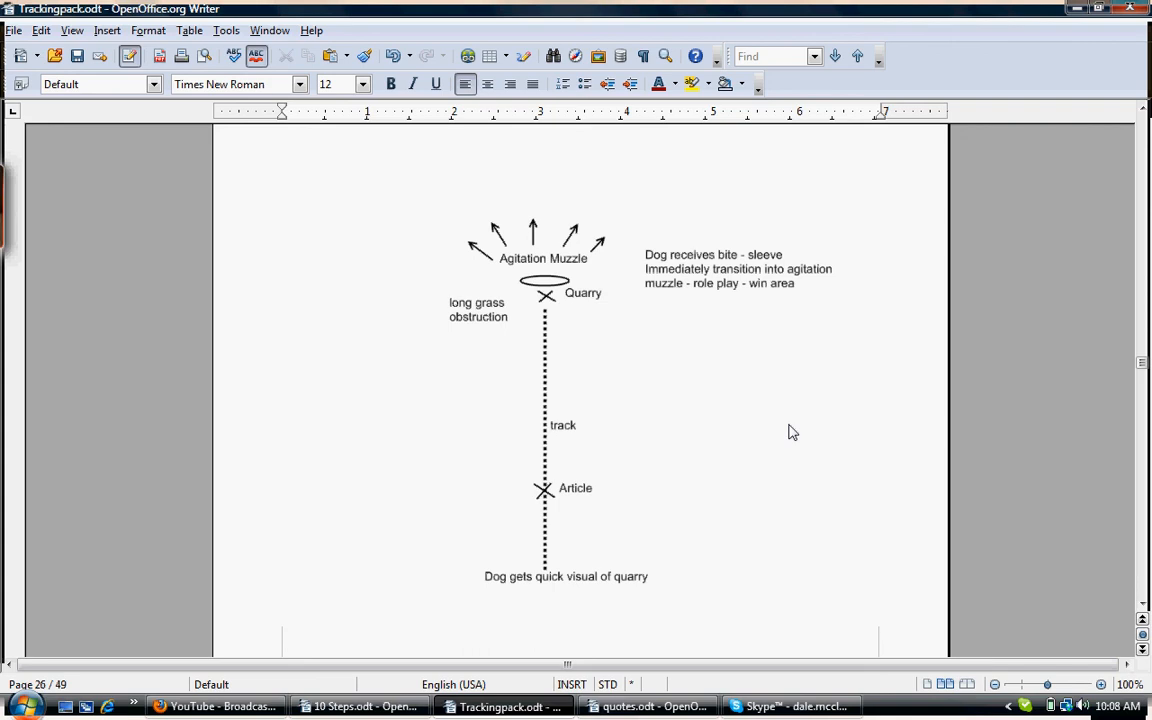
mouse_move(804, 442)
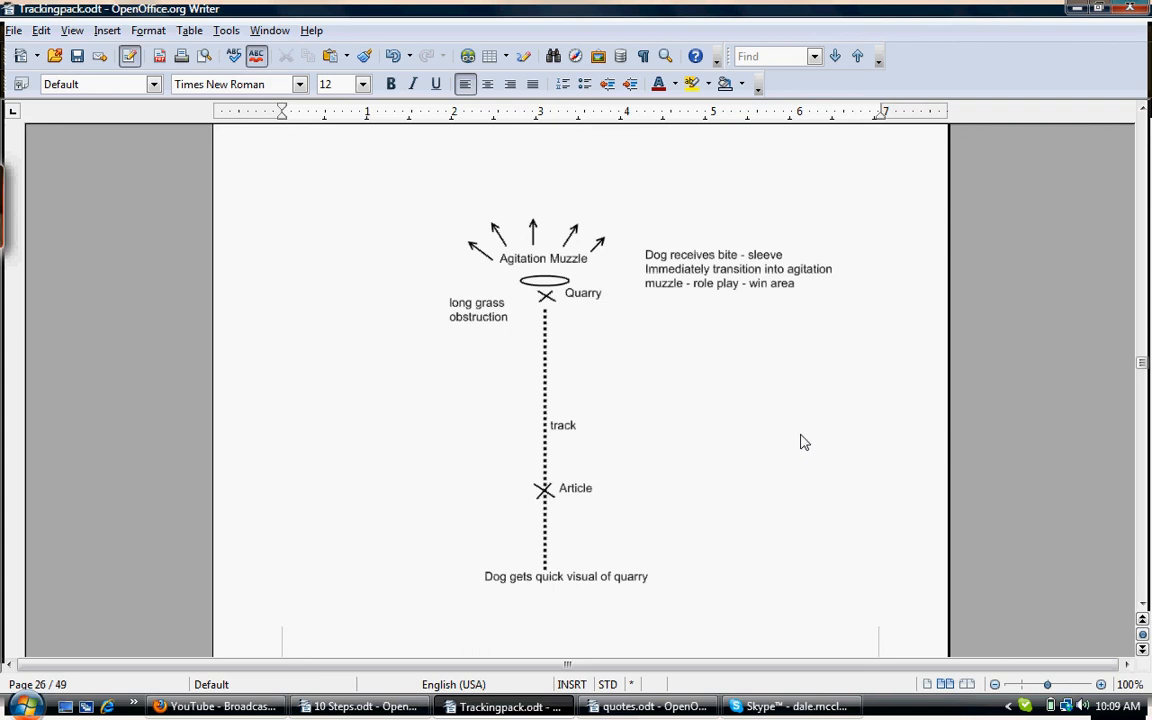
mouse_move(800, 444)
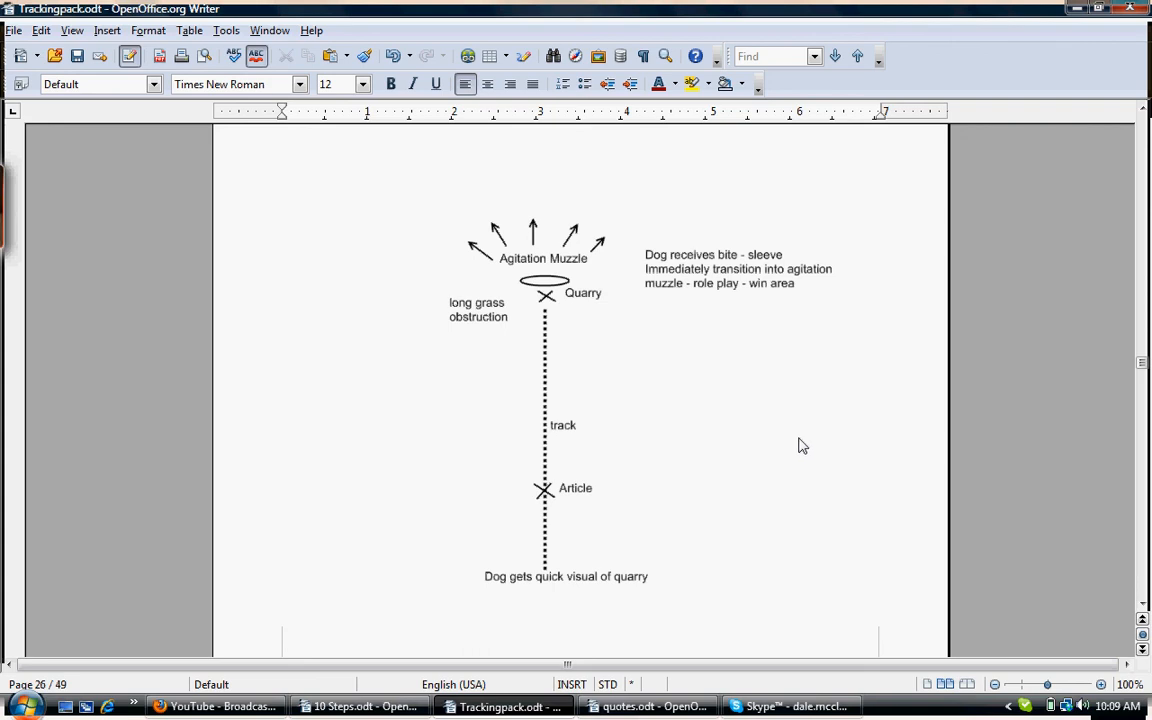
mouse_move(790, 468)
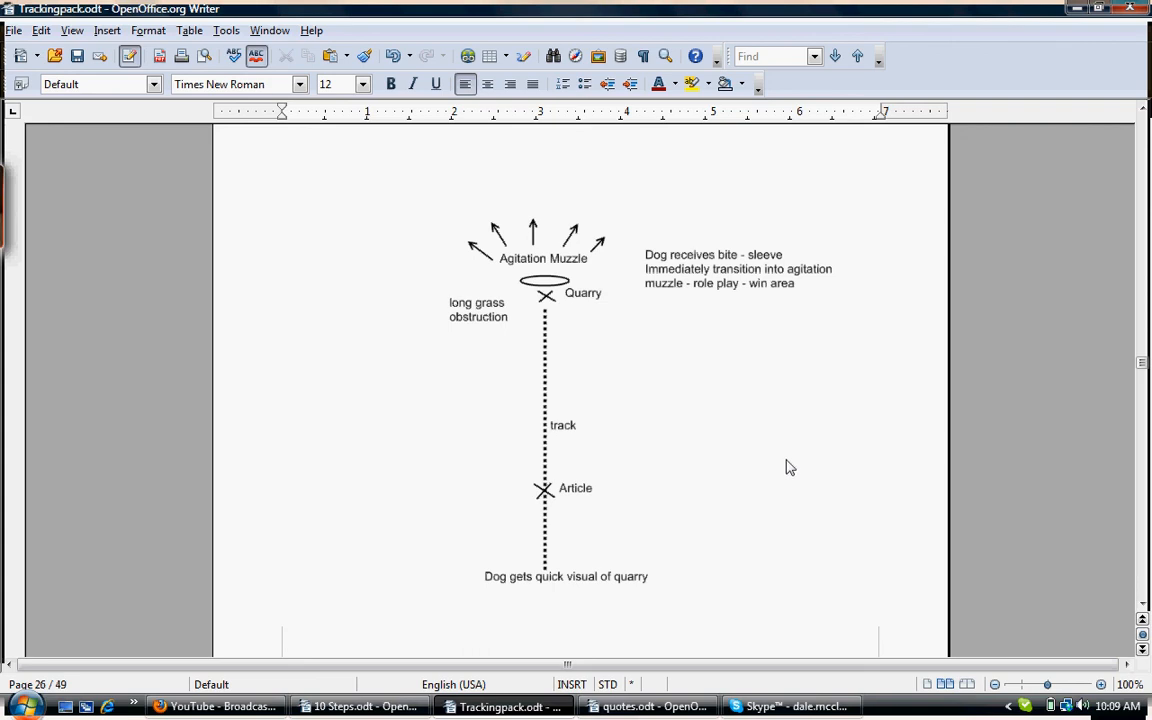
mouse_move(768, 486)
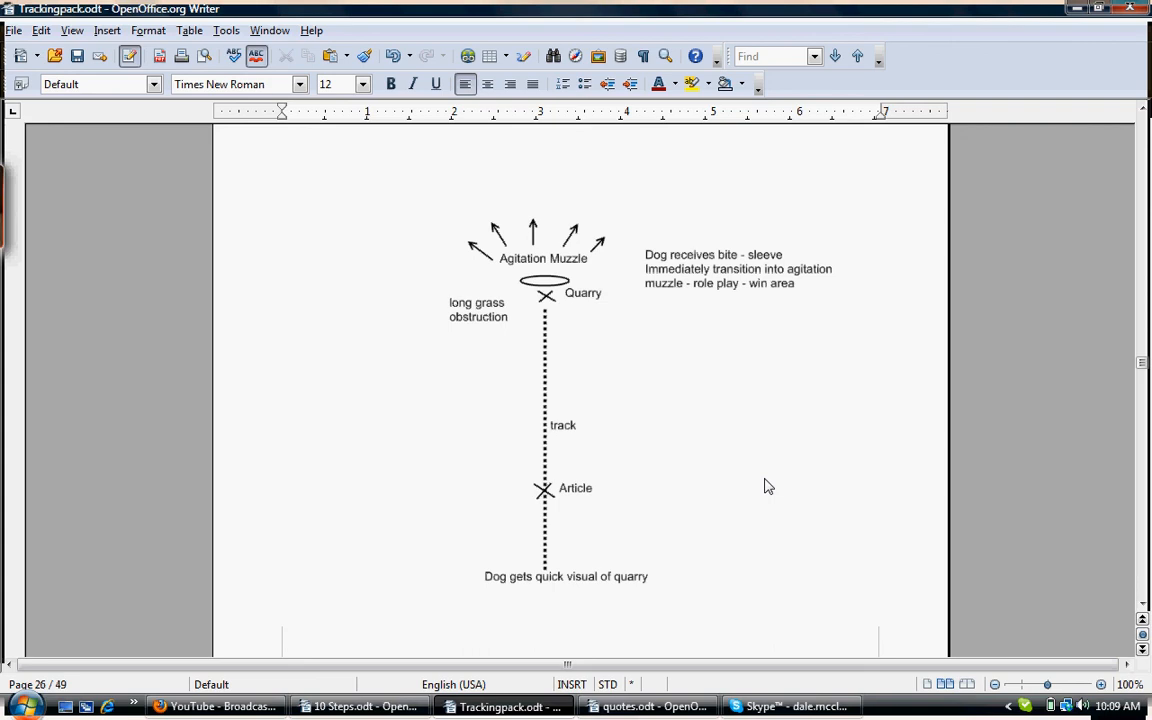
mouse_move(784, 520)
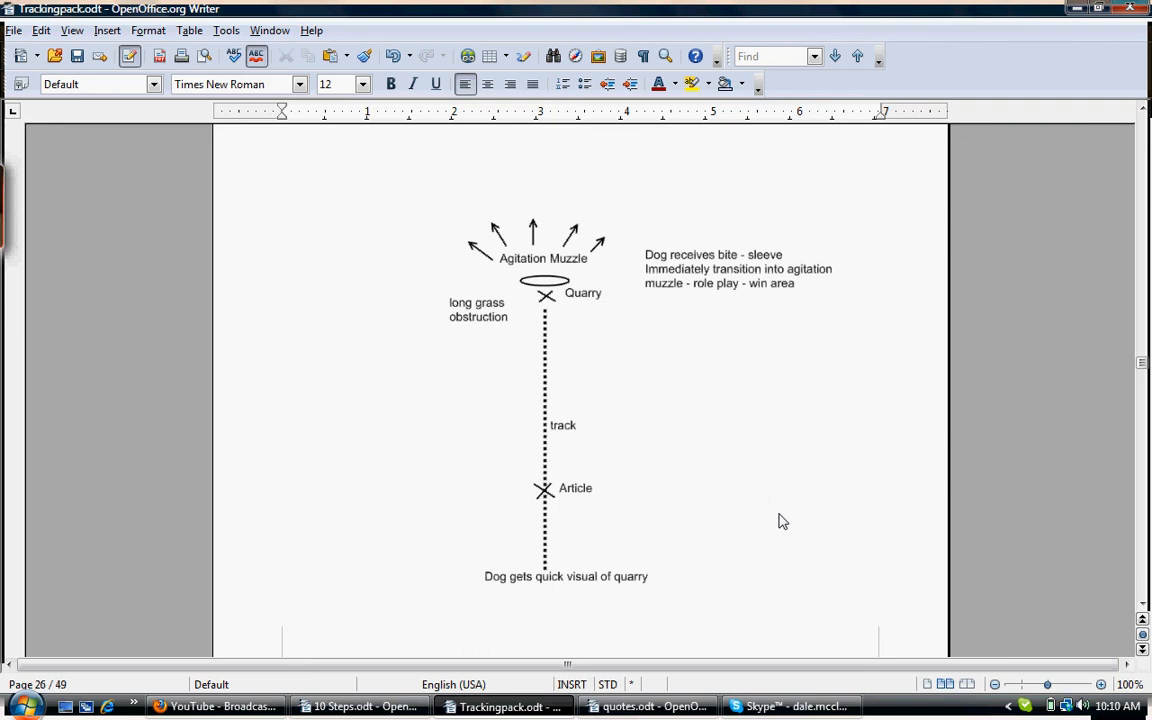
mouse_move(792, 558)
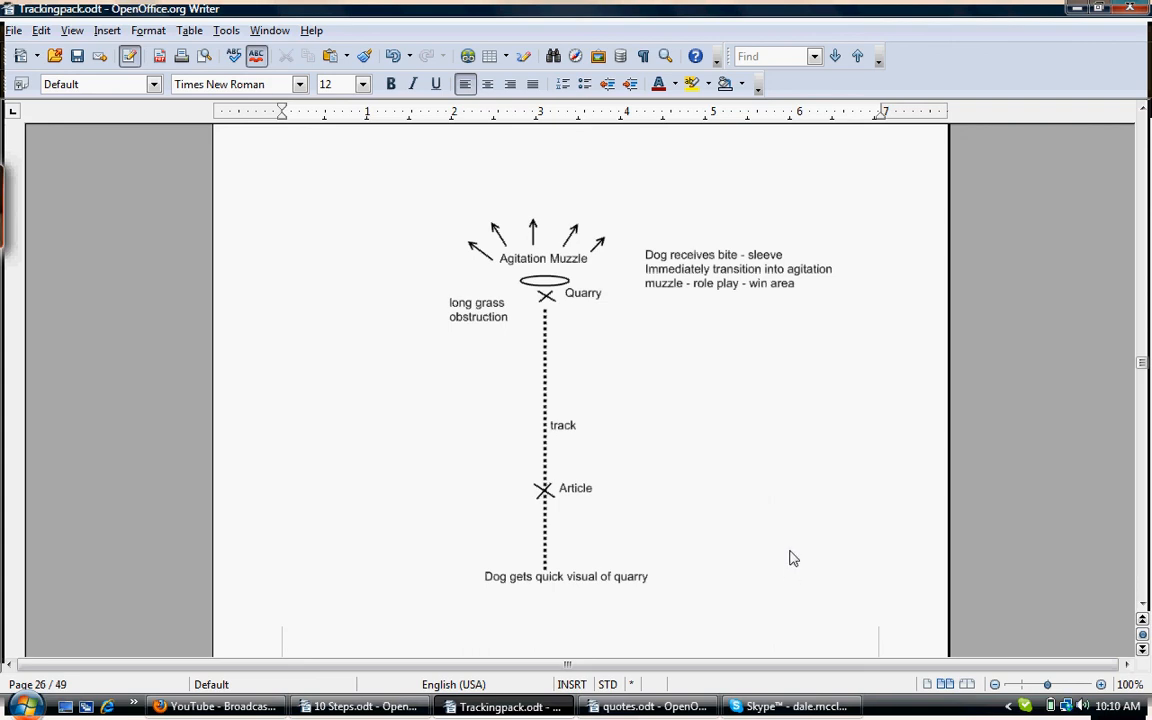